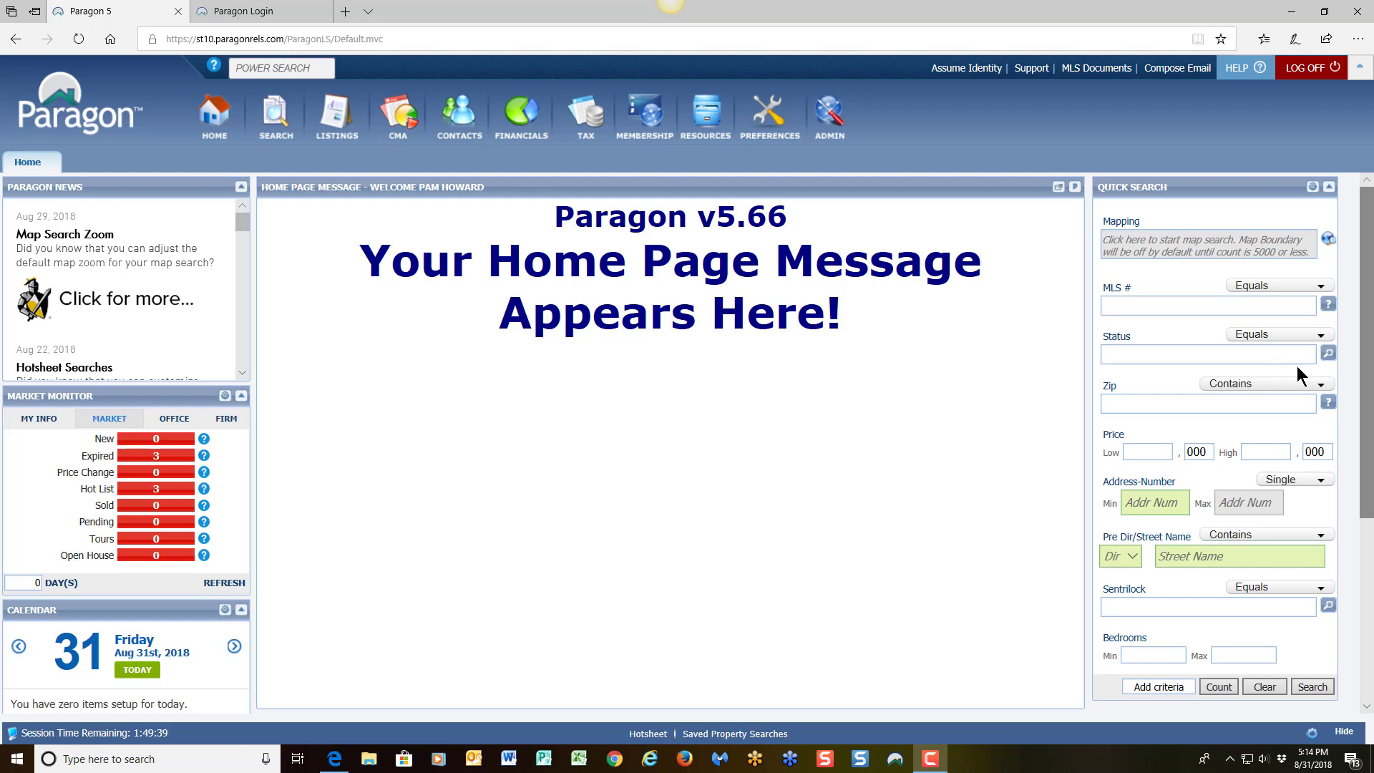
{"action": "mouse_move", "coordinate": [1282, 372]}
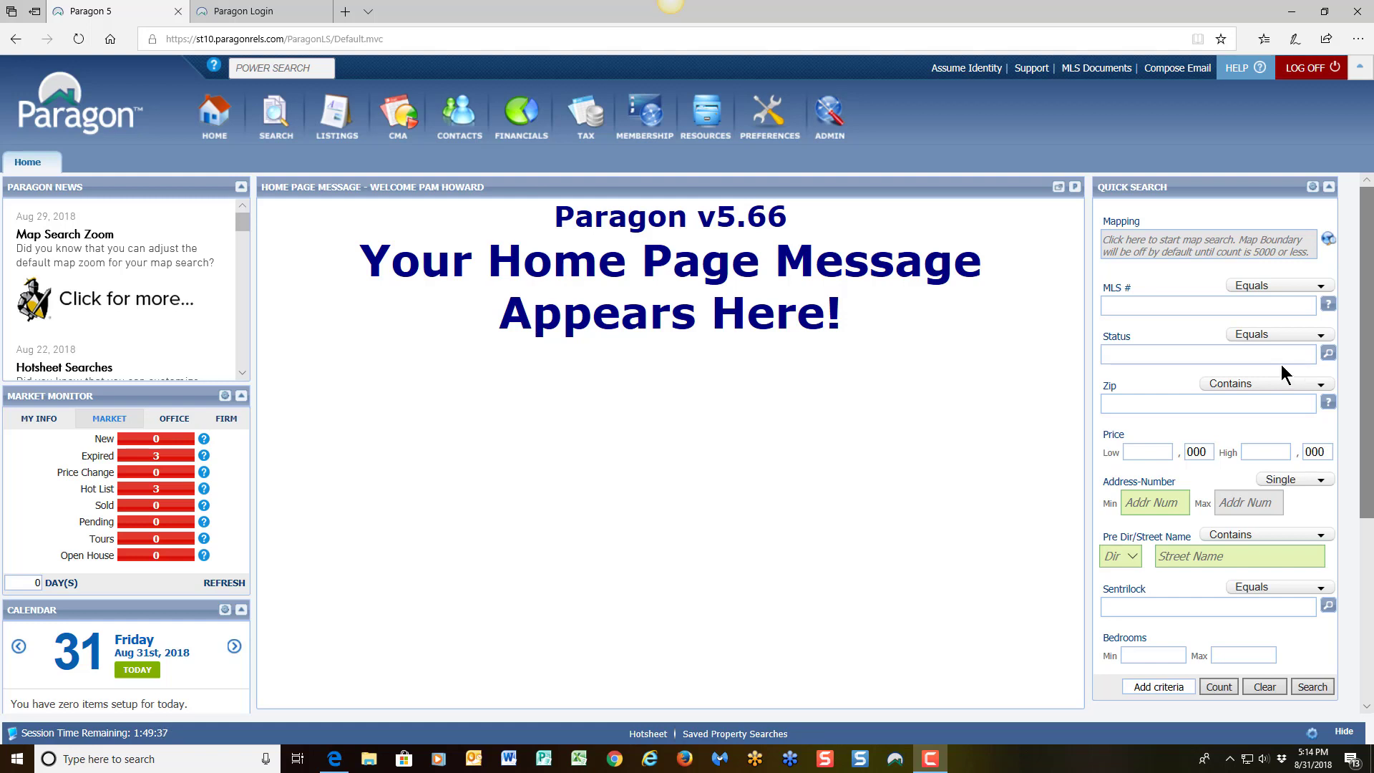
{"action": "mouse_move", "coordinate": [303, 187]}
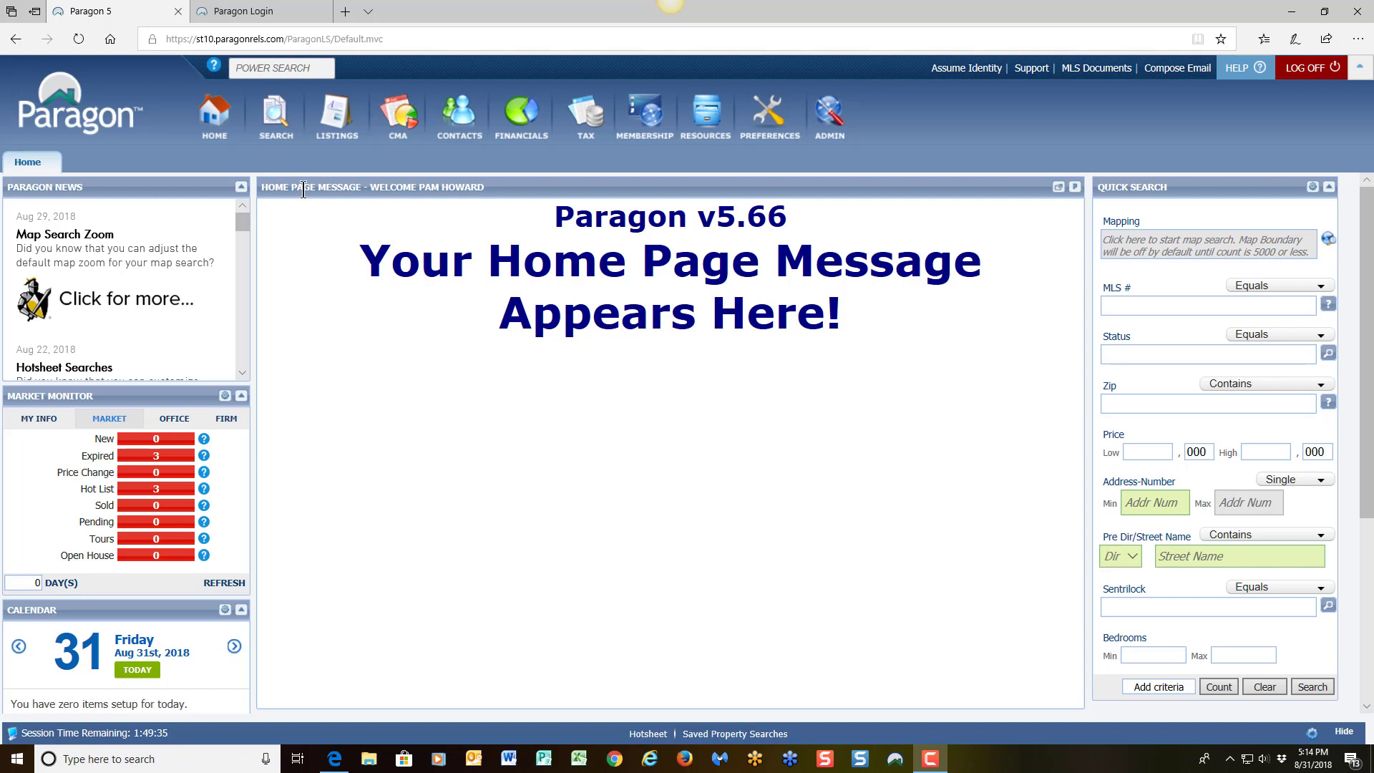
{"action": "mouse_move", "coordinate": [277, 185]}
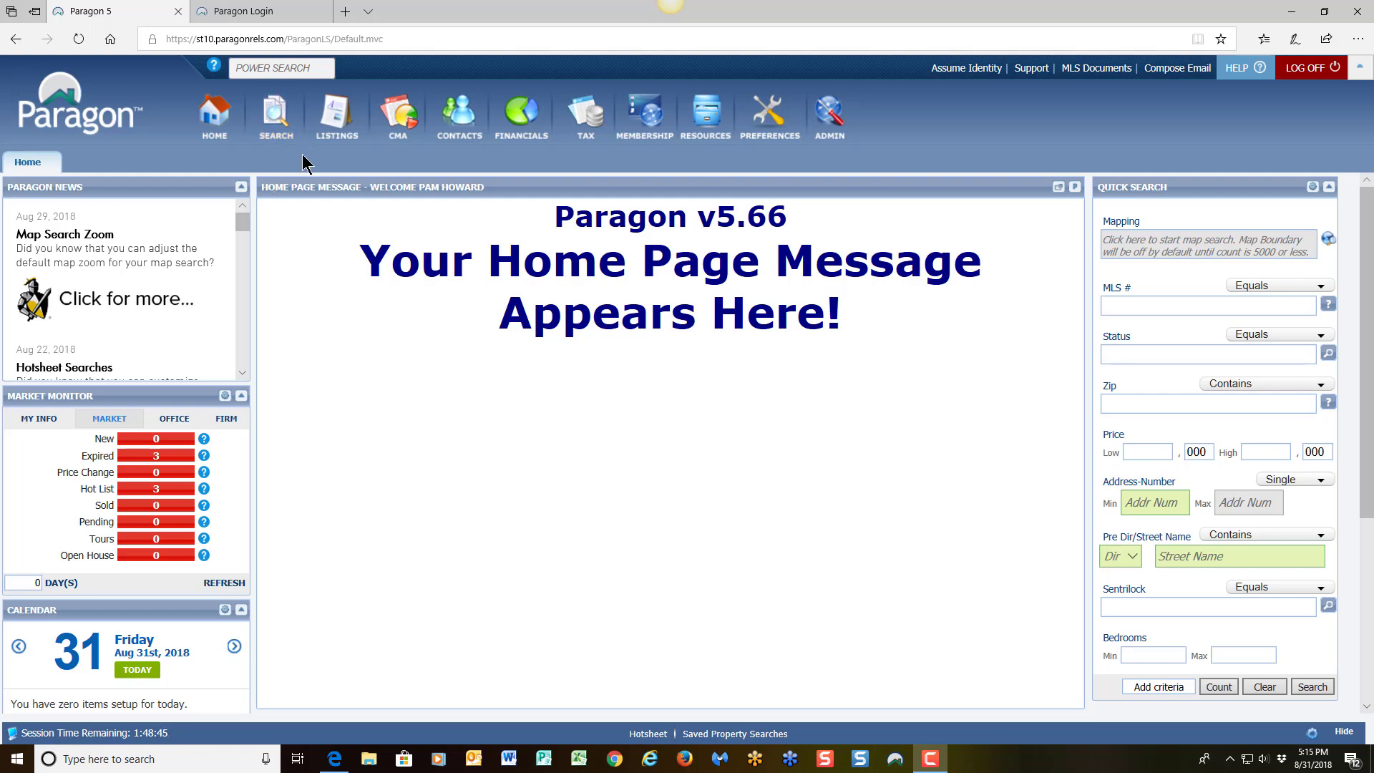
Start a new Residential search from the Search menu's Search by Class list.
{"action": "left_click", "coordinate": [276, 115]}
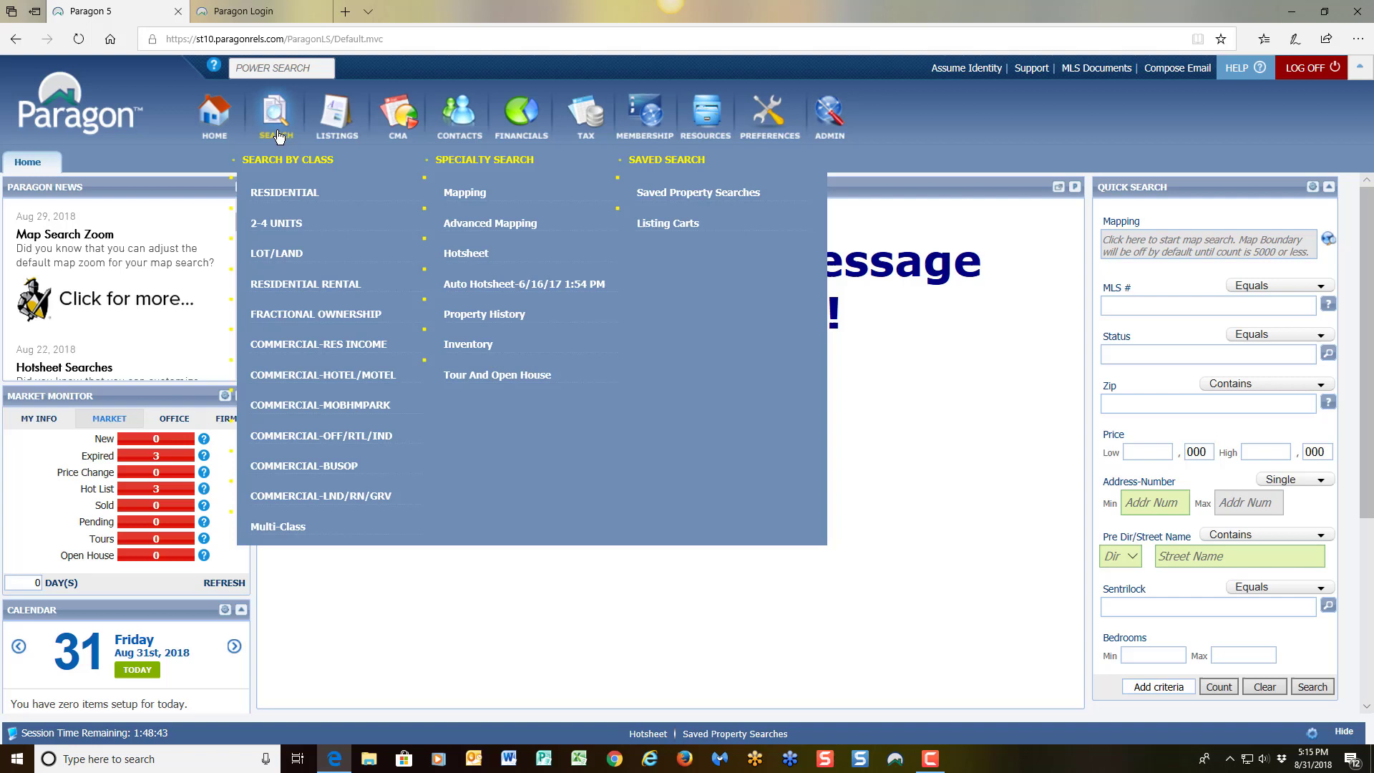
{"action": "mouse_move", "coordinate": [285, 194]}
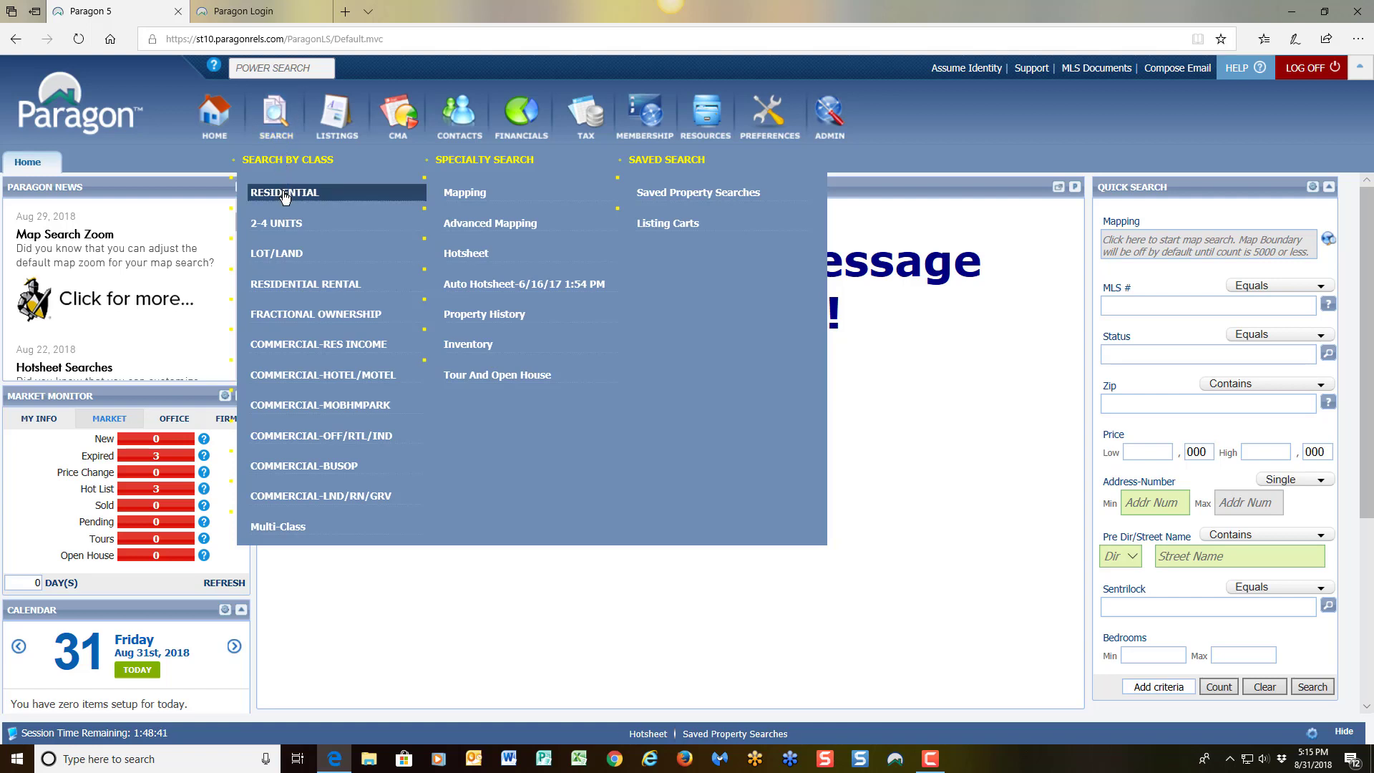
{"action": "left_click", "coordinate": [284, 192]}
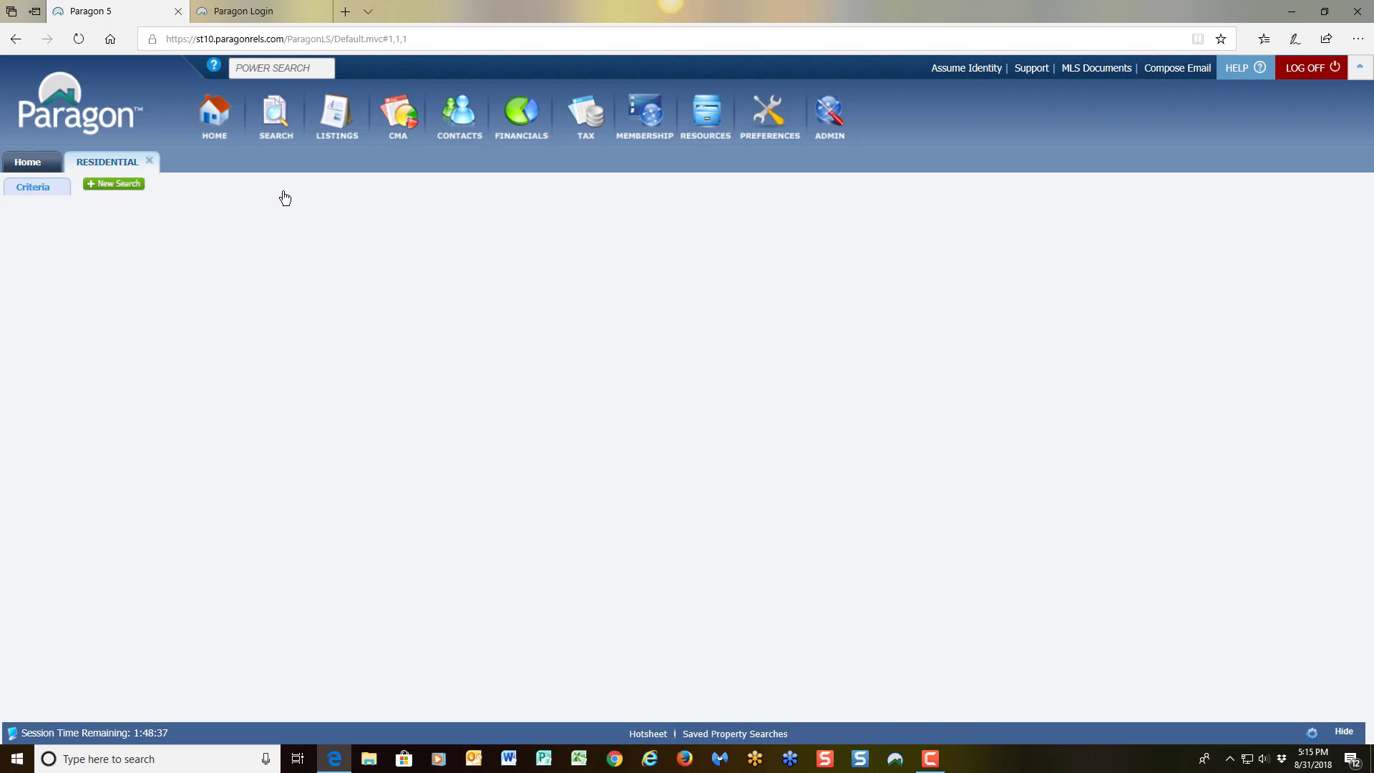
{"action": "left_click", "coordinate": [113, 184]}
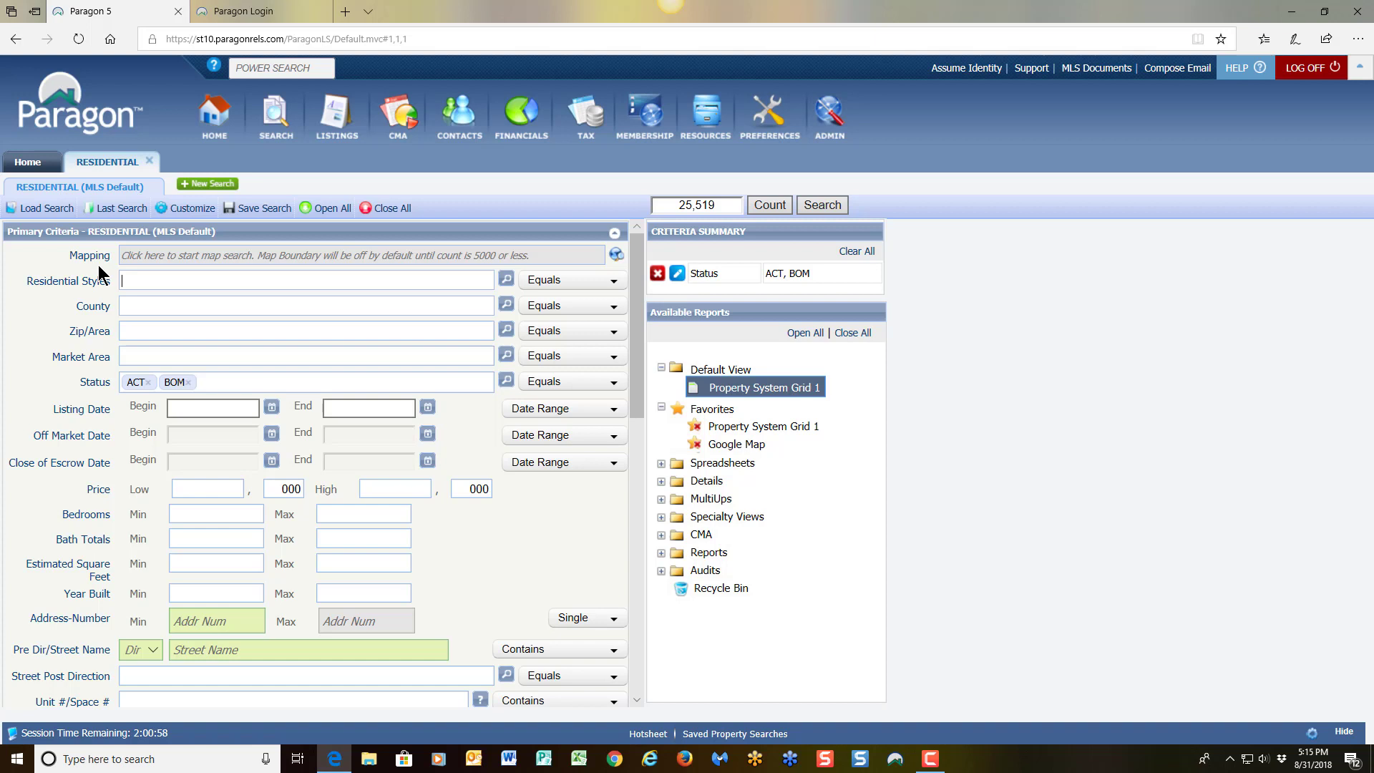
{"action": "mouse_move", "coordinate": [163, 266]}
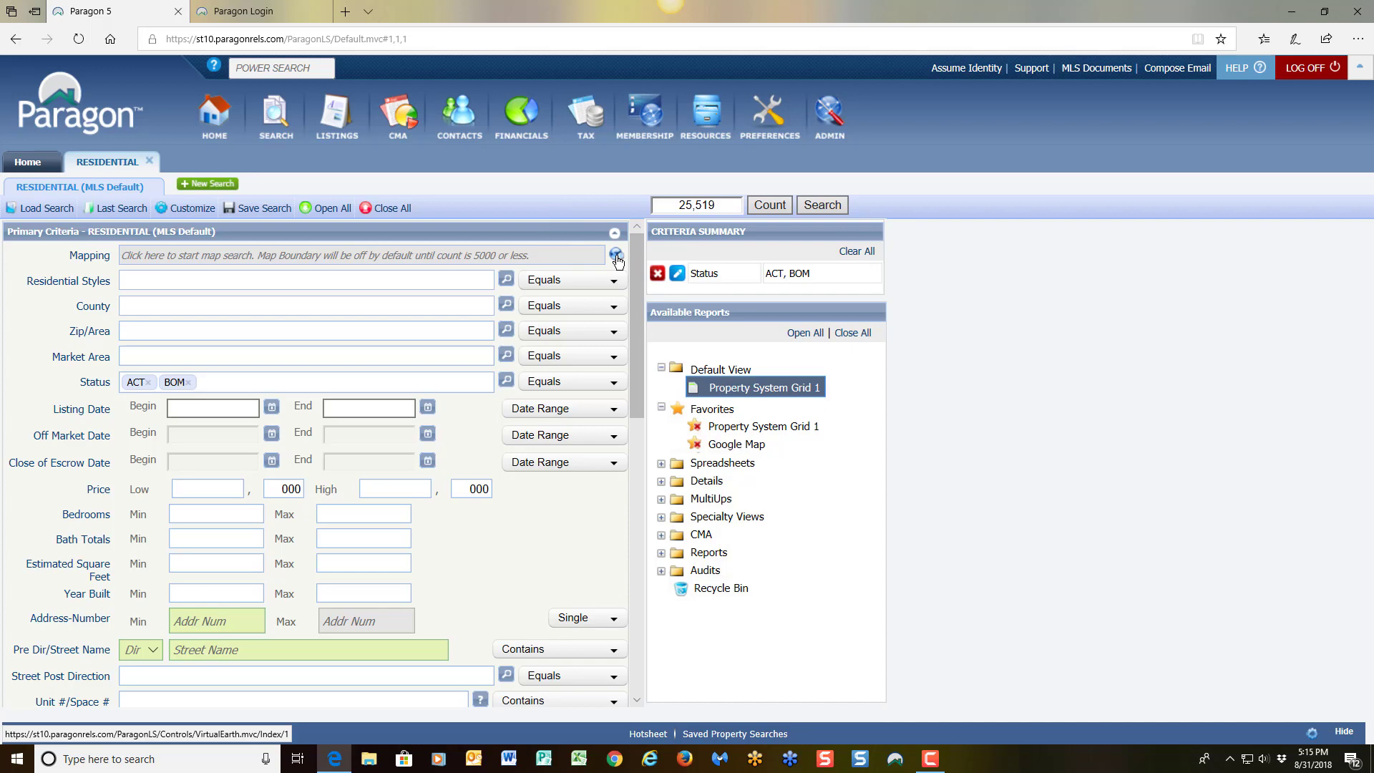
{"action": "left_click", "coordinate": [616, 255]}
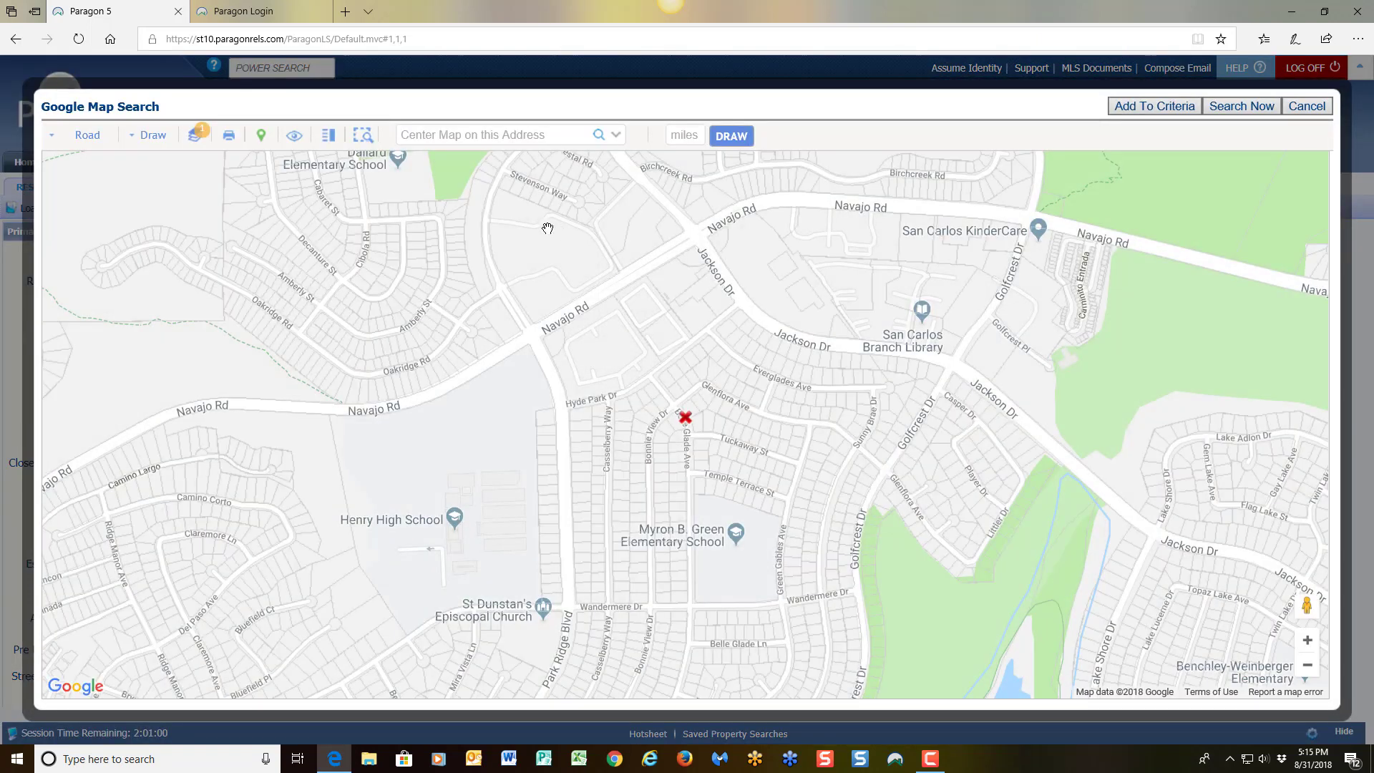
{"action": "left_click", "coordinate": [499, 135]}
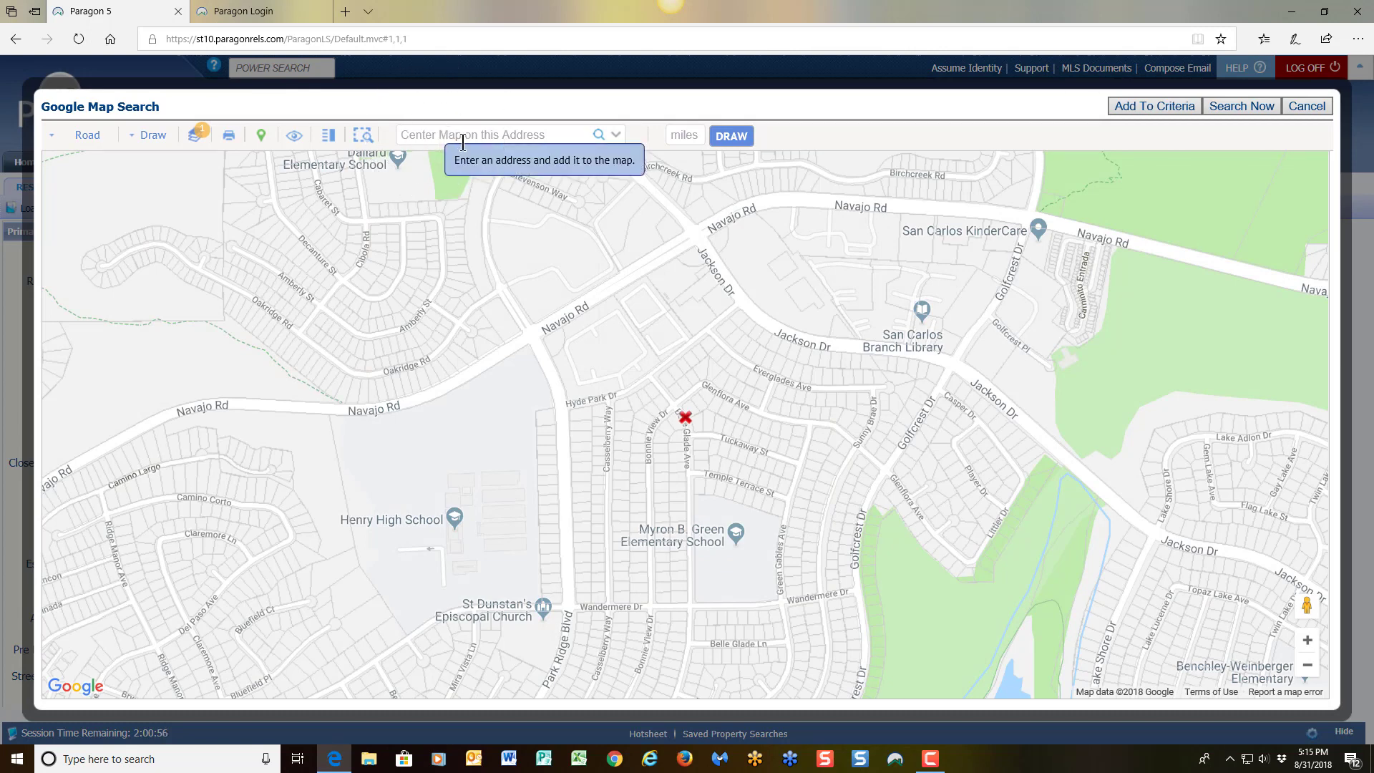
{"action": "left_click", "coordinate": [491, 135]}
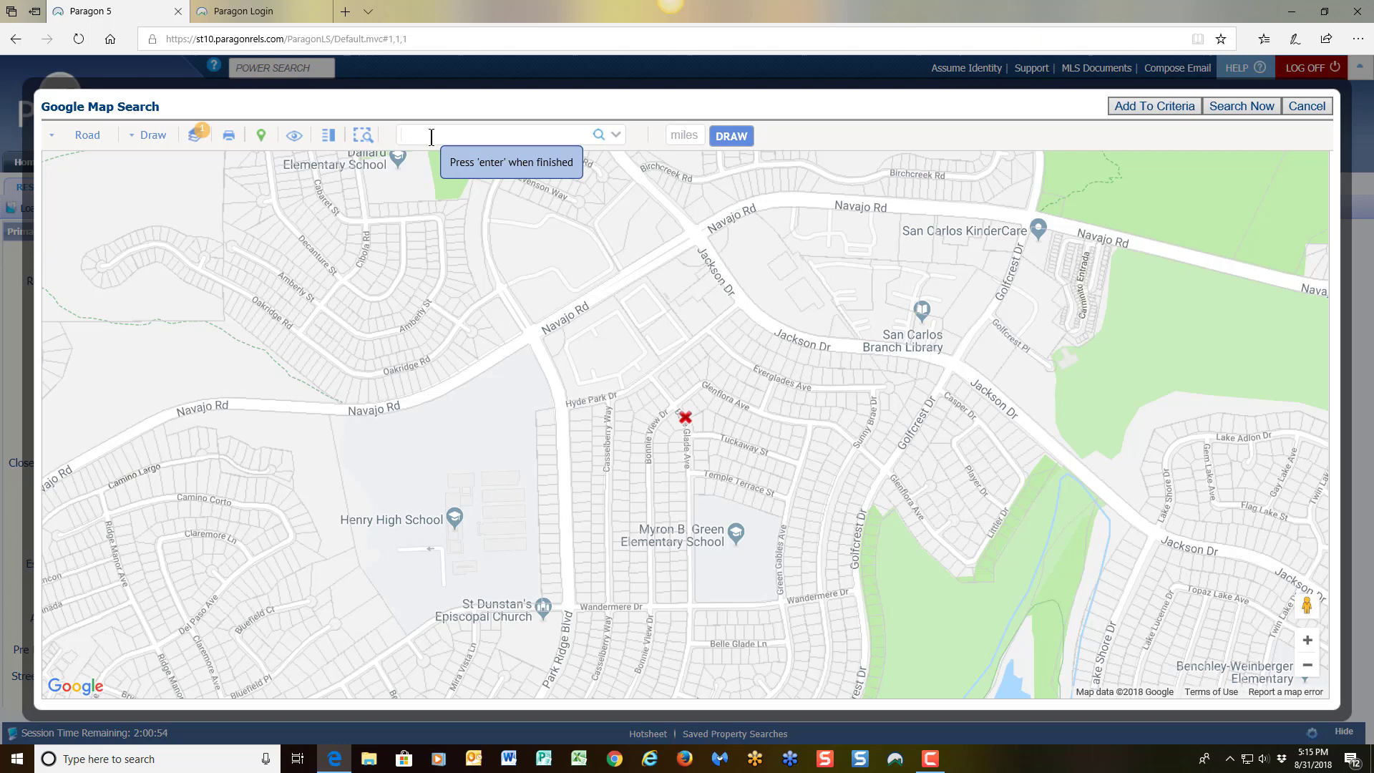
{"action": "type", "text": "8"}
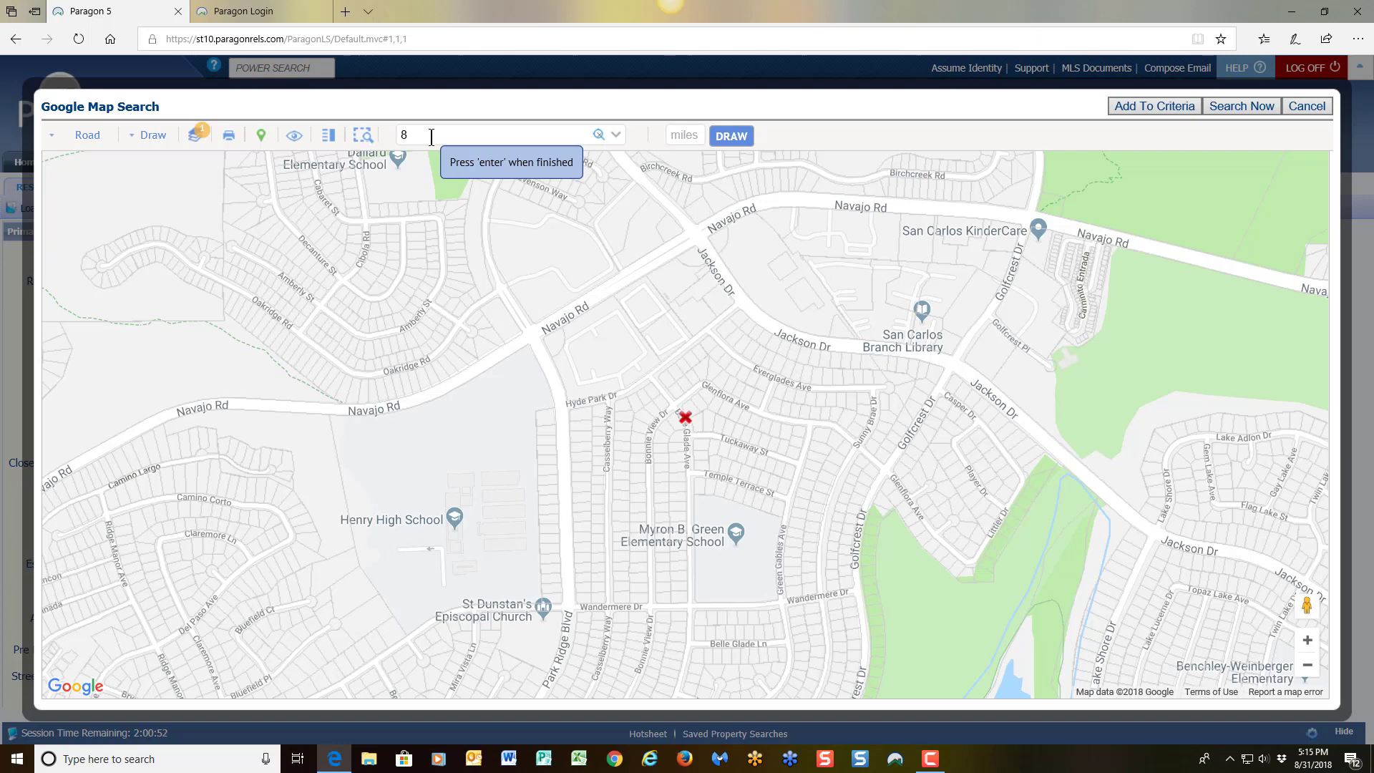
{"action": "type", "text": "052 HILLANDALE"}
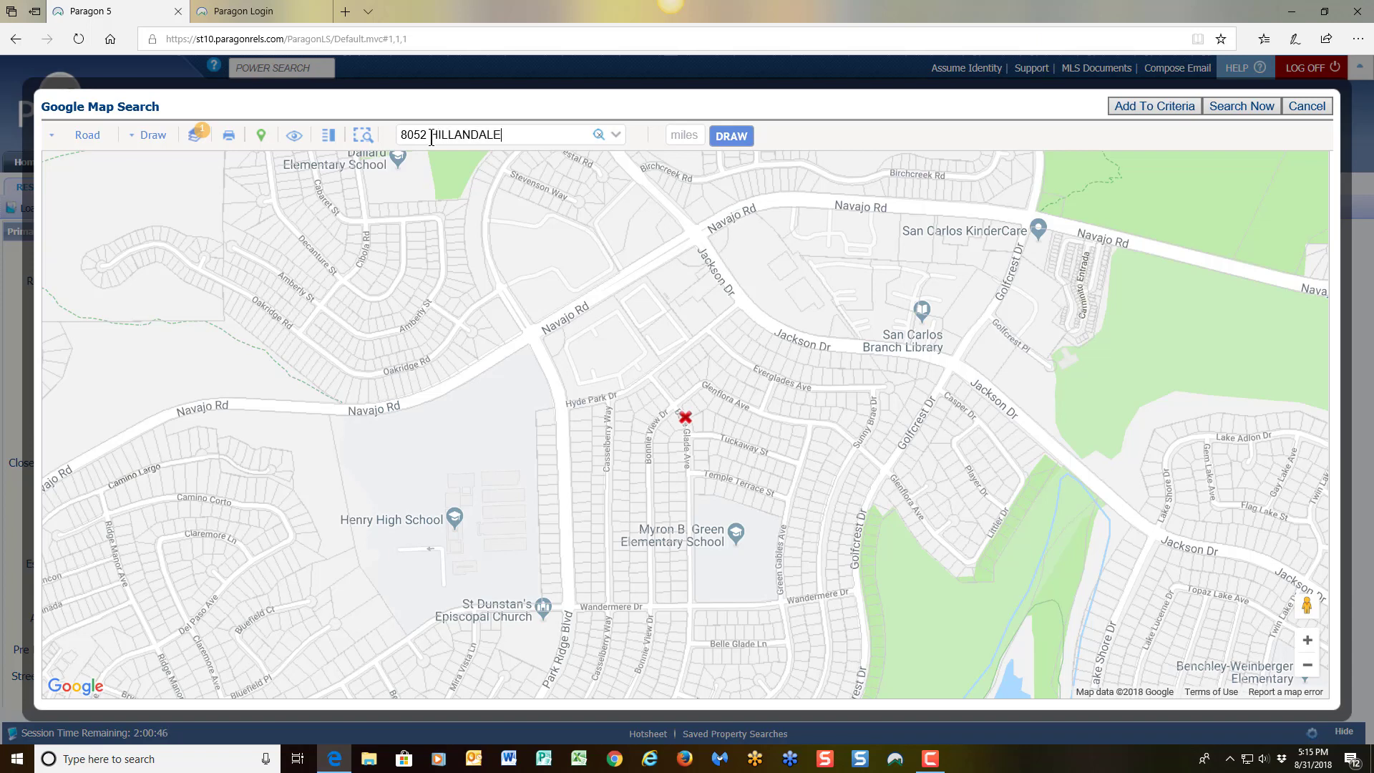
{"action": "type", "text": "DR SAN"}
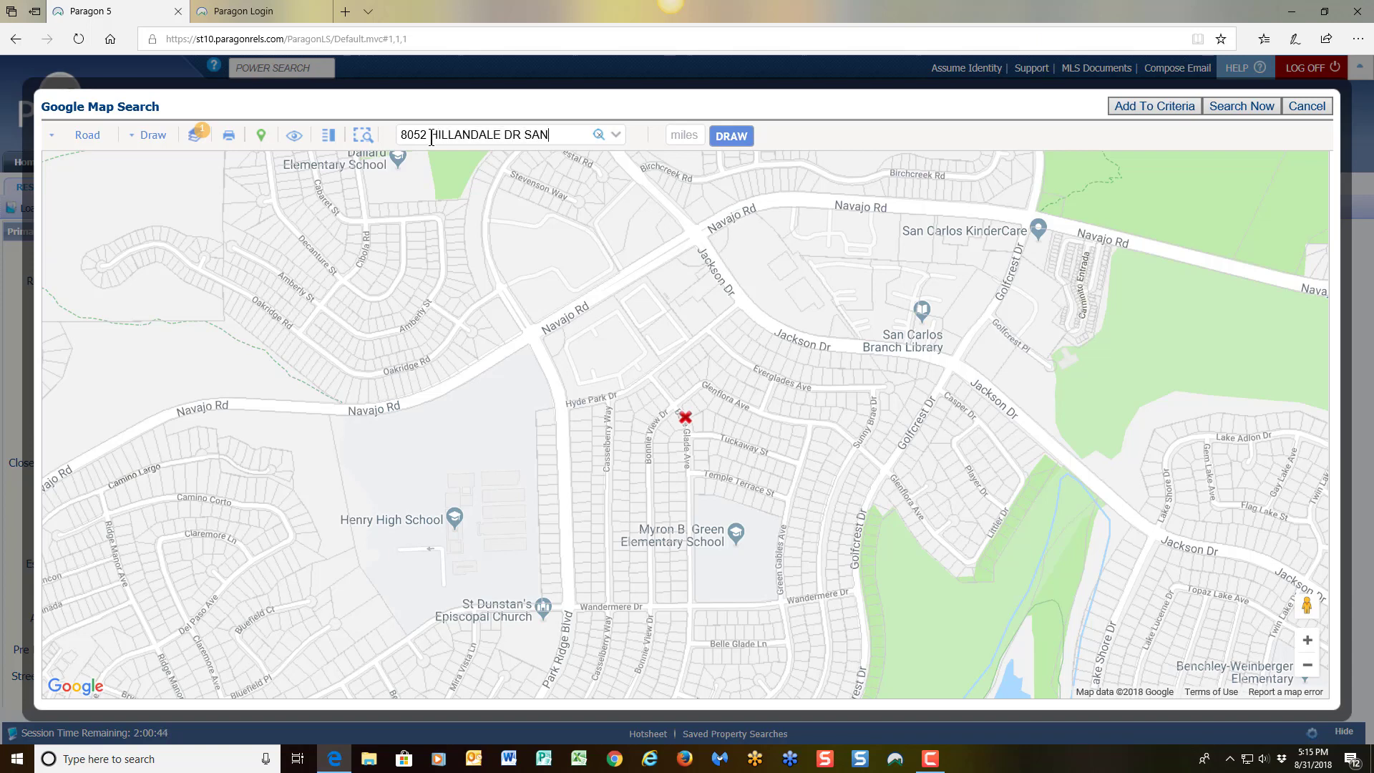
{"action": "type", "text": "DIEGO CA 92120"}
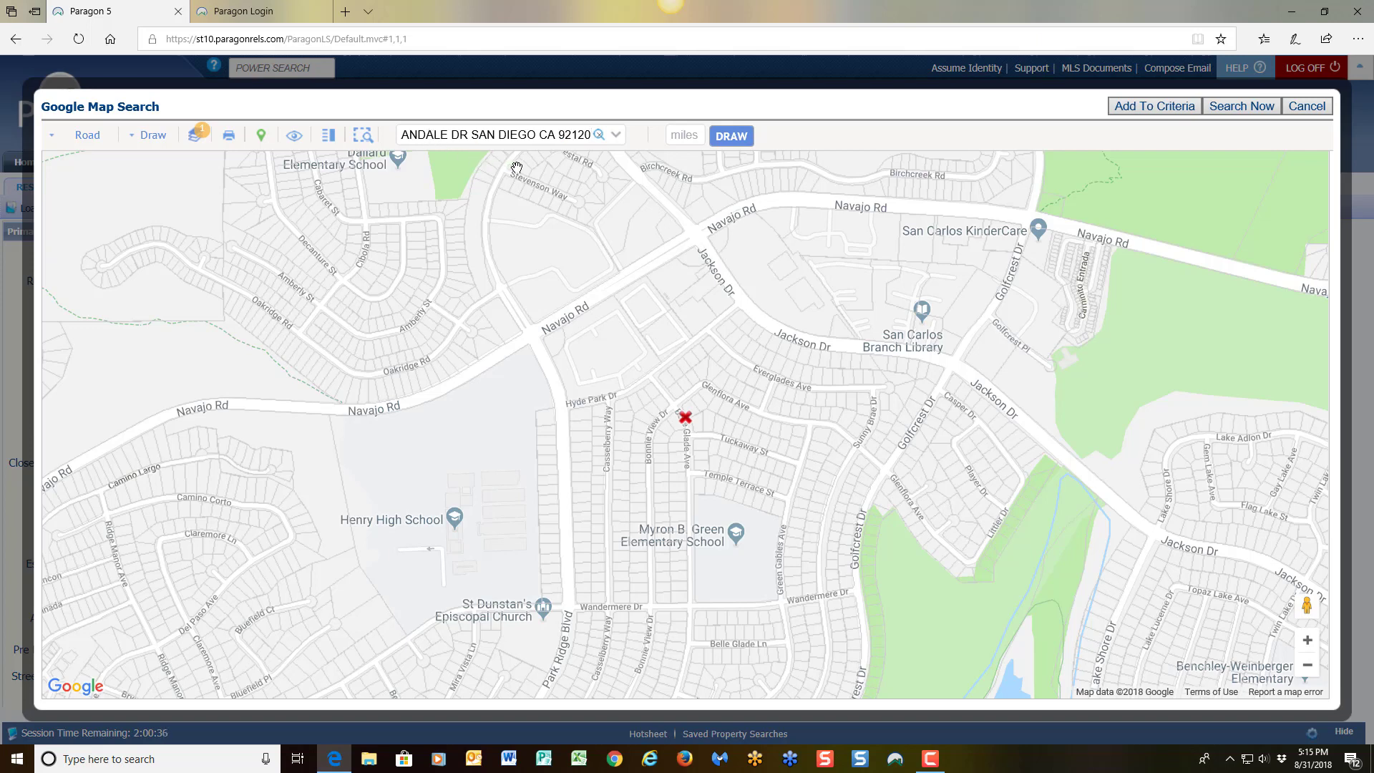
{"action": "mouse_move", "coordinate": [535, 159]}
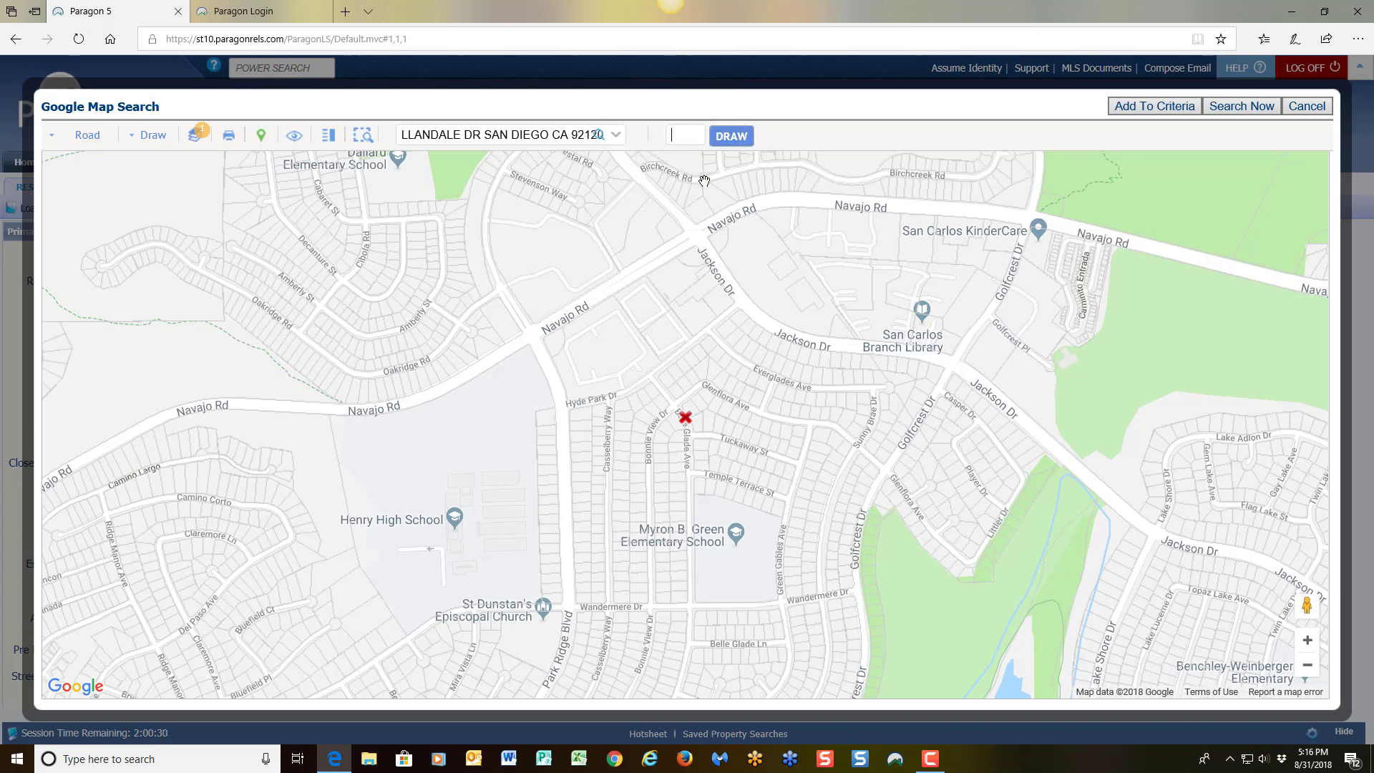
Draw a 1-mile radius around the subject address, finding 16 listings.
{"action": "type", "text": "1"}
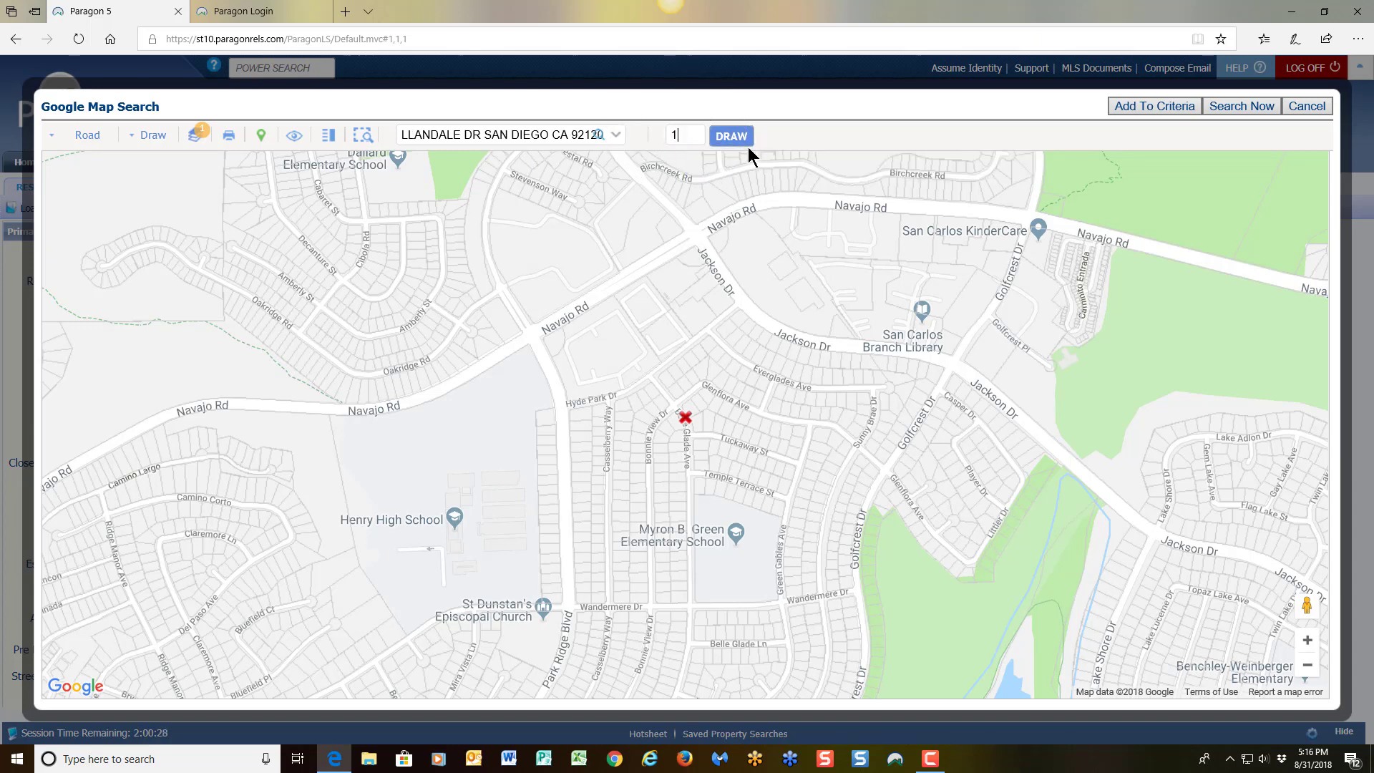
{"action": "mouse_move", "coordinate": [736, 141]}
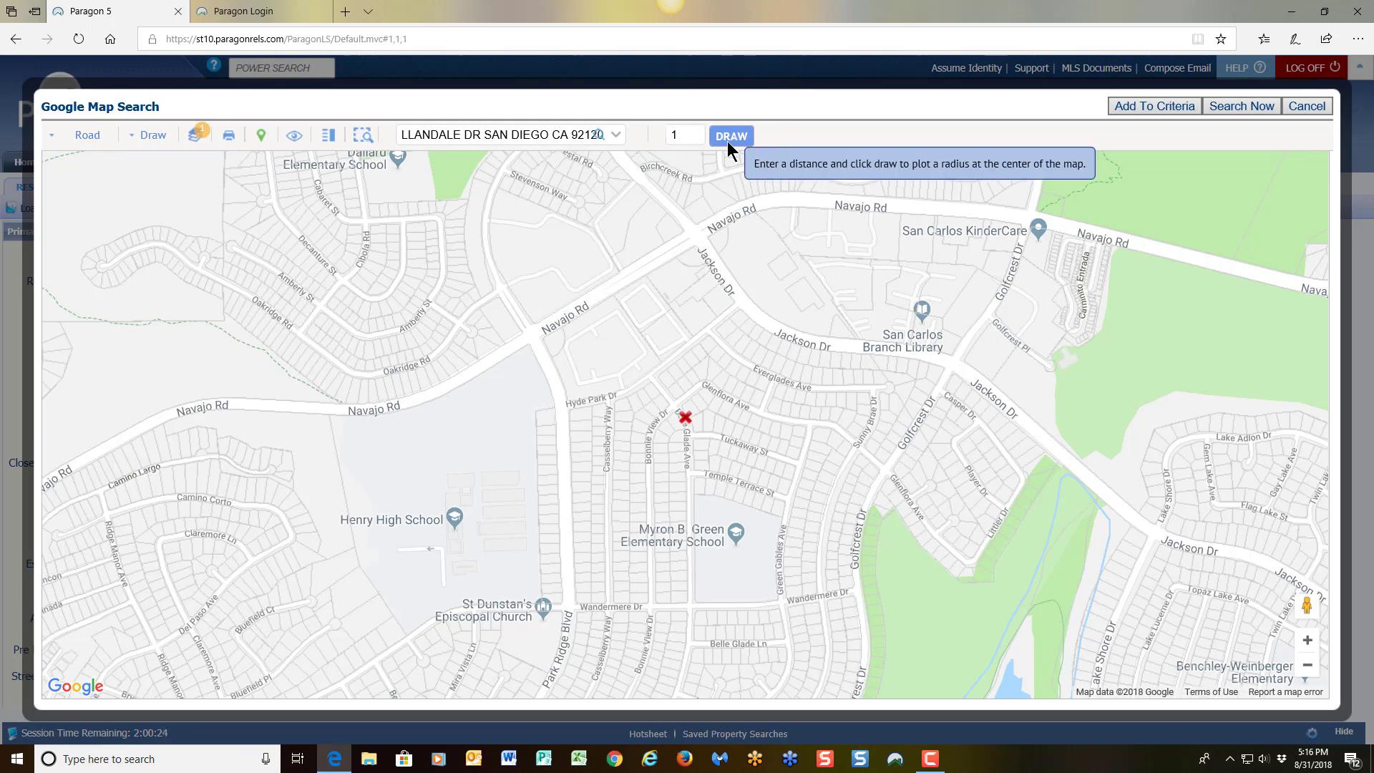
{"action": "left_click", "coordinate": [731, 136]}
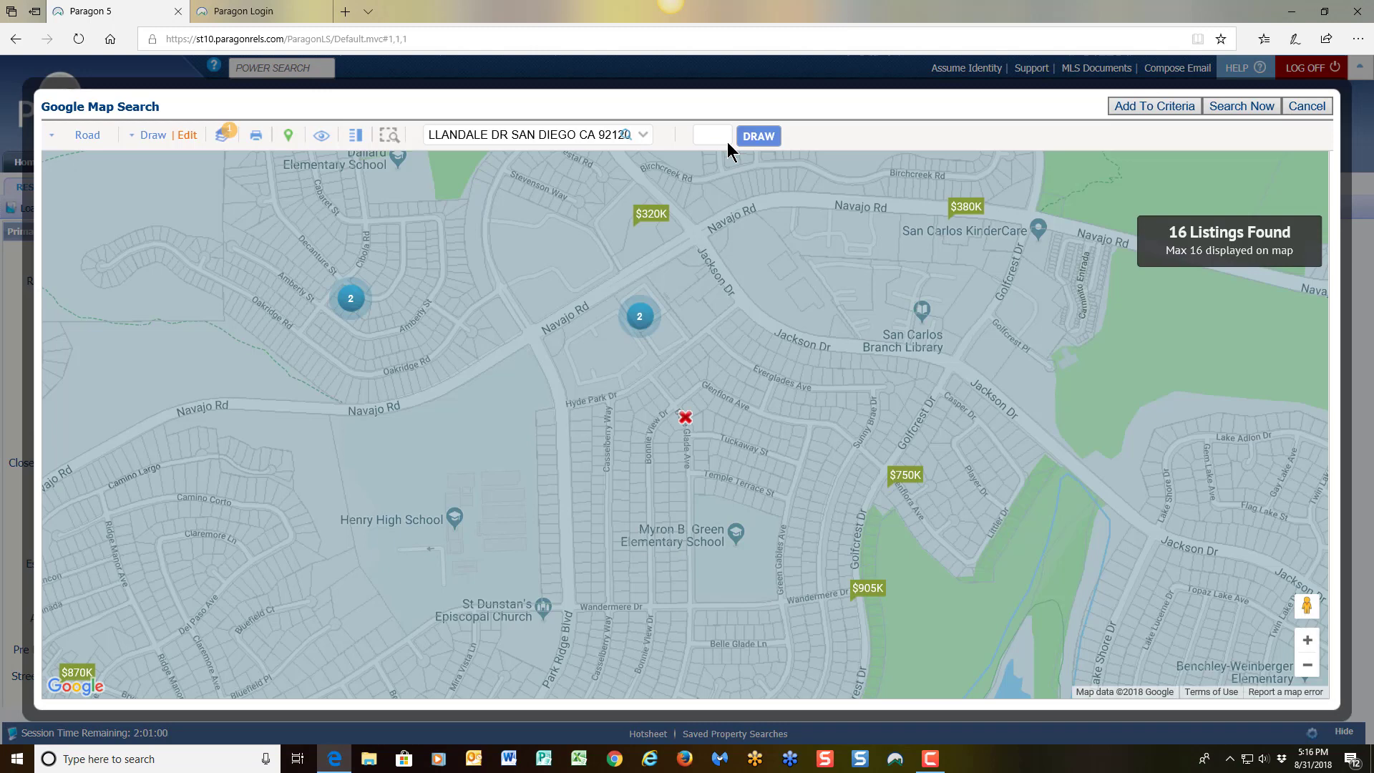
{"action": "mouse_move", "coordinate": [797, 335]}
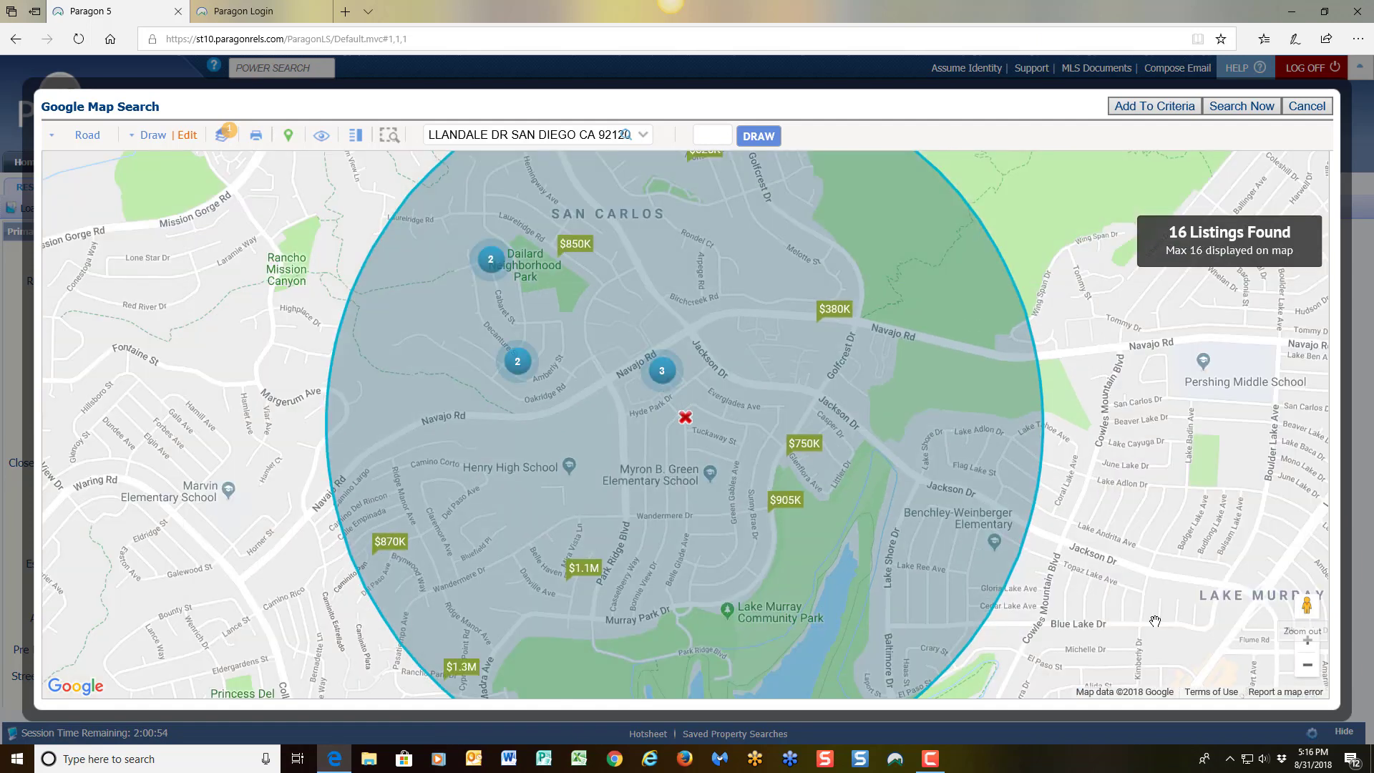
{"action": "mouse_move", "coordinate": [697, 431]}
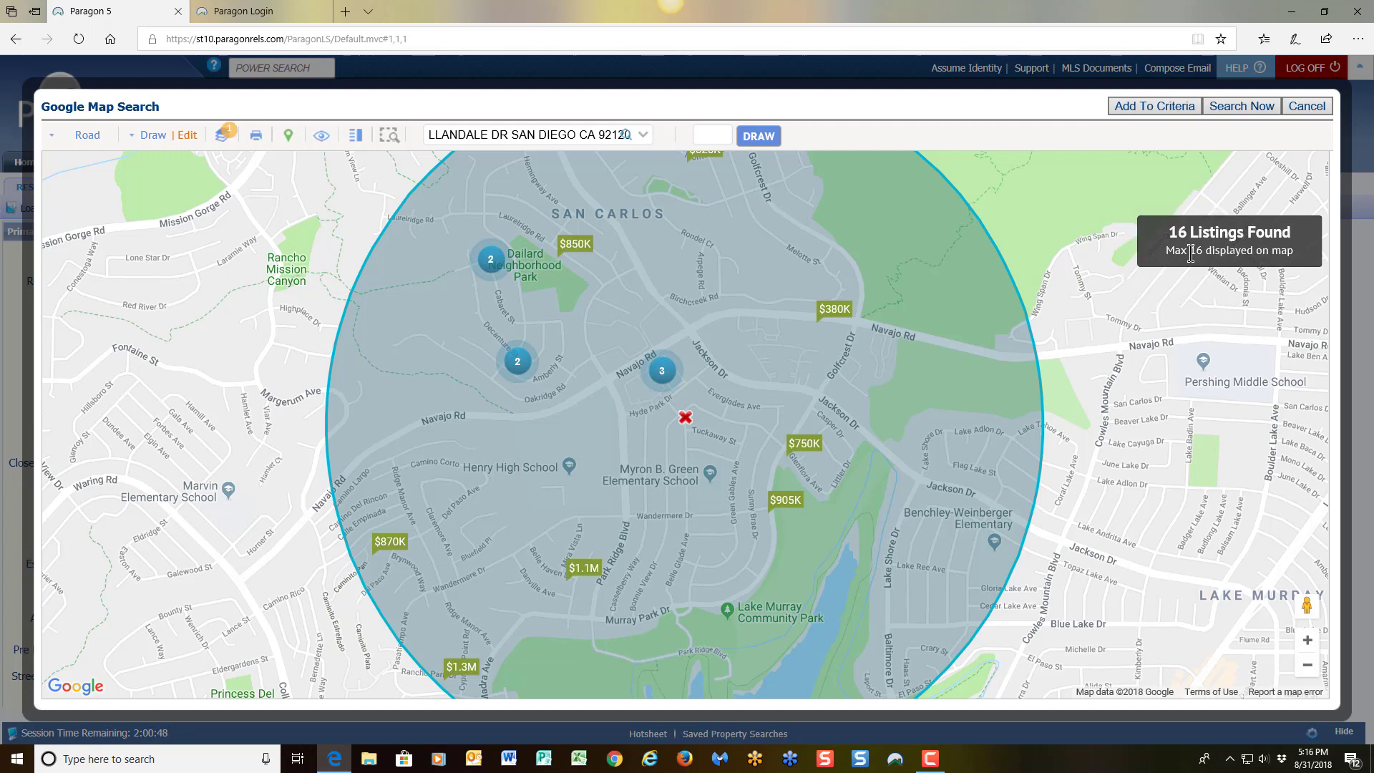
{"action": "mouse_move", "coordinate": [1142, 255]}
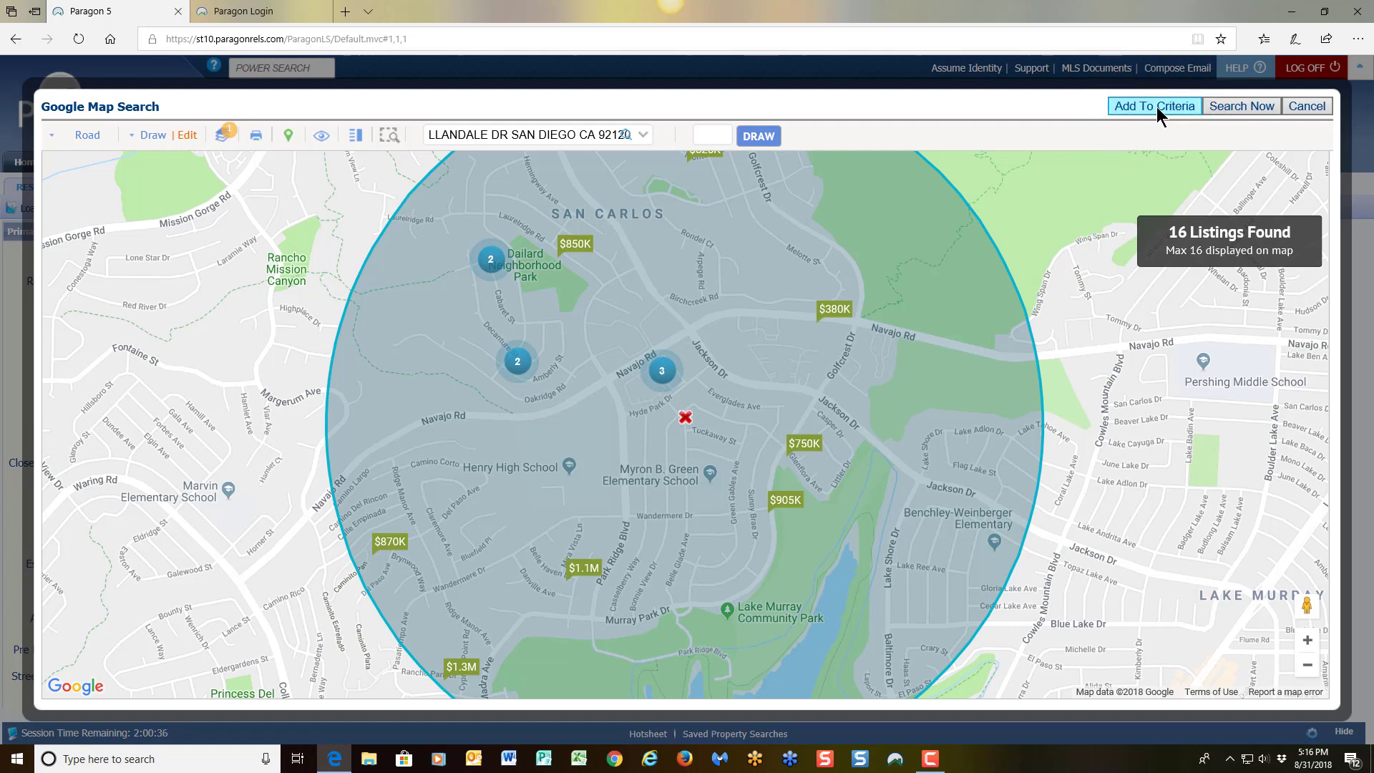
Add the drawn radius as a search criterion and limit style to Detached, leaving 12.
{"action": "left_click", "coordinate": [1155, 105]}
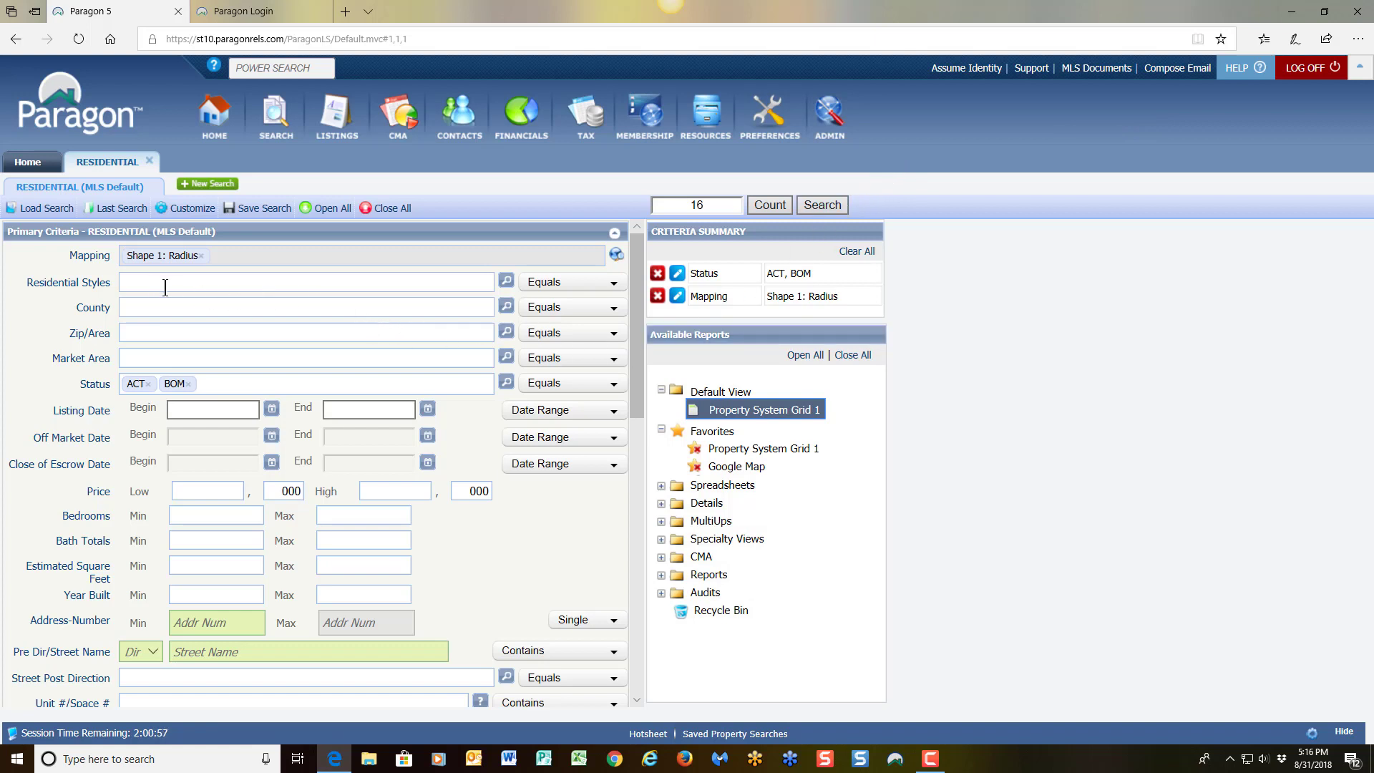
{"action": "mouse_move", "coordinate": [684, 222]}
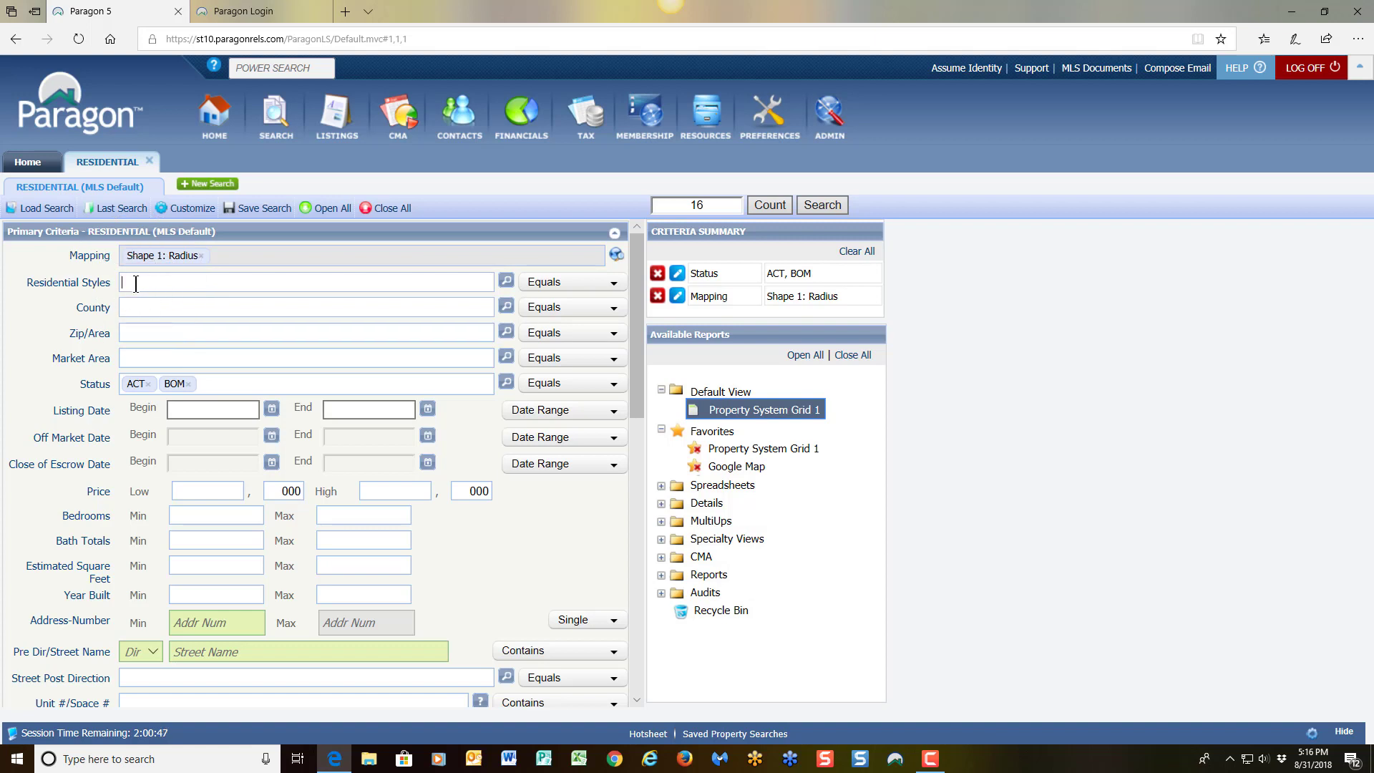
{"action": "type", "text": "D"}
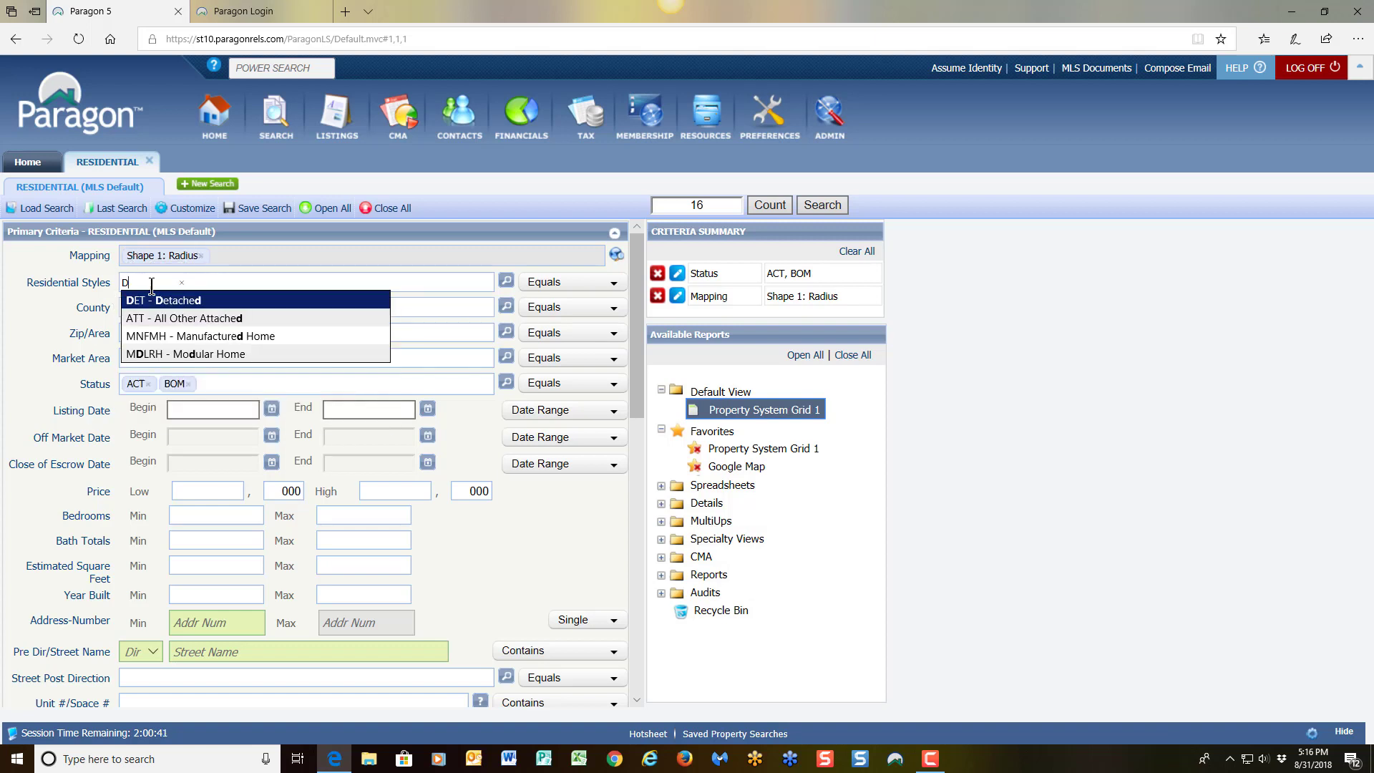
{"action": "left_click", "coordinate": [159, 300]}
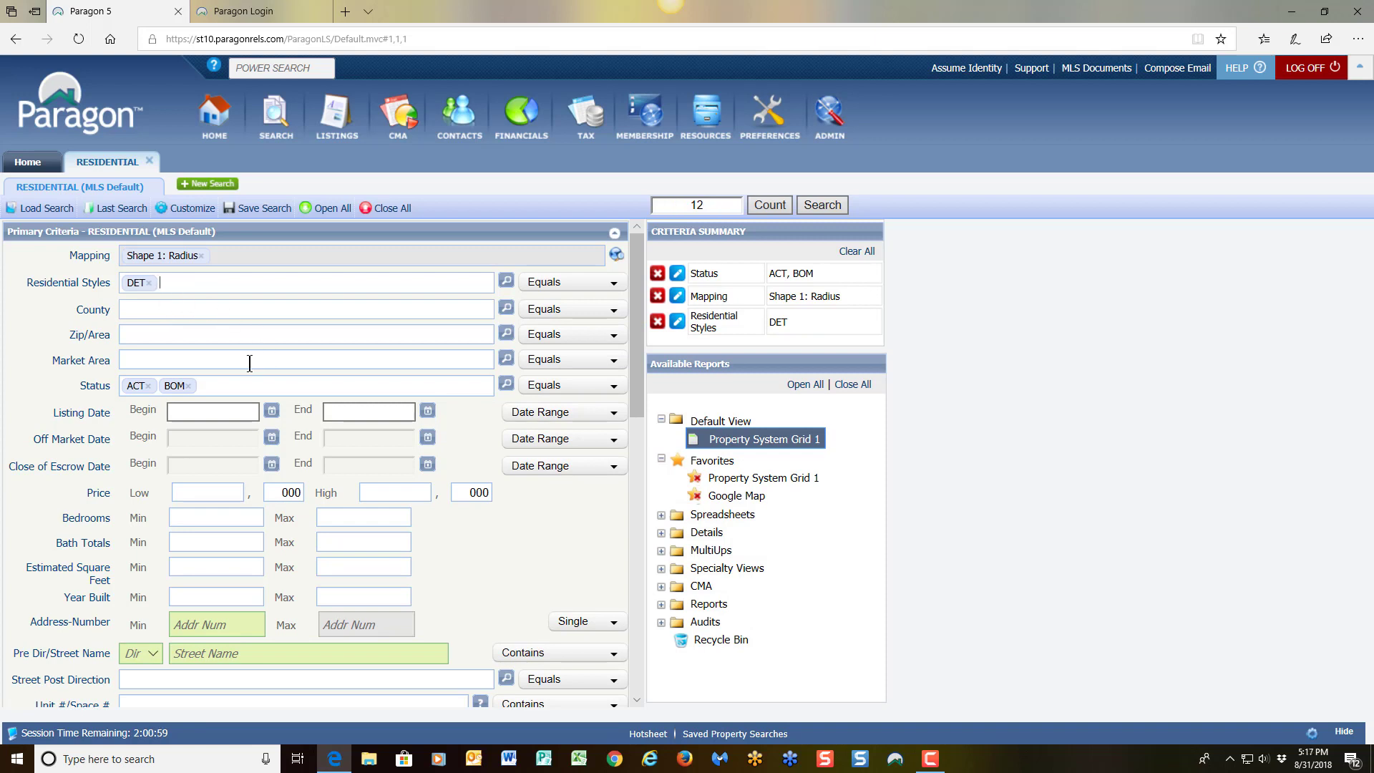
{"action": "mouse_move", "coordinate": [250, 335]}
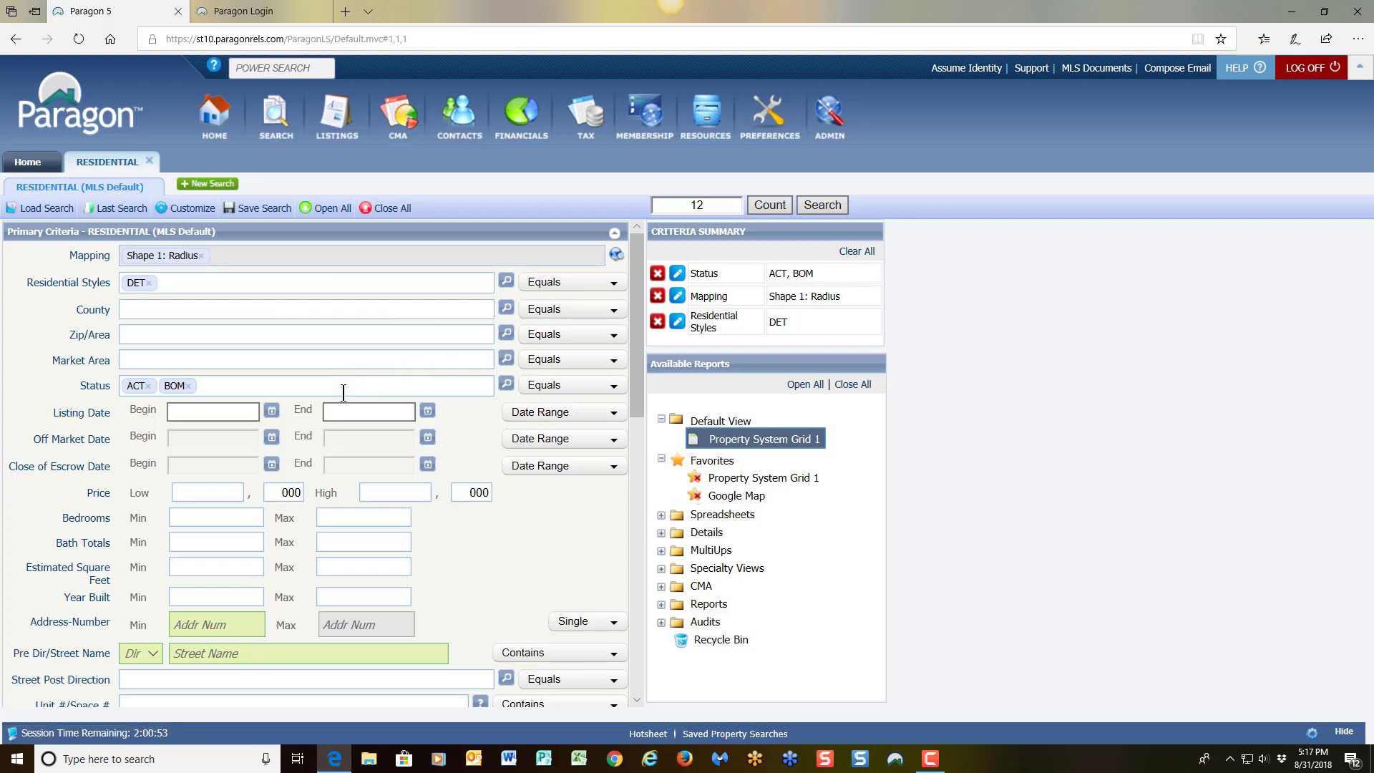
{"action": "mouse_move", "coordinate": [116, 403]}
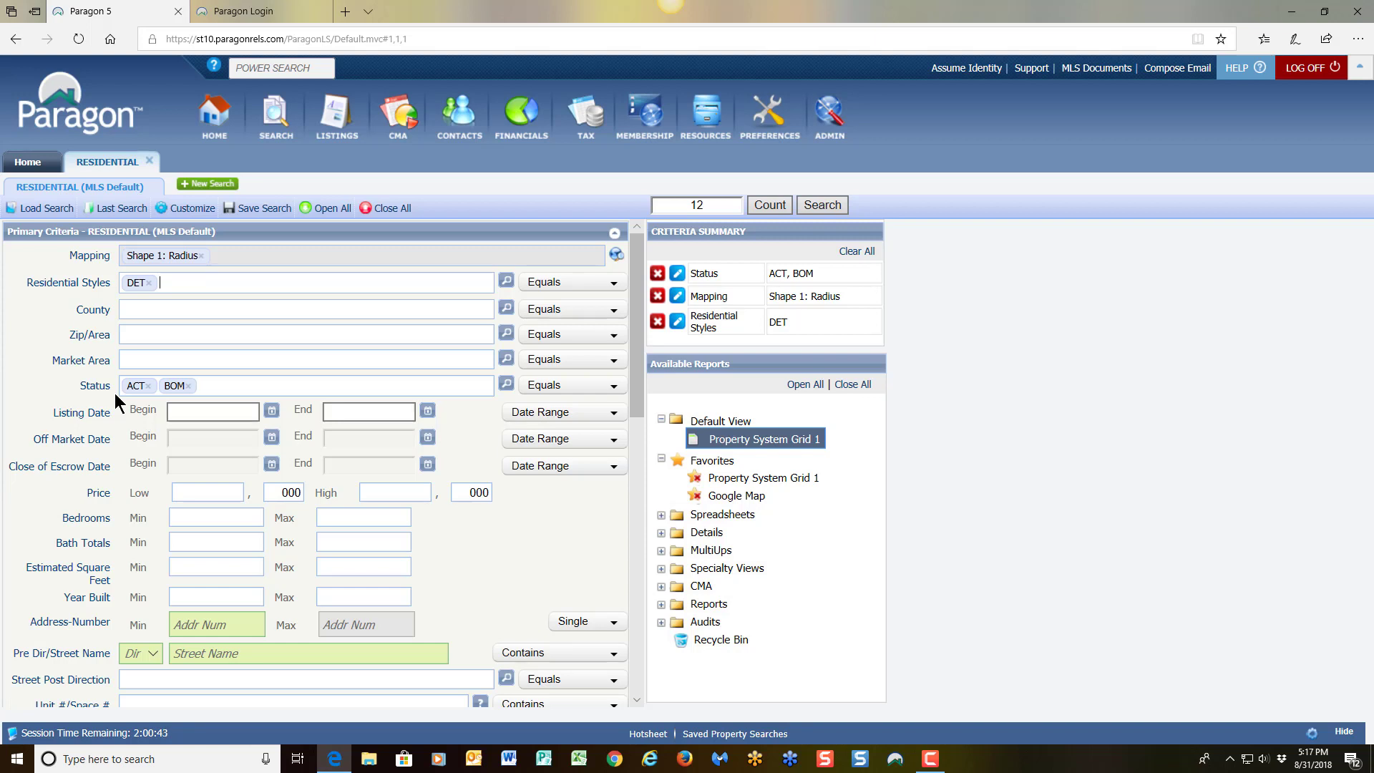
{"action": "mouse_move", "coordinate": [146, 407]}
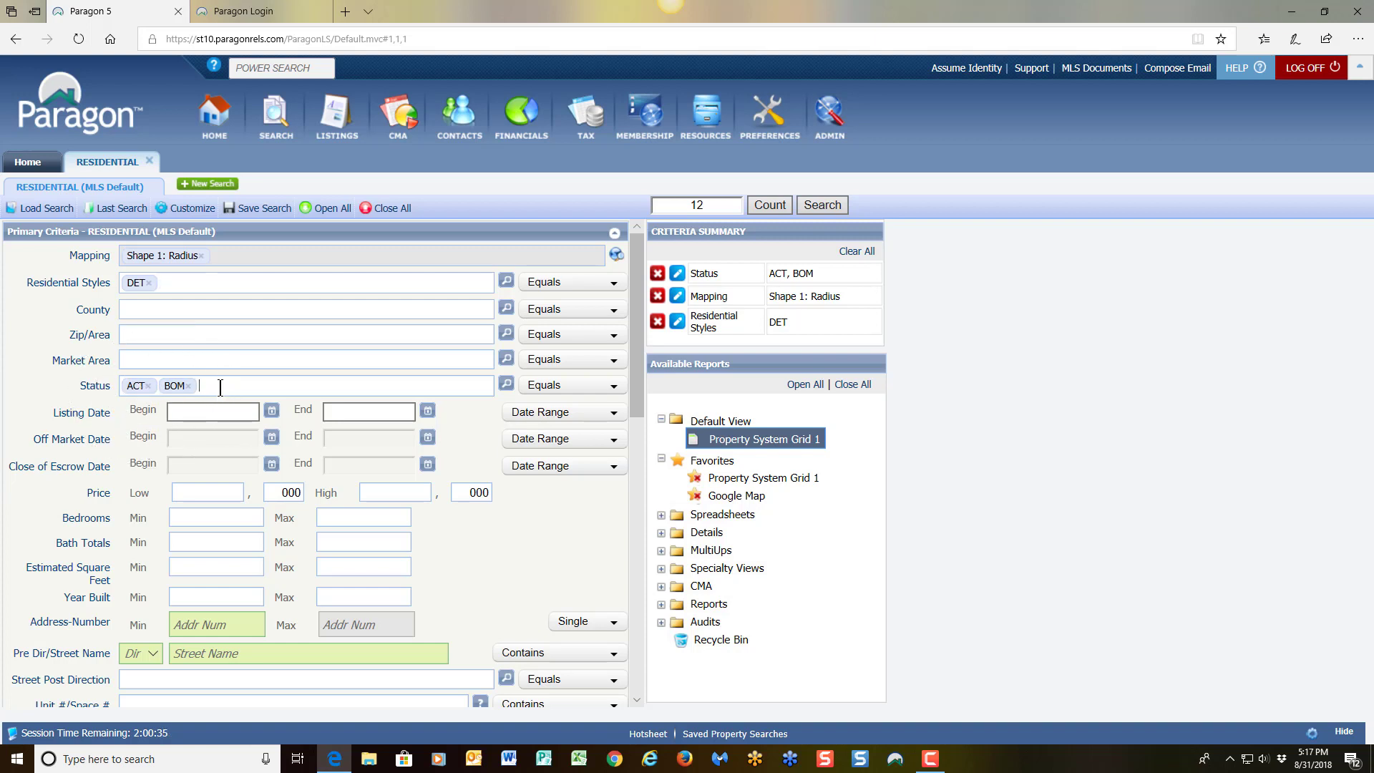
Add SOLD to the ACT and BOM status criteria, raising matches to 2,304.
{"action": "type", "text": "S"}
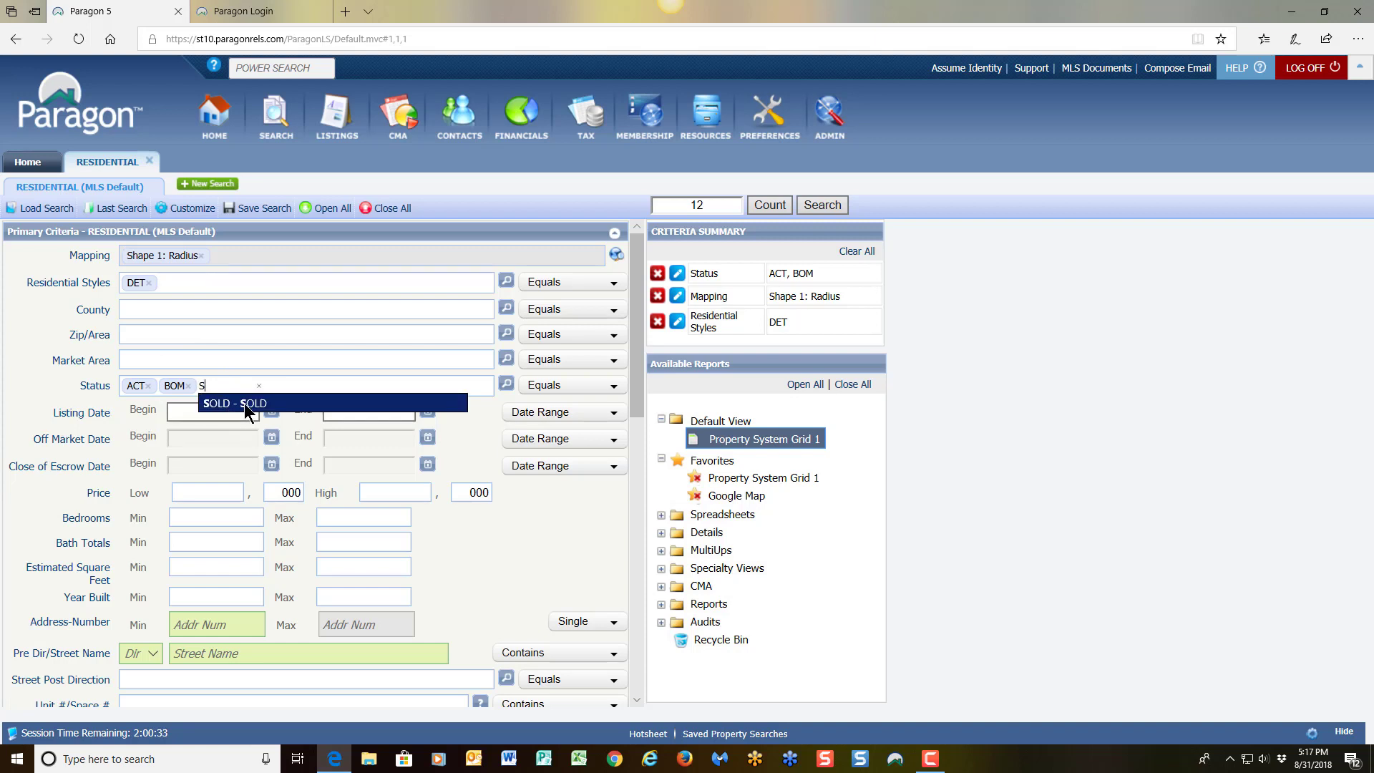
{"action": "left_click", "coordinate": [234, 403]}
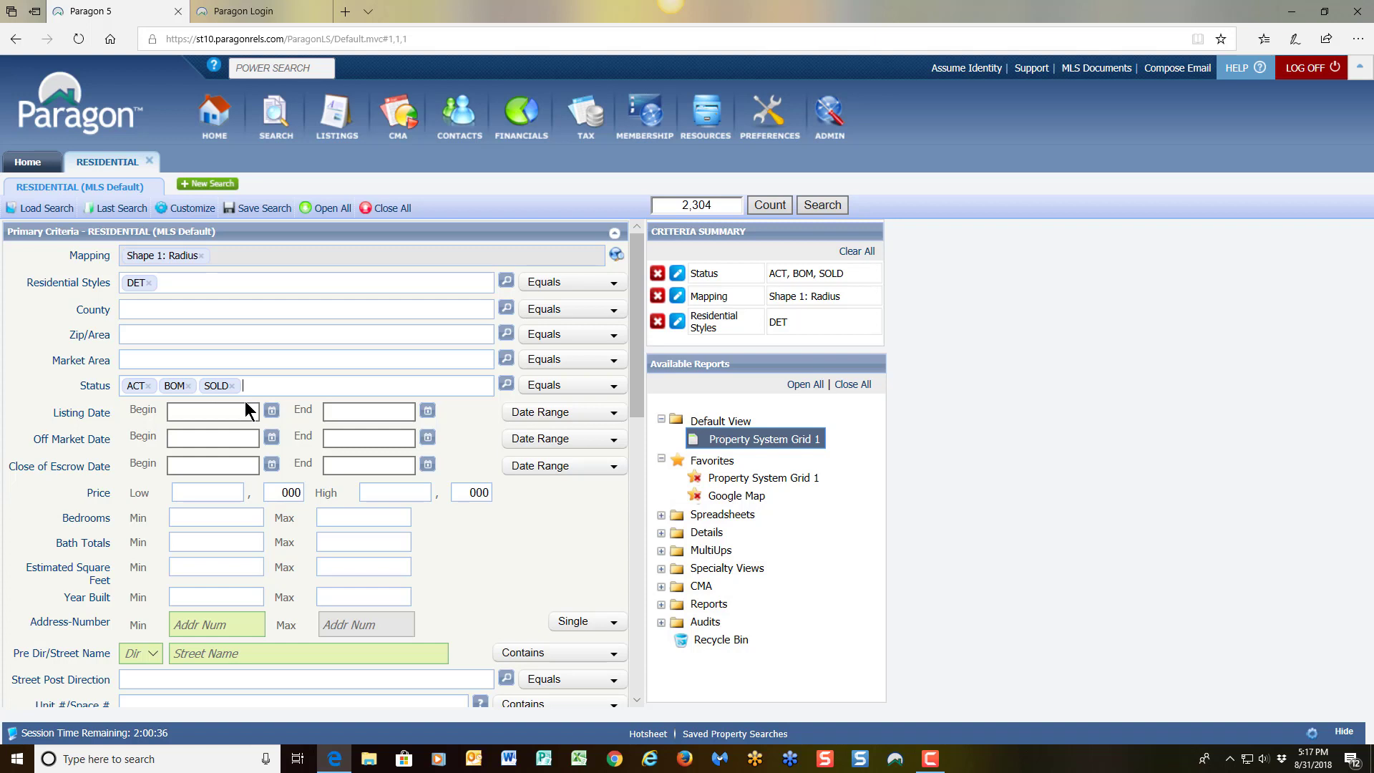
{"action": "mouse_move", "coordinate": [343, 510]}
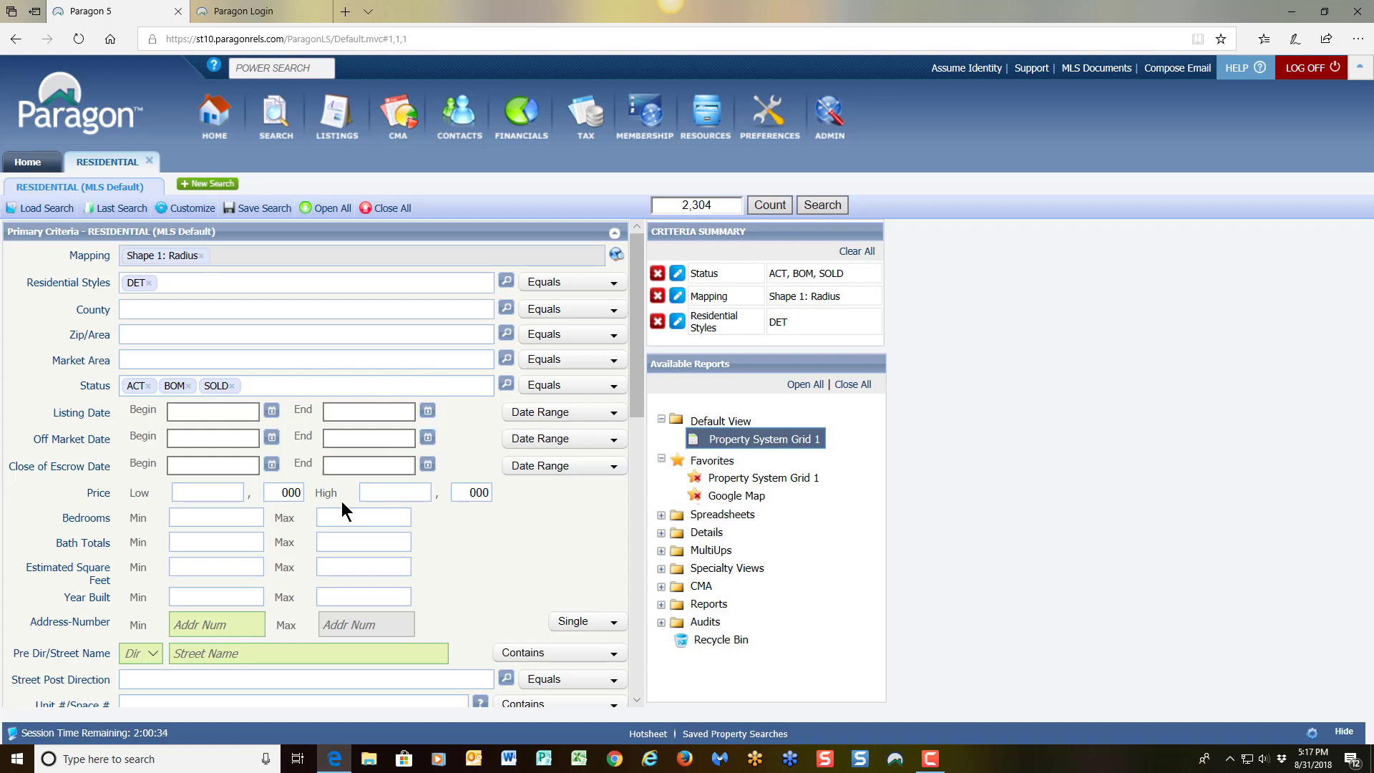
{"action": "left_click", "coordinate": [216, 517]}
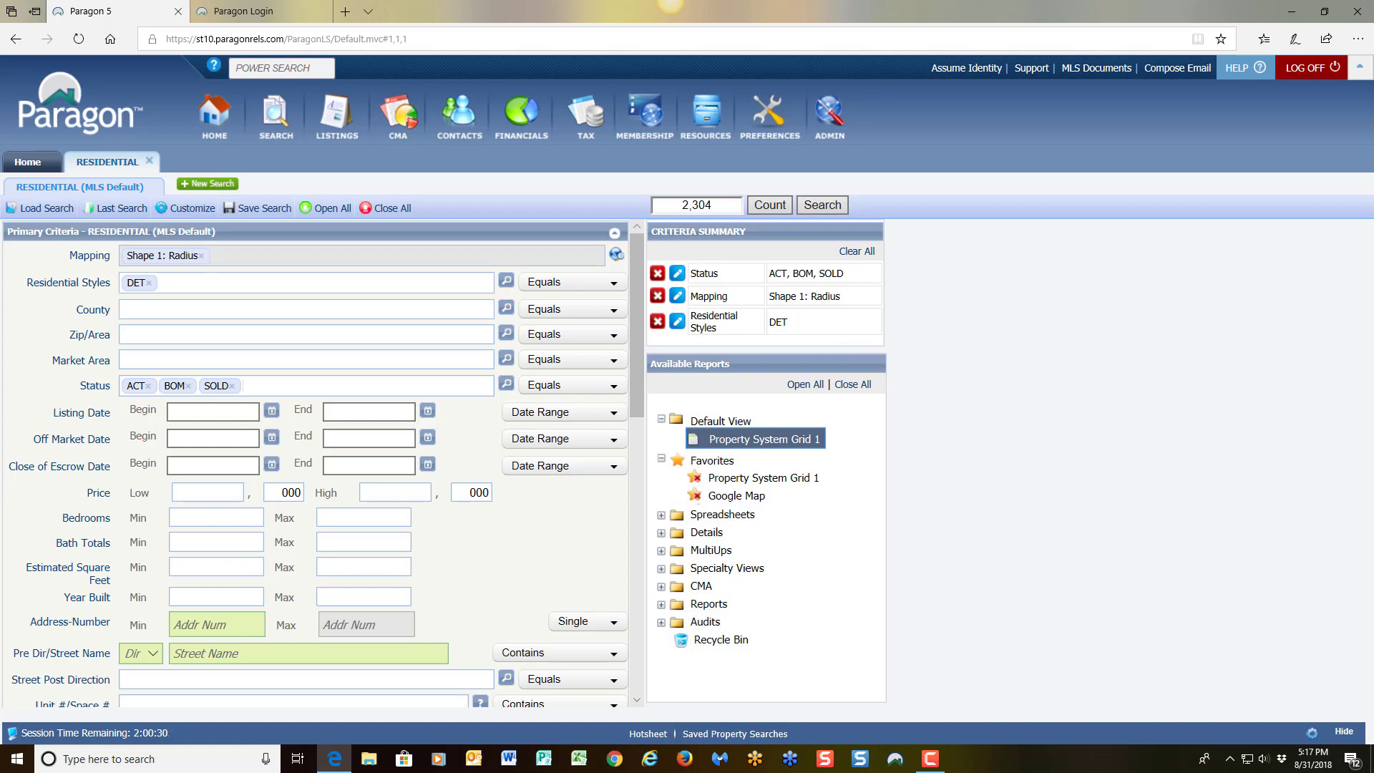
{"action": "left_click", "coordinate": [212, 411]}
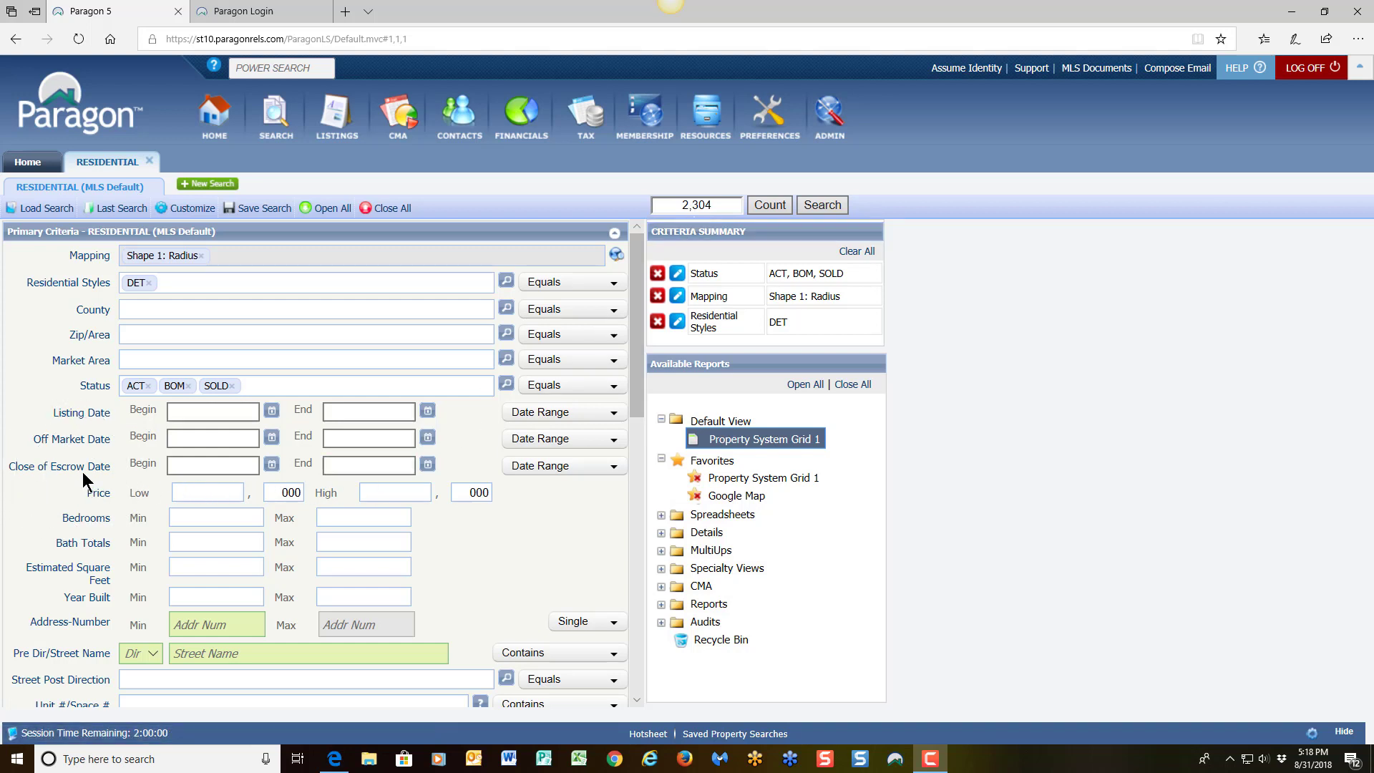
Set Close of Escrow Date to 6 Months Back, narrowing matches to 56.
{"action": "left_click", "coordinate": [212, 465]}
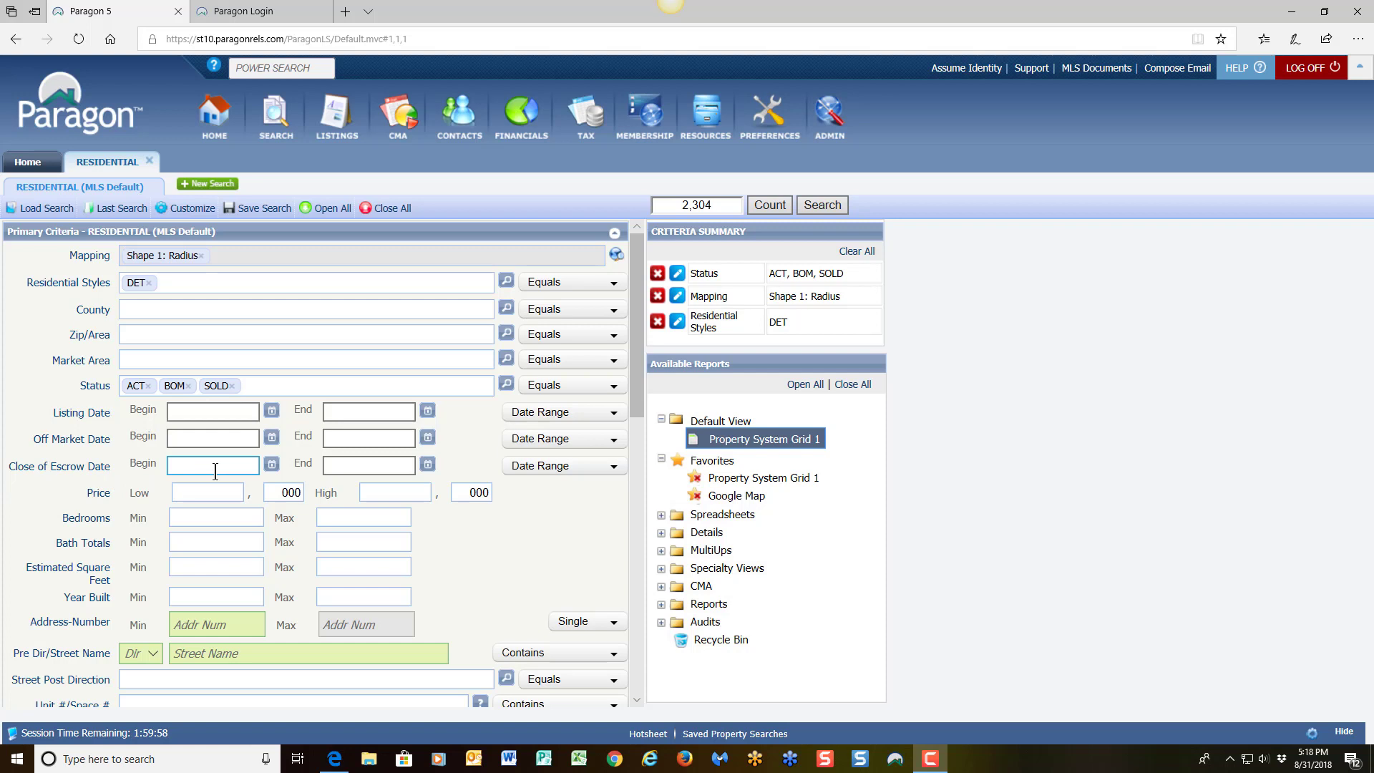
{"action": "mouse_move", "coordinate": [203, 465]}
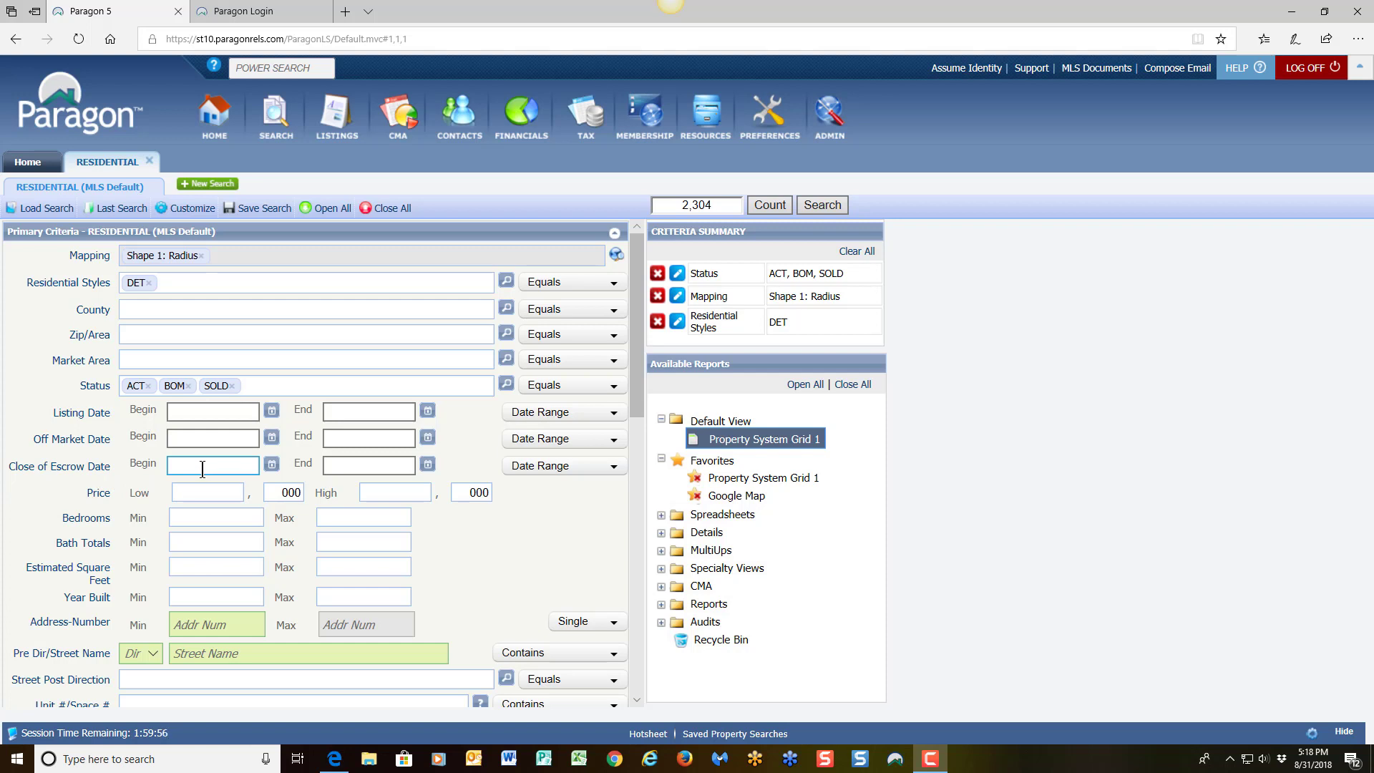
{"action": "left_click", "coordinate": [212, 463]}
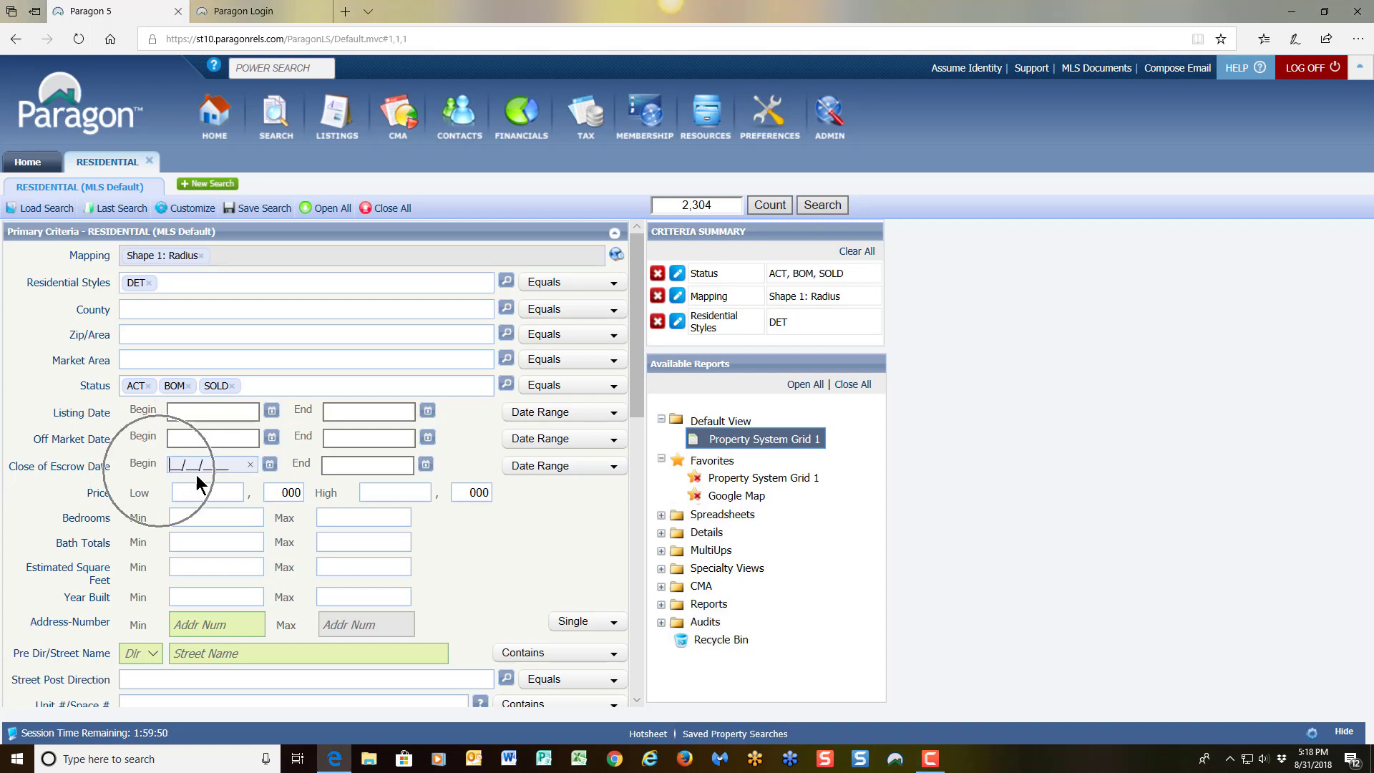
{"action": "left_click", "coordinate": [369, 464]}
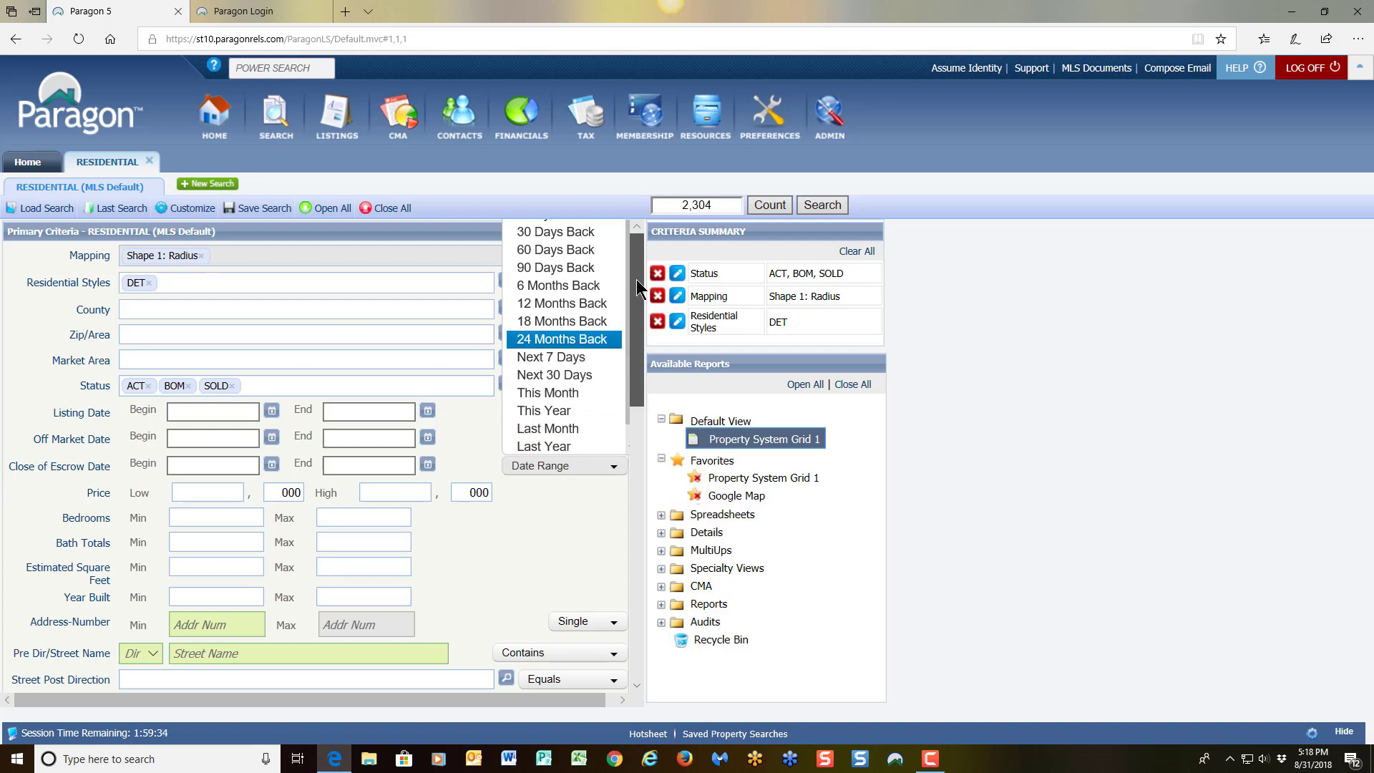
{"action": "left_click", "coordinate": [557, 286]}
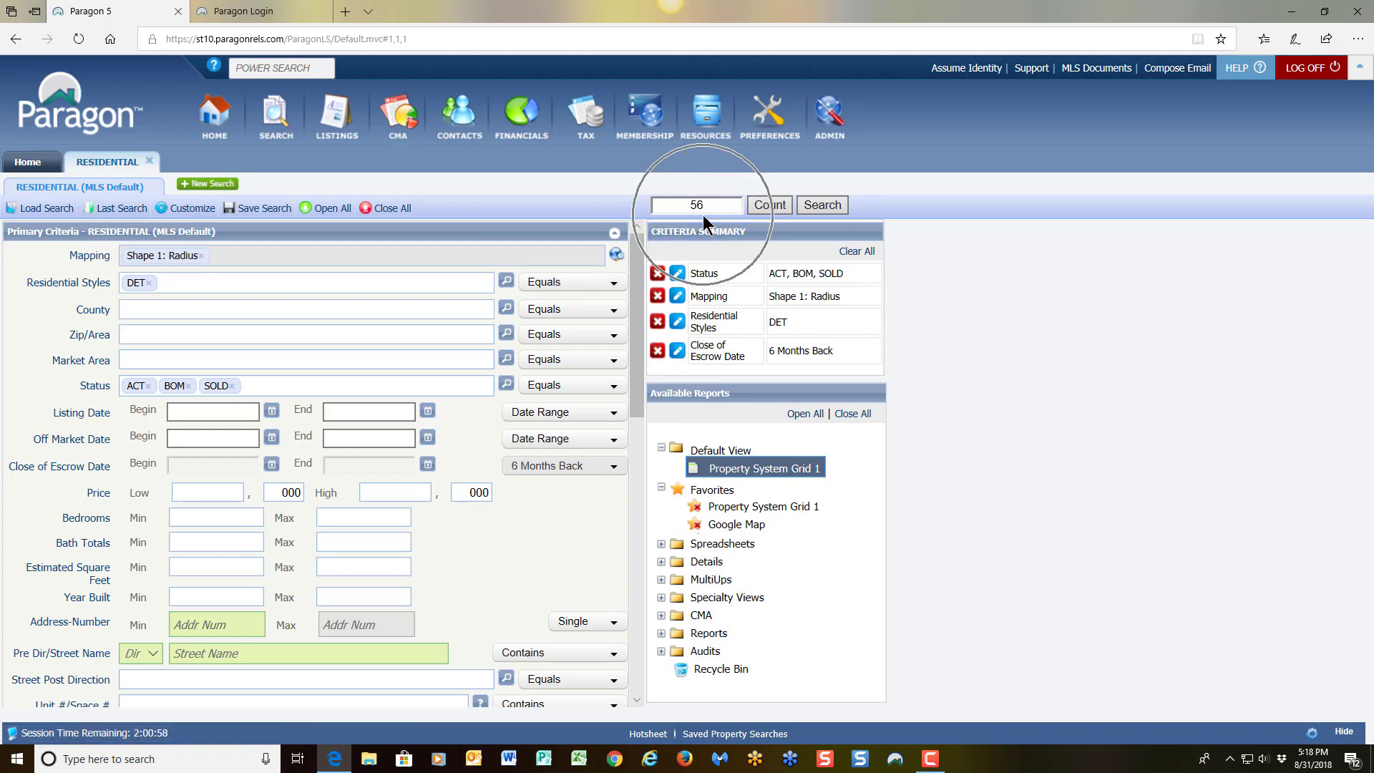
{"action": "mouse_move", "coordinate": [712, 222]}
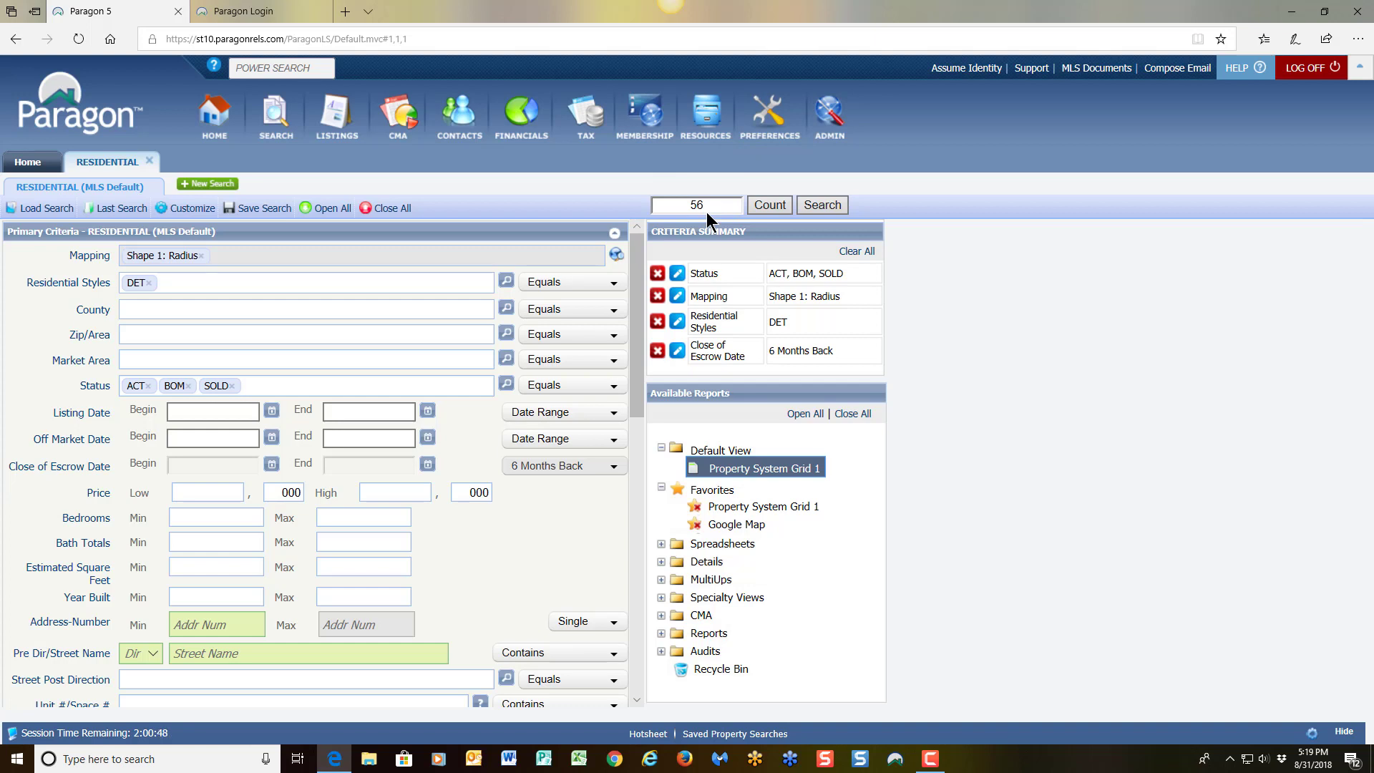
Set Bedrooms to a 4–4 range and Bath Totals to 2–3.
{"action": "left_click", "coordinate": [283, 492]}
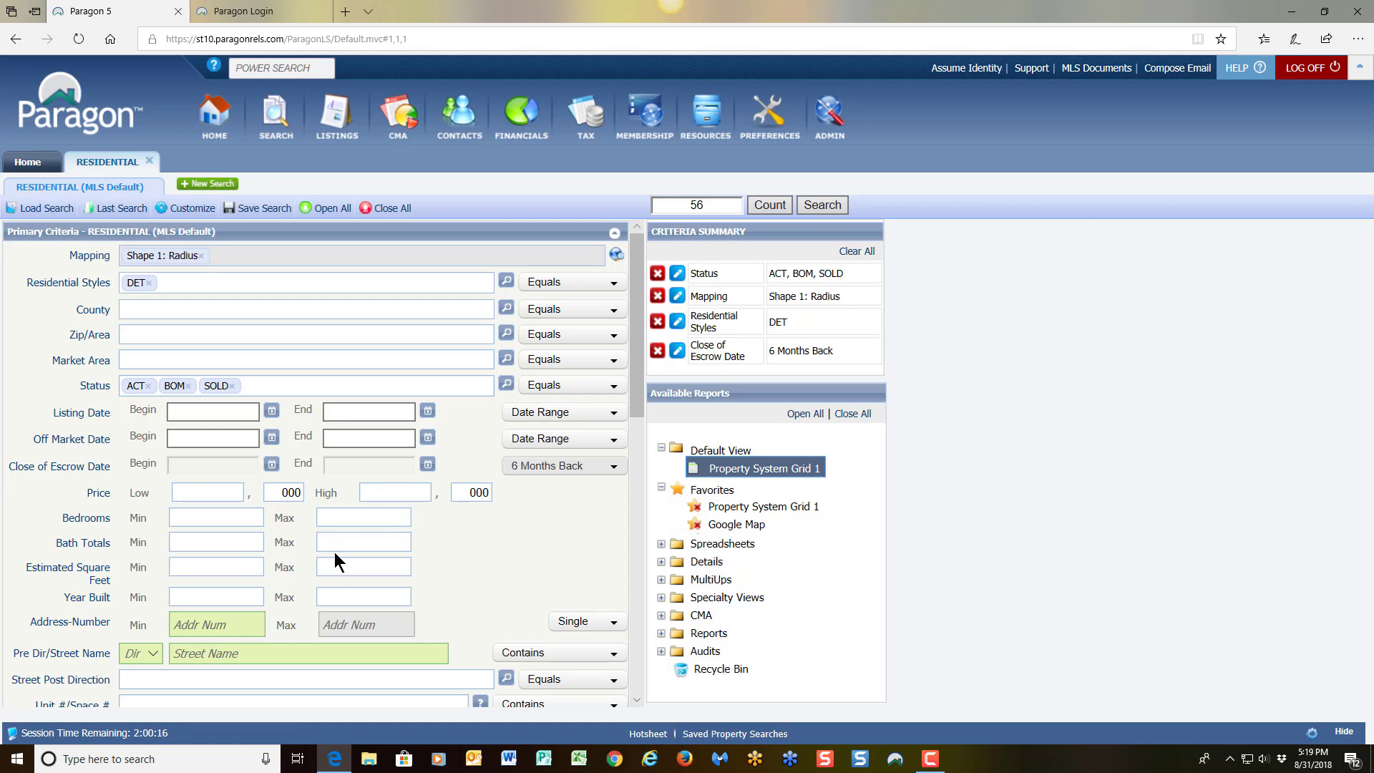
{"action": "mouse_move", "coordinate": [227, 565]}
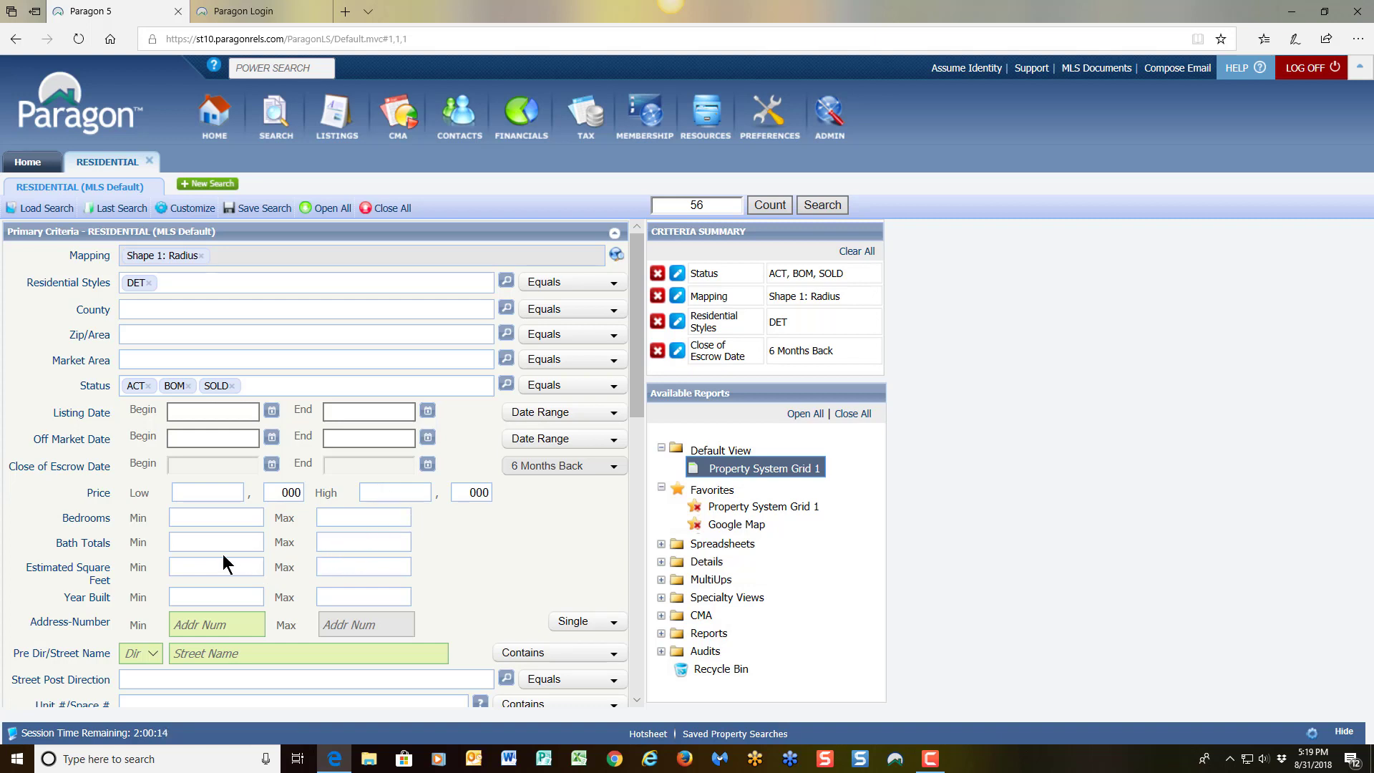
{"action": "left_click", "coordinate": [215, 516]}
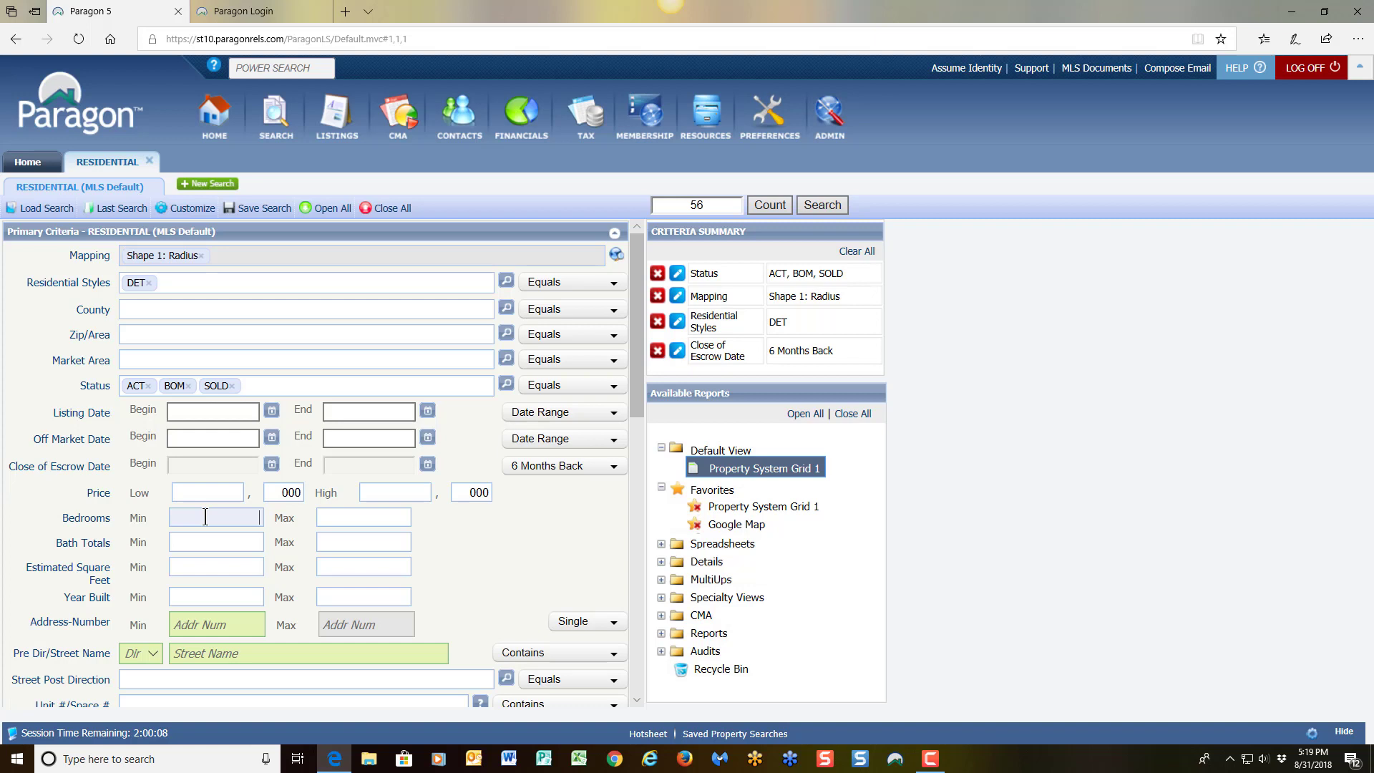
{"action": "type", "text": "4"}
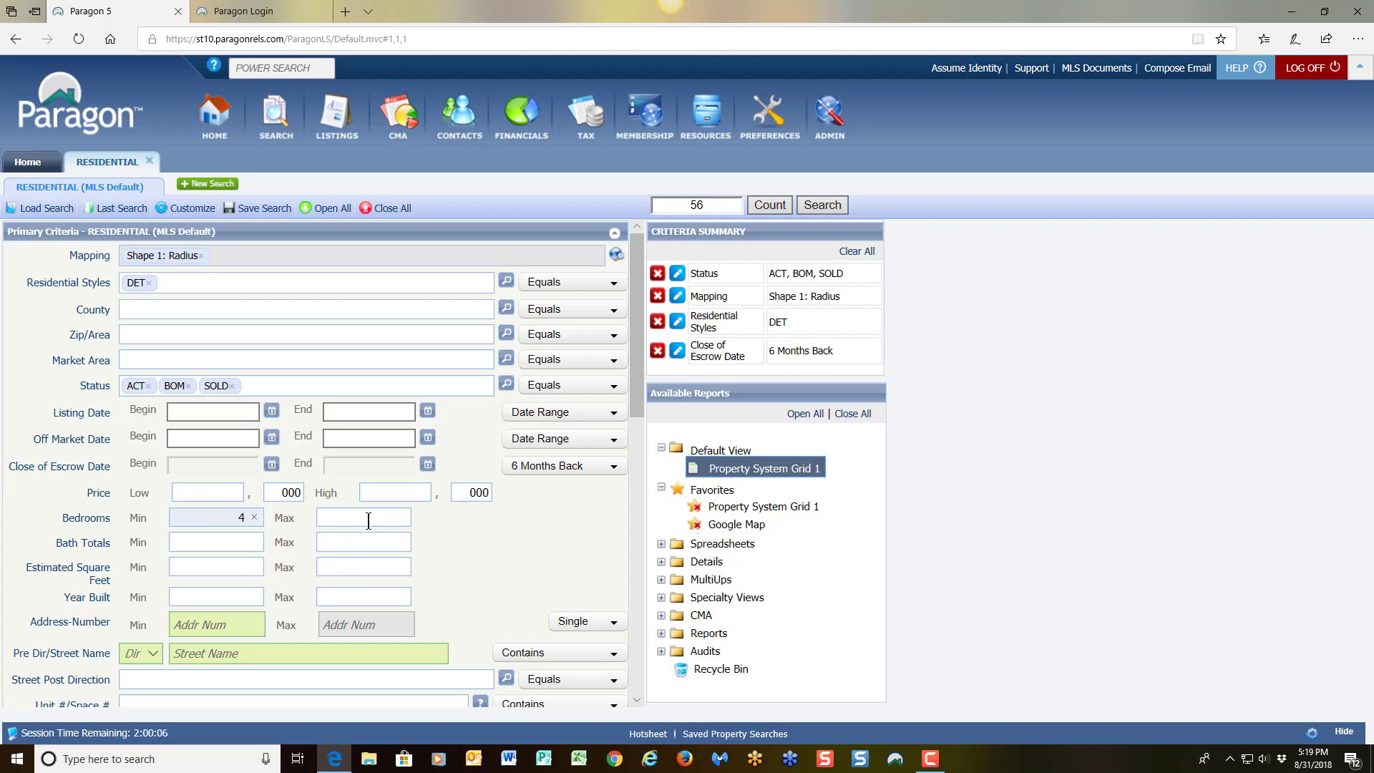
{"action": "type", "text": "4"}
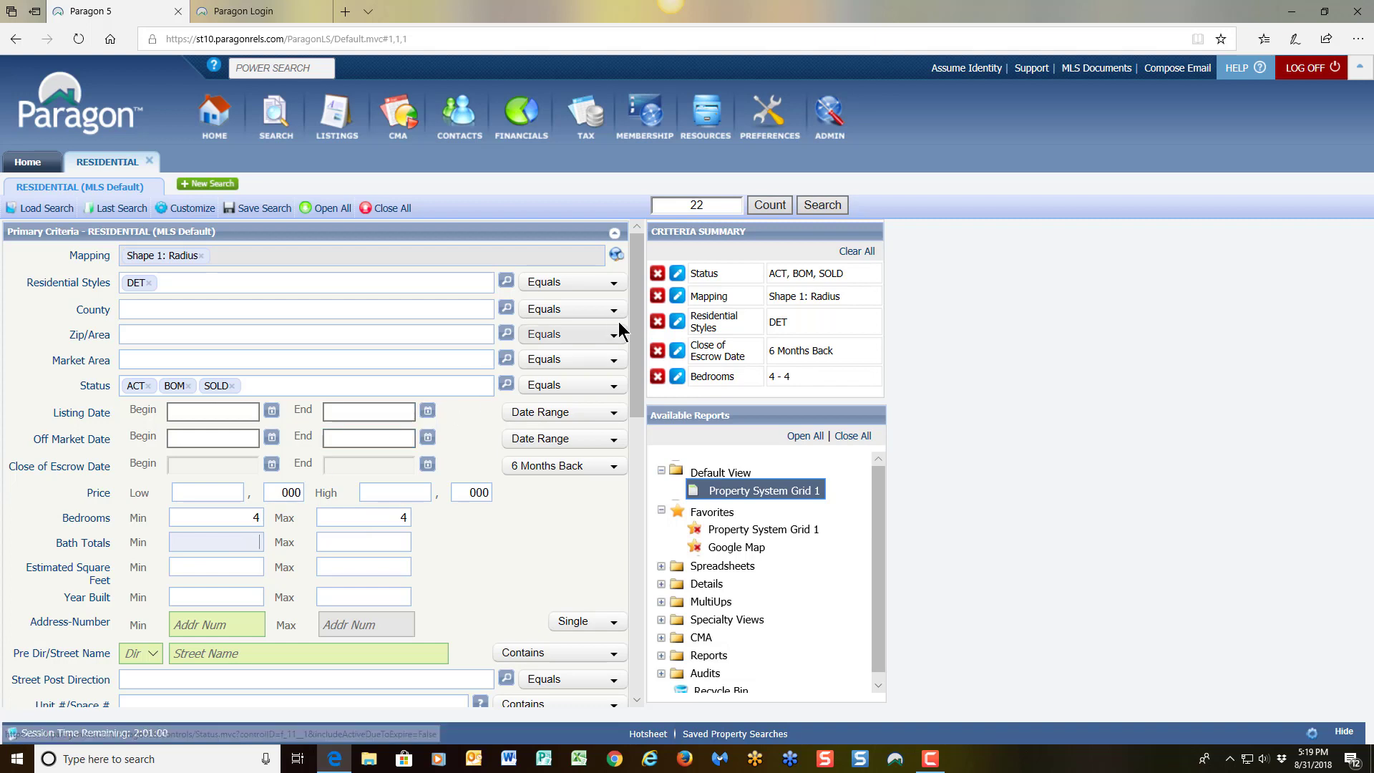
{"action": "left_click", "coordinate": [696, 206]}
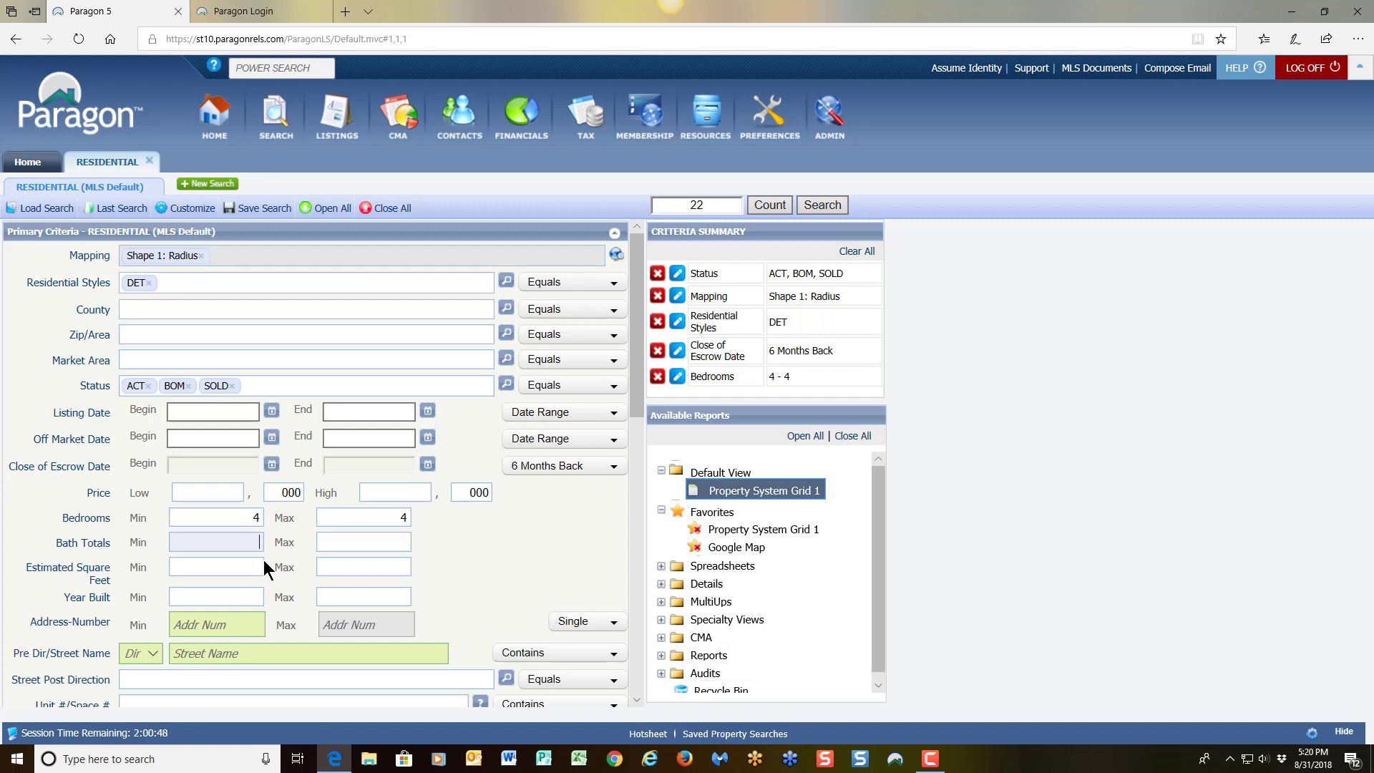
{"action": "type", "text": "2"}
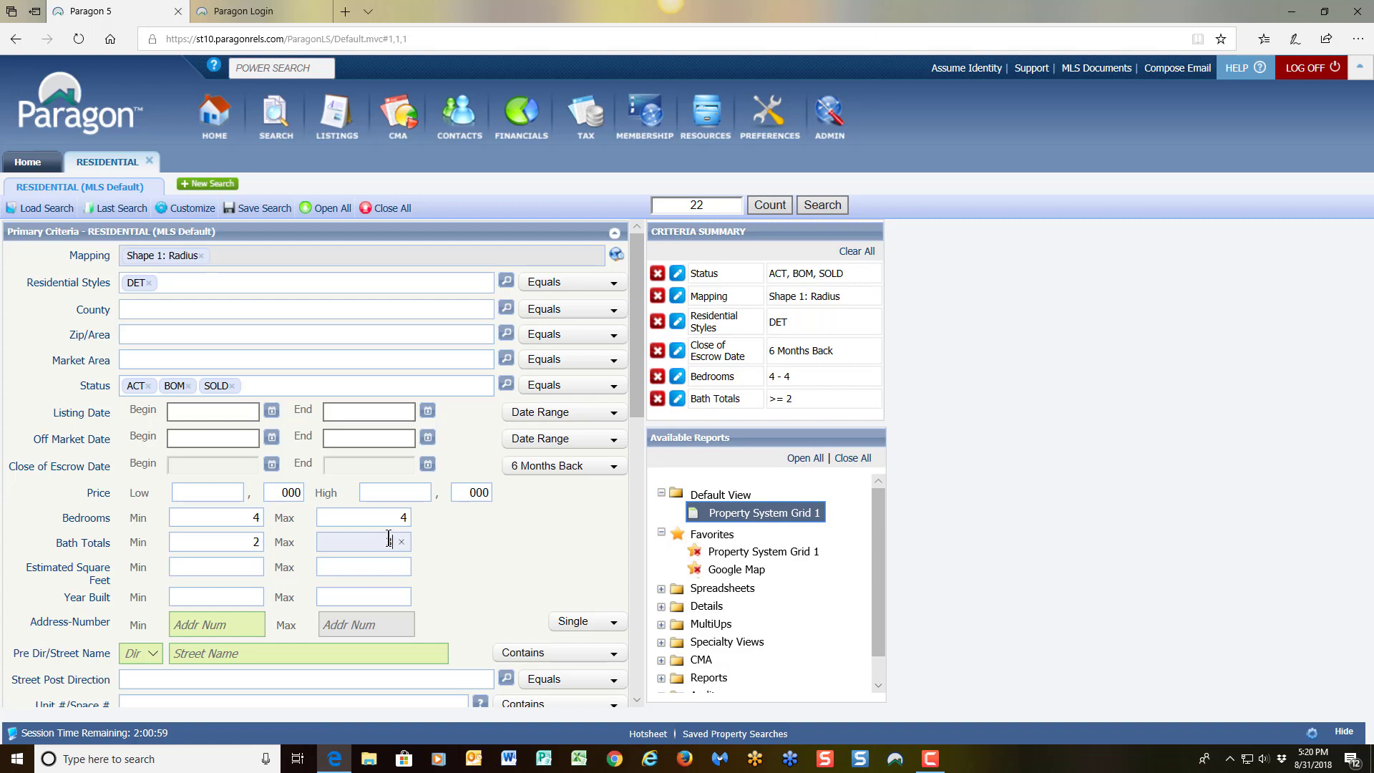
{"action": "type", "text": "3"}
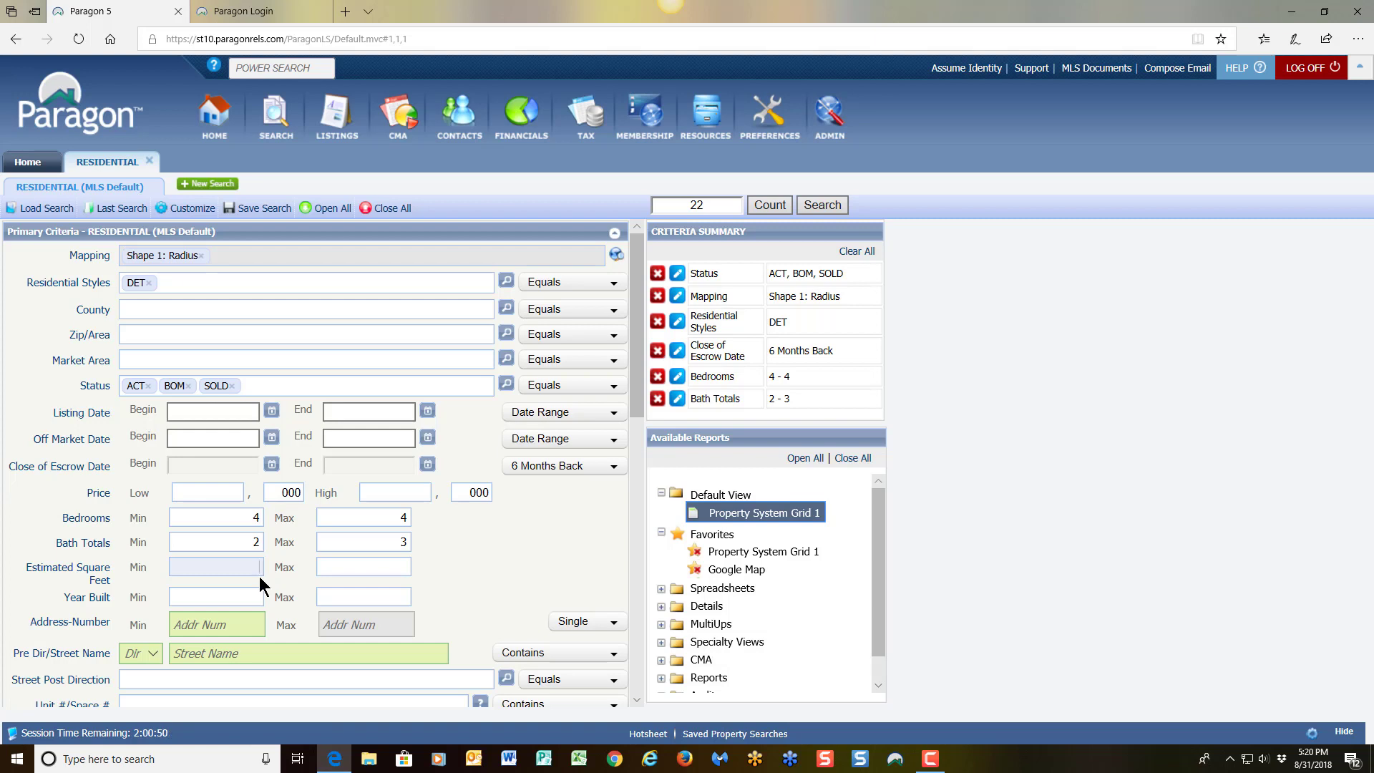
Set Estimated Square Feet to 1500–2200, leaving 12 matches.
{"action": "left_click", "coordinate": [215, 566]}
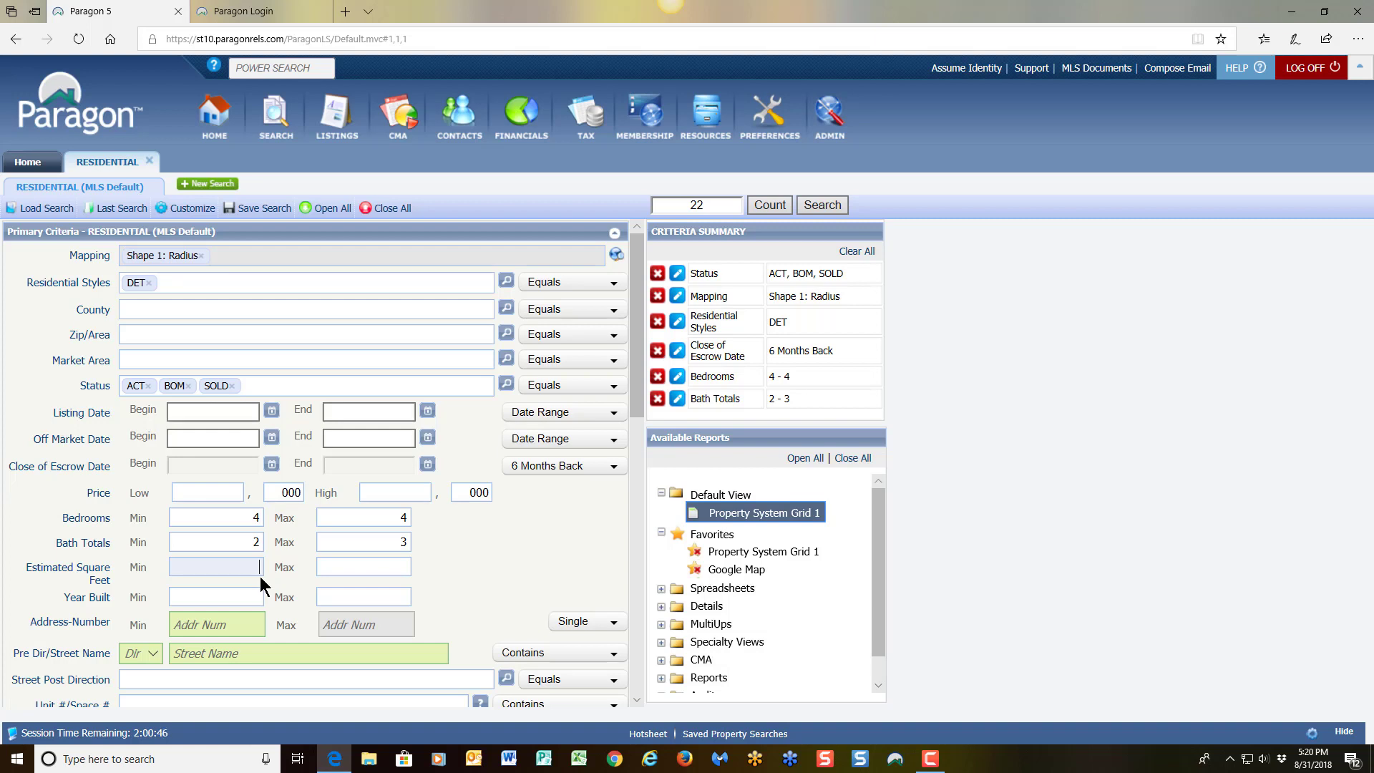
{"action": "type", "text": "1600"}
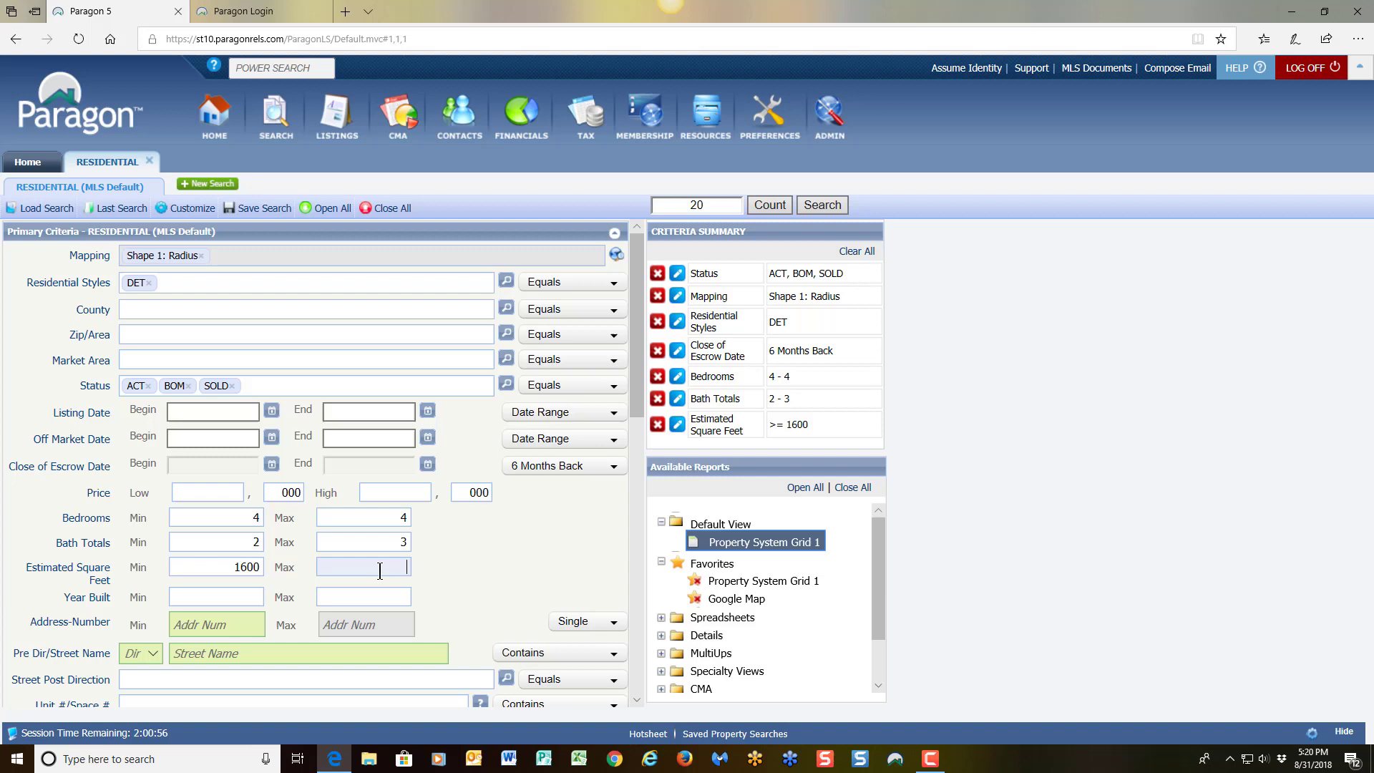
{"action": "type", "text": "1800"}
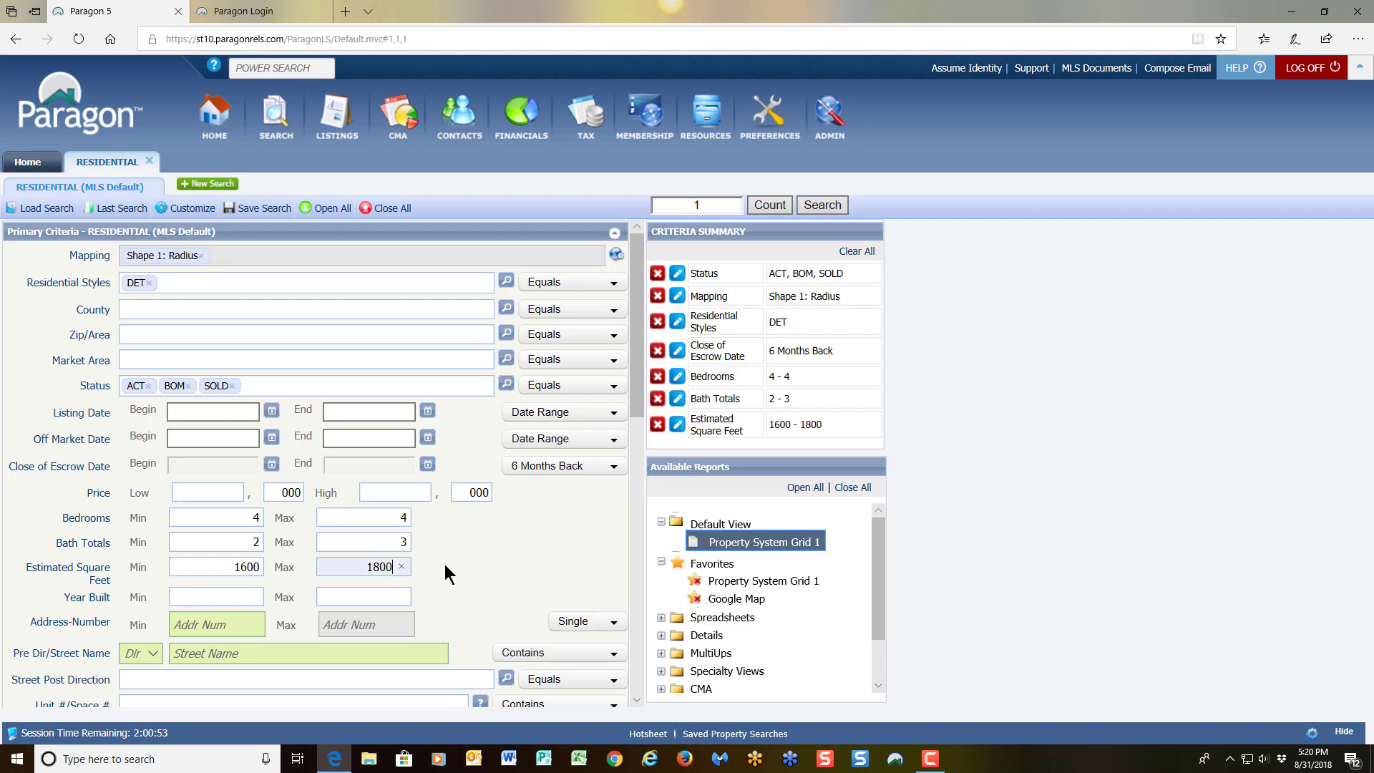
{"action": "left_click", "coordinate": [363, 567]}
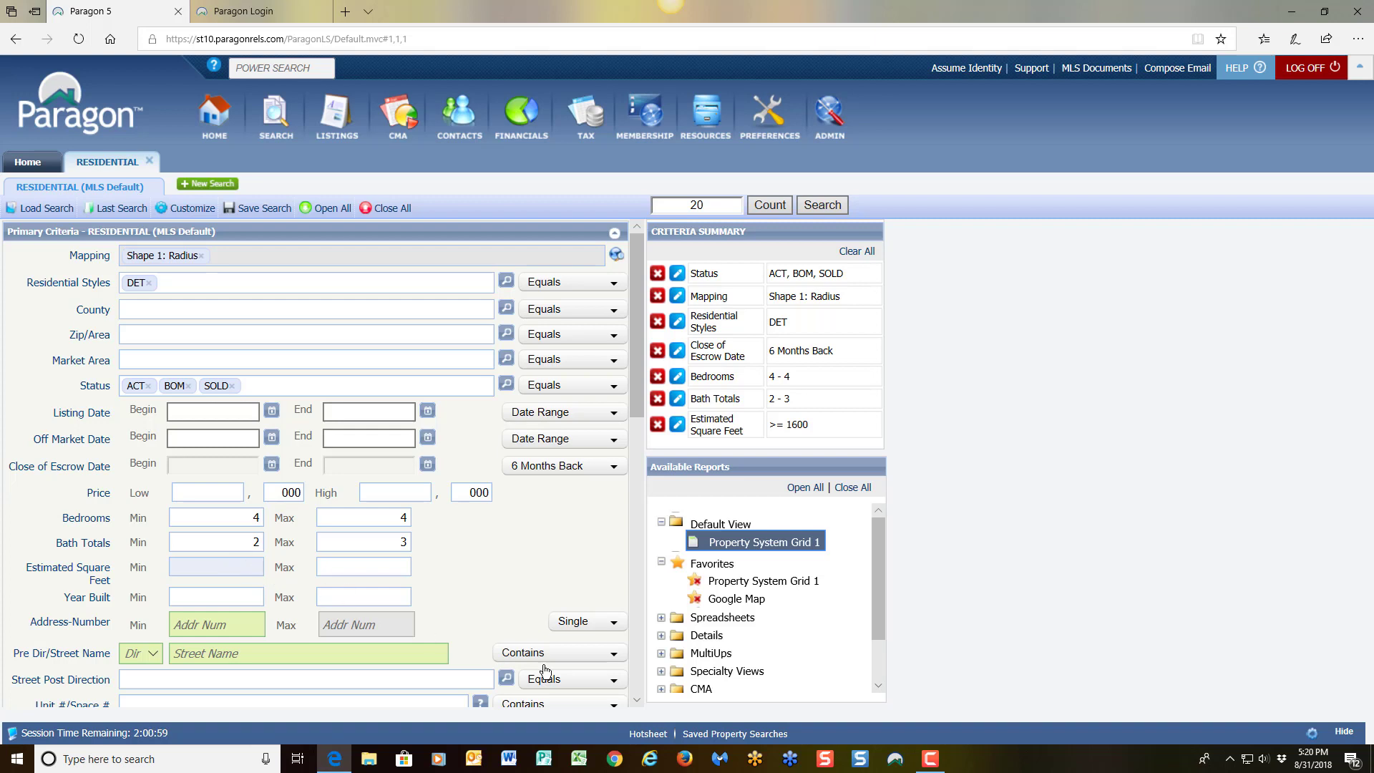
{"action": "type", "text": "1500"}
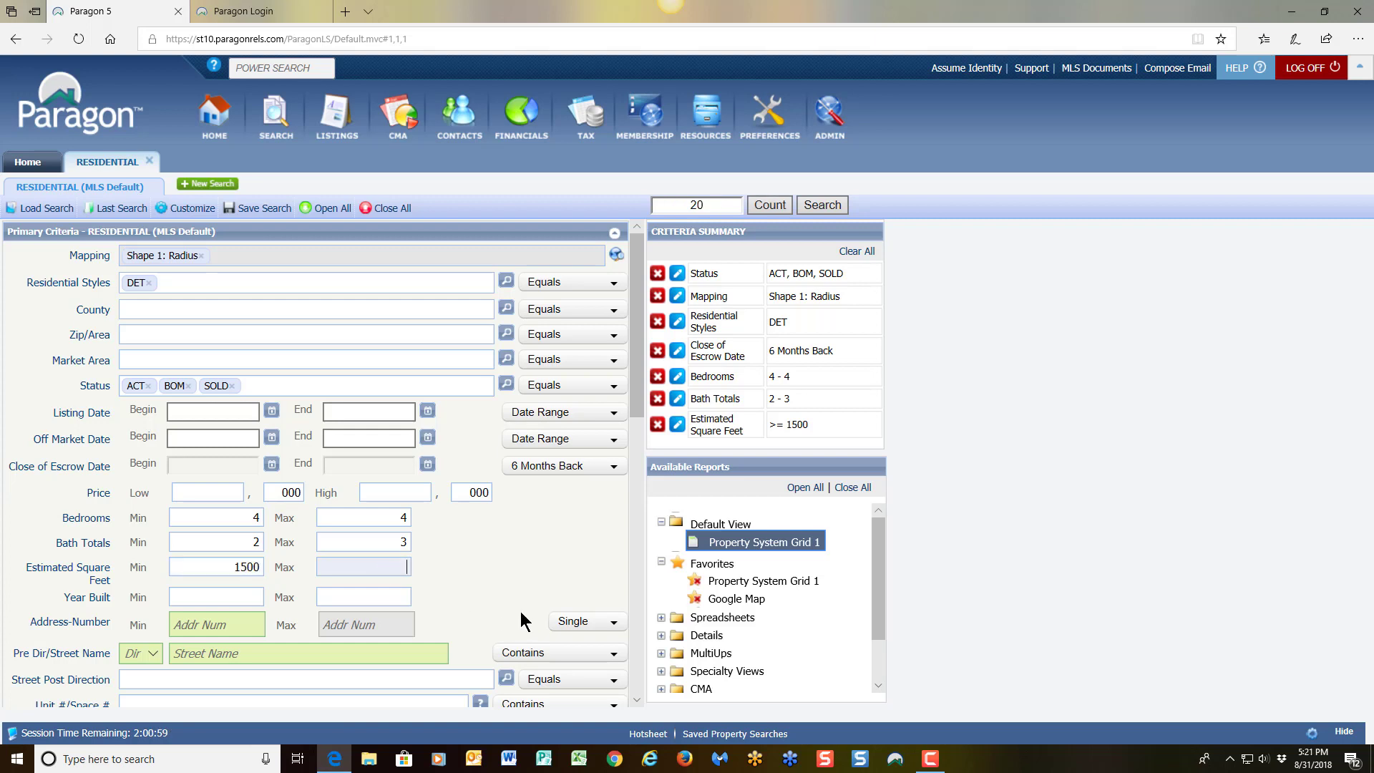
{"action": "type", "text": "2200"}
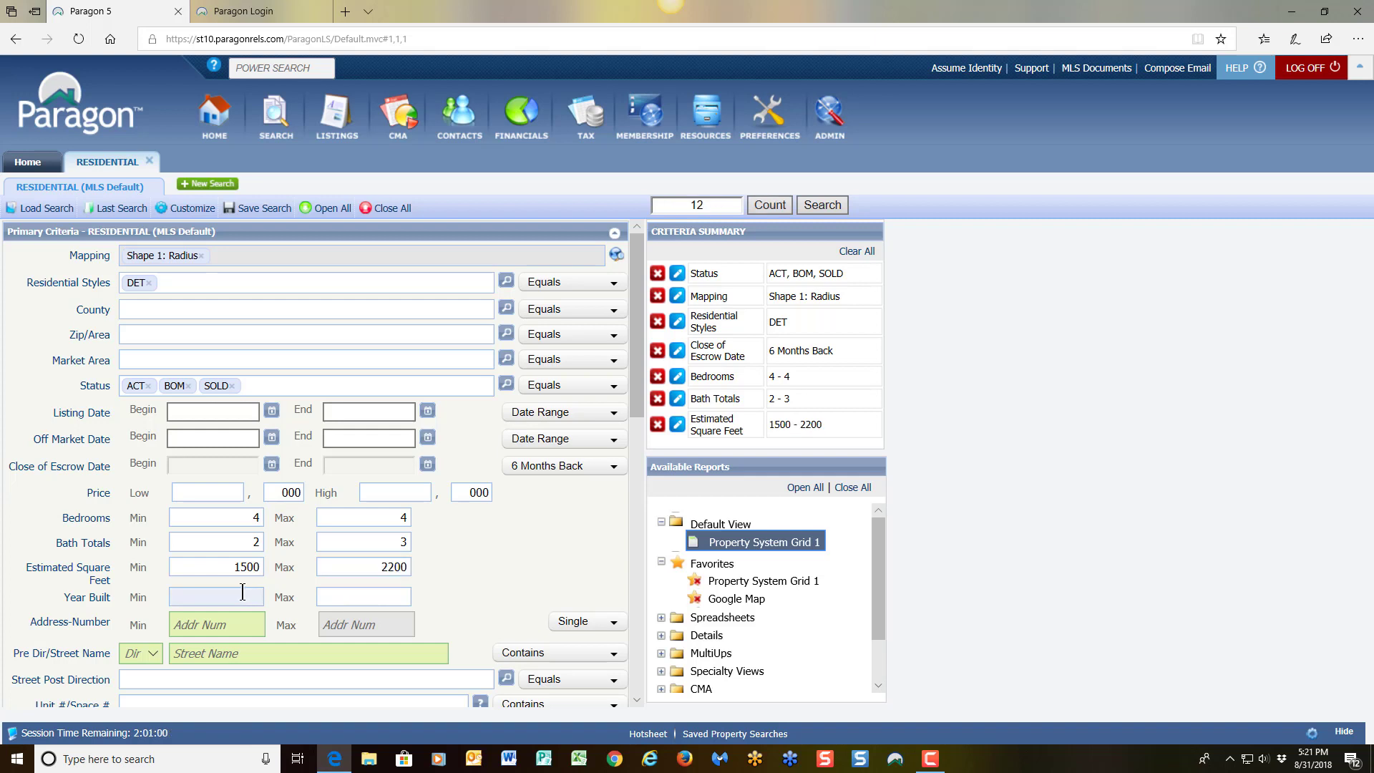
{"action": "mouse_move", "coordinate": [619, 454]}
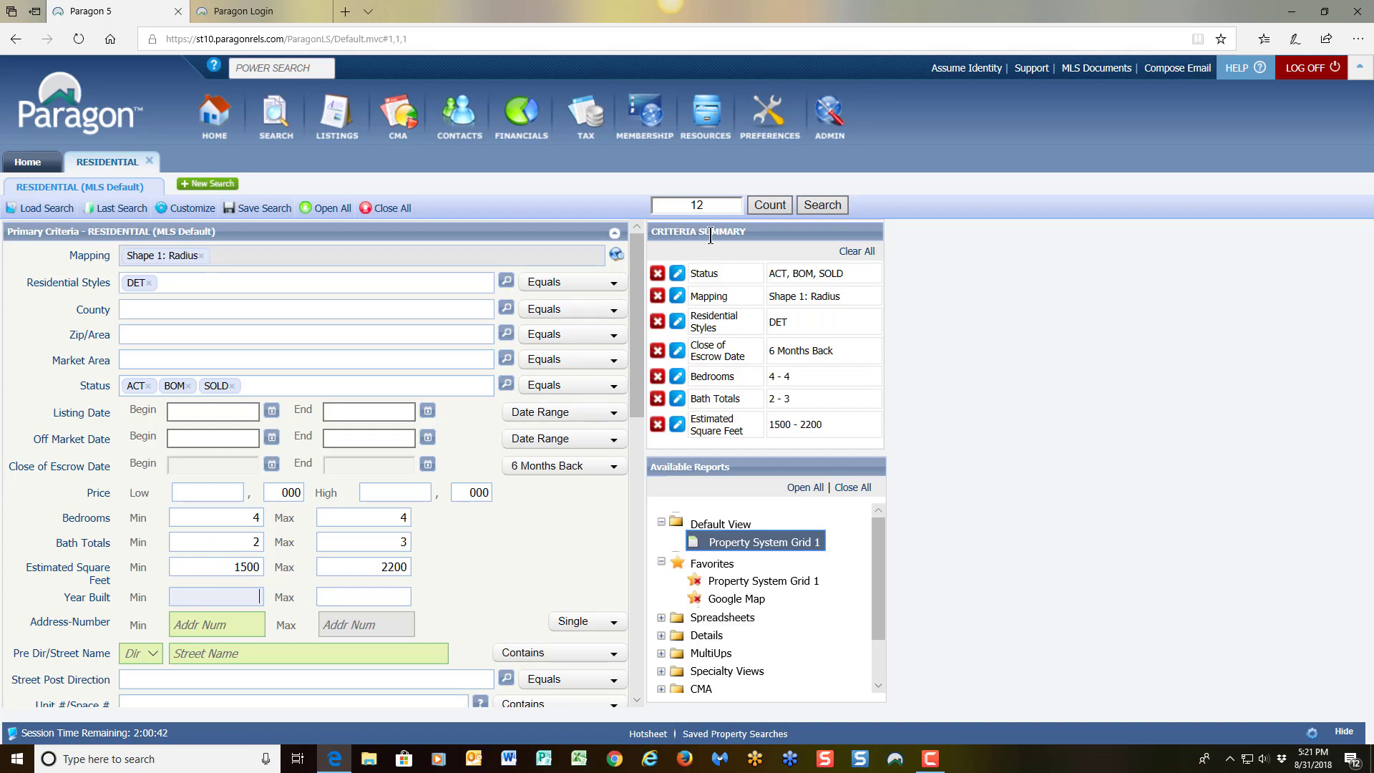
{"action": "mouse_move", "coordinate": [807, 228]}
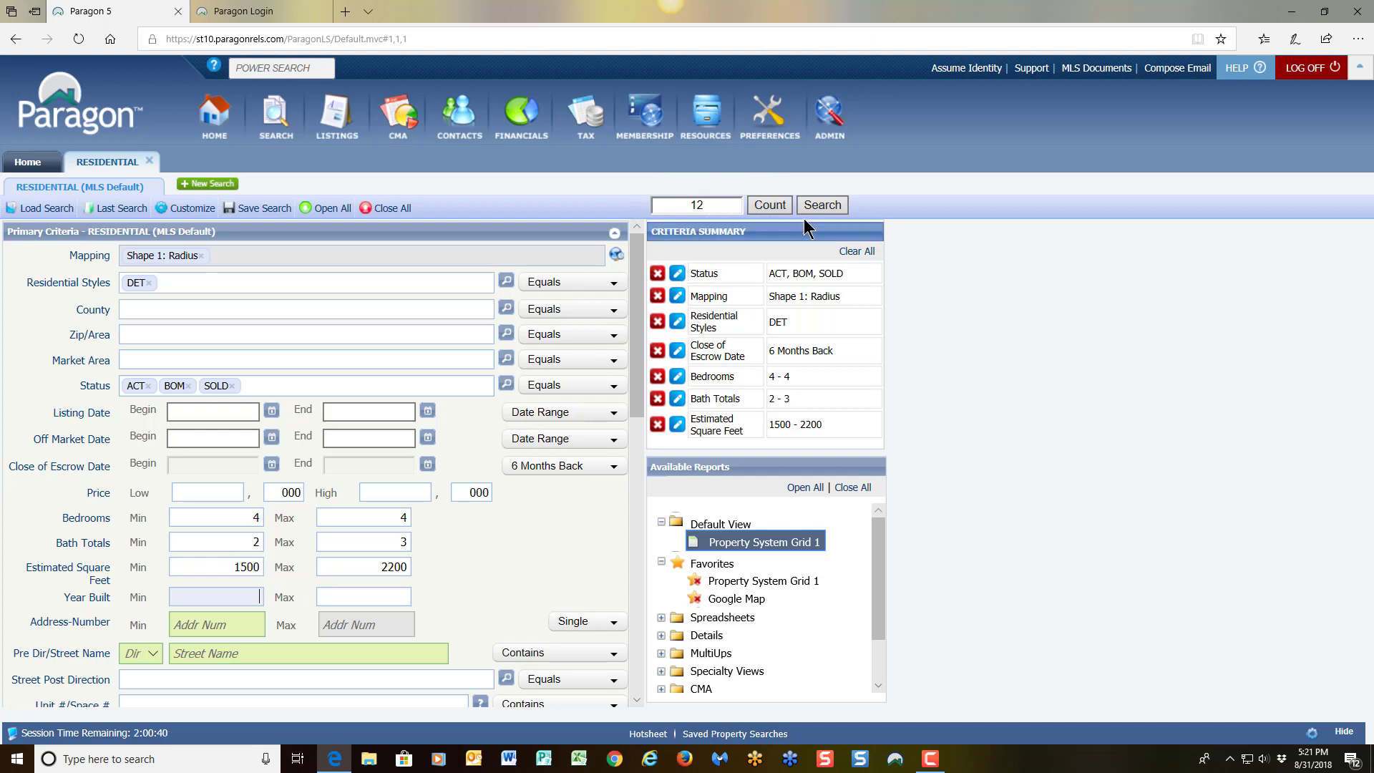
{"action": "left_click", "coordinate": [822, 205]}
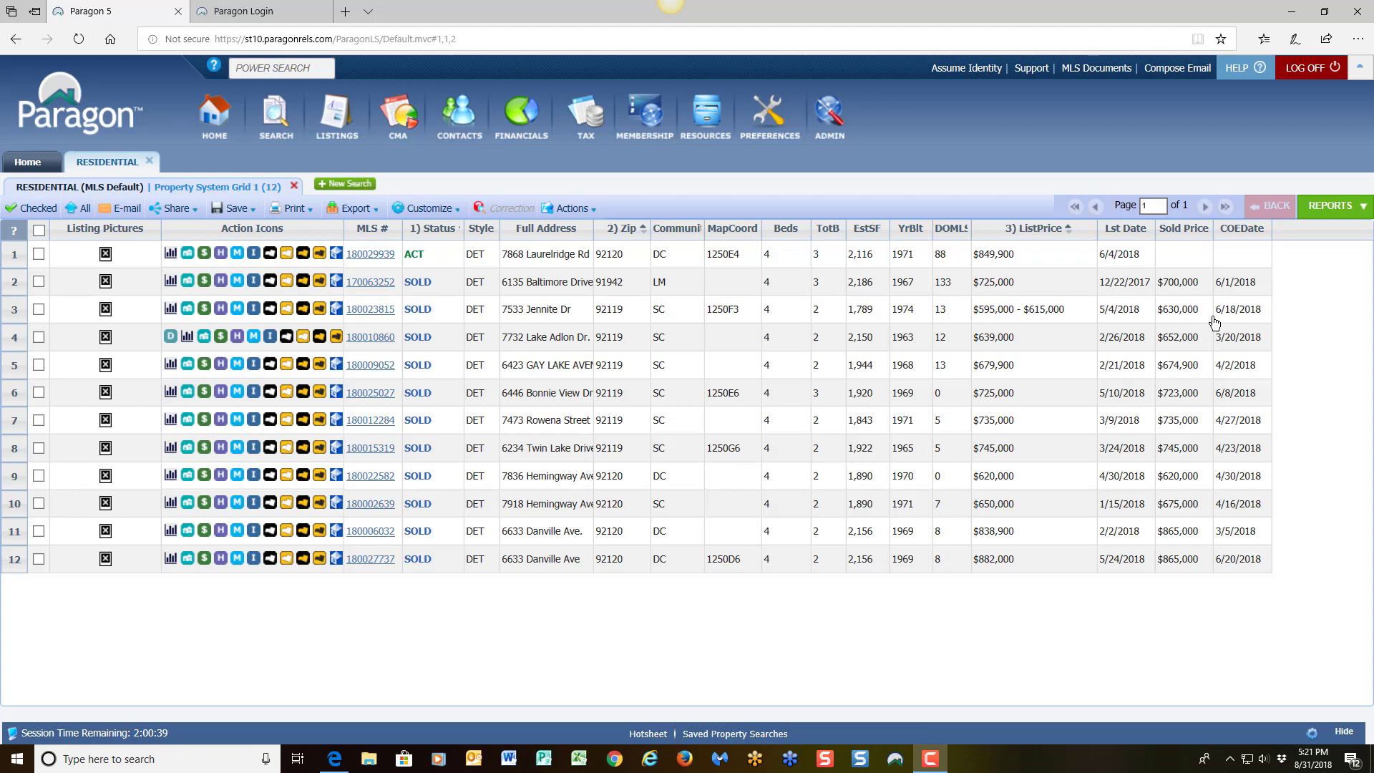
{"action": "left_click", "coordinate": [1026, 282]}
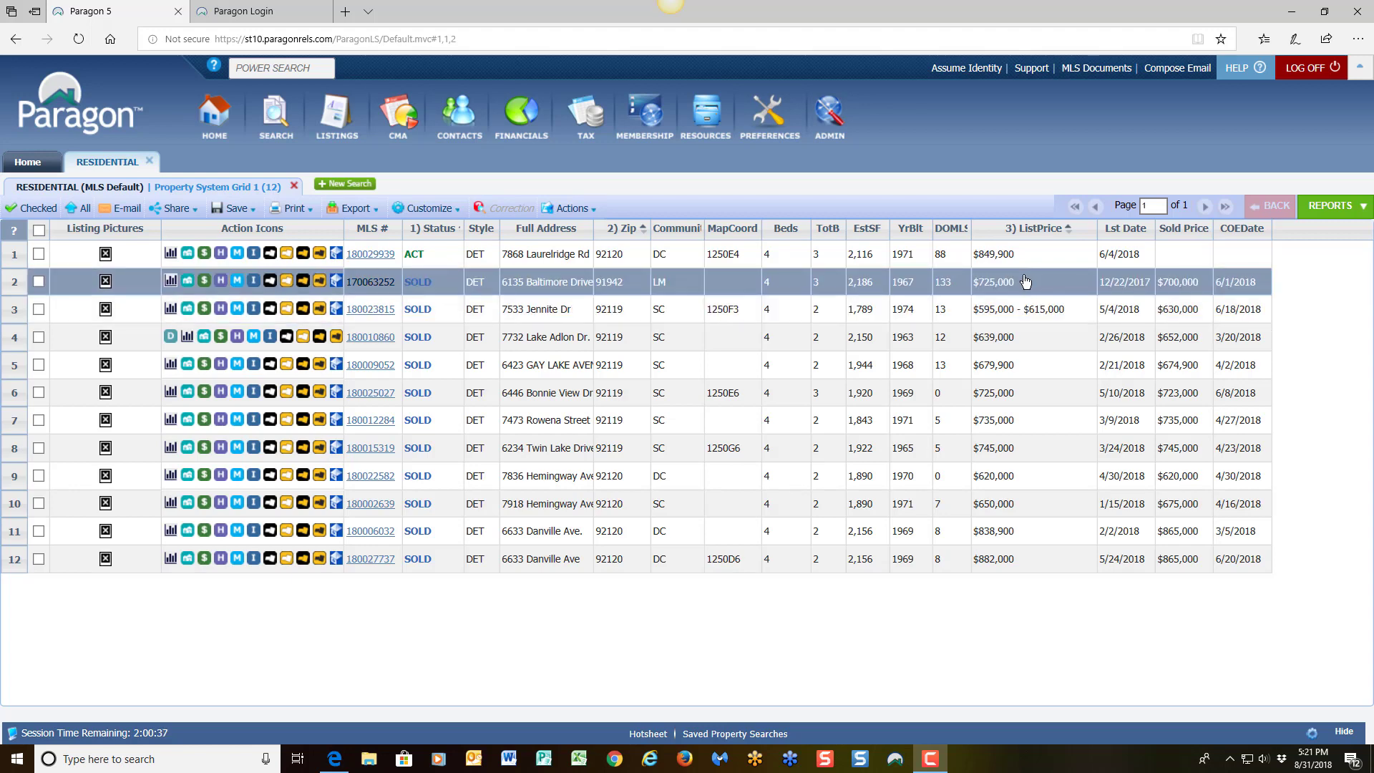
{"action": "mouse_move", "coordinate": [1043, 282]}
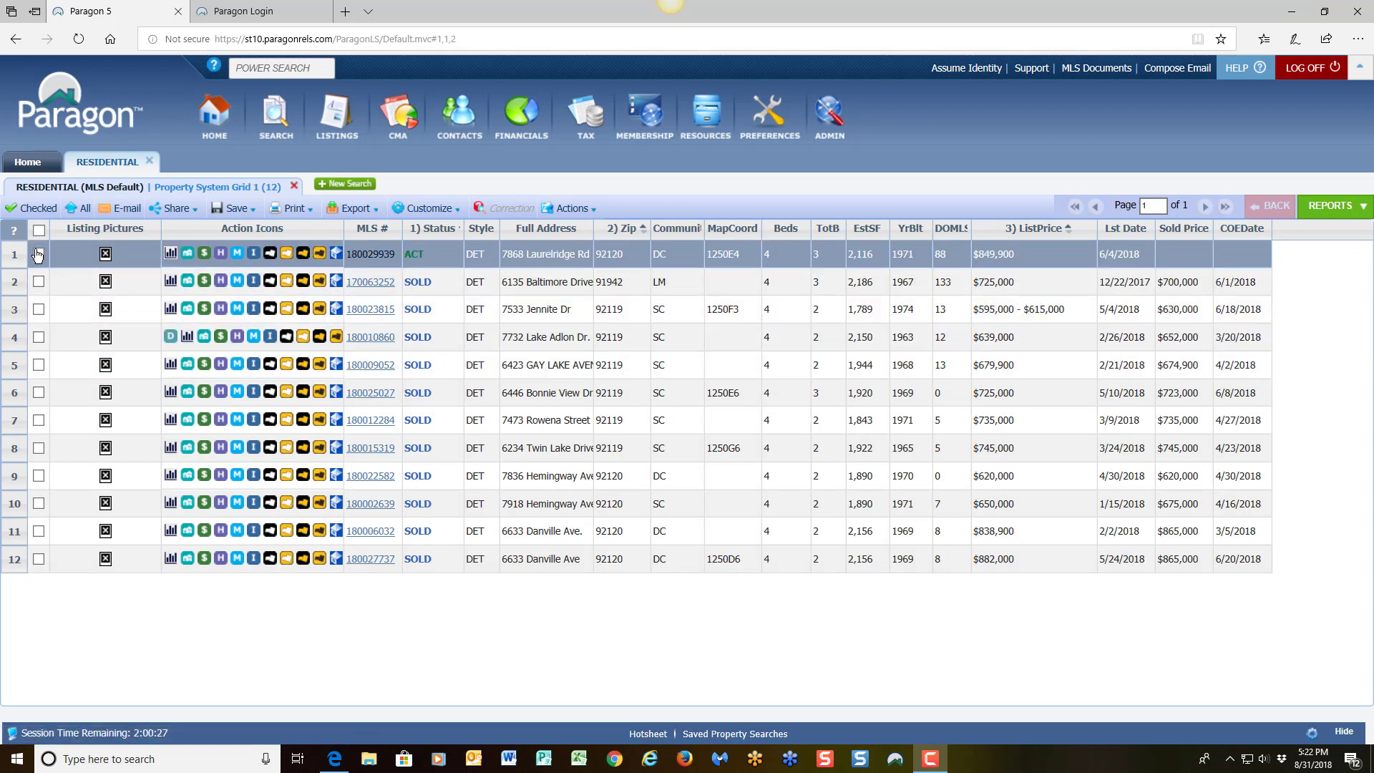
{"action": "left_click", "coordinate": [39, 254]}
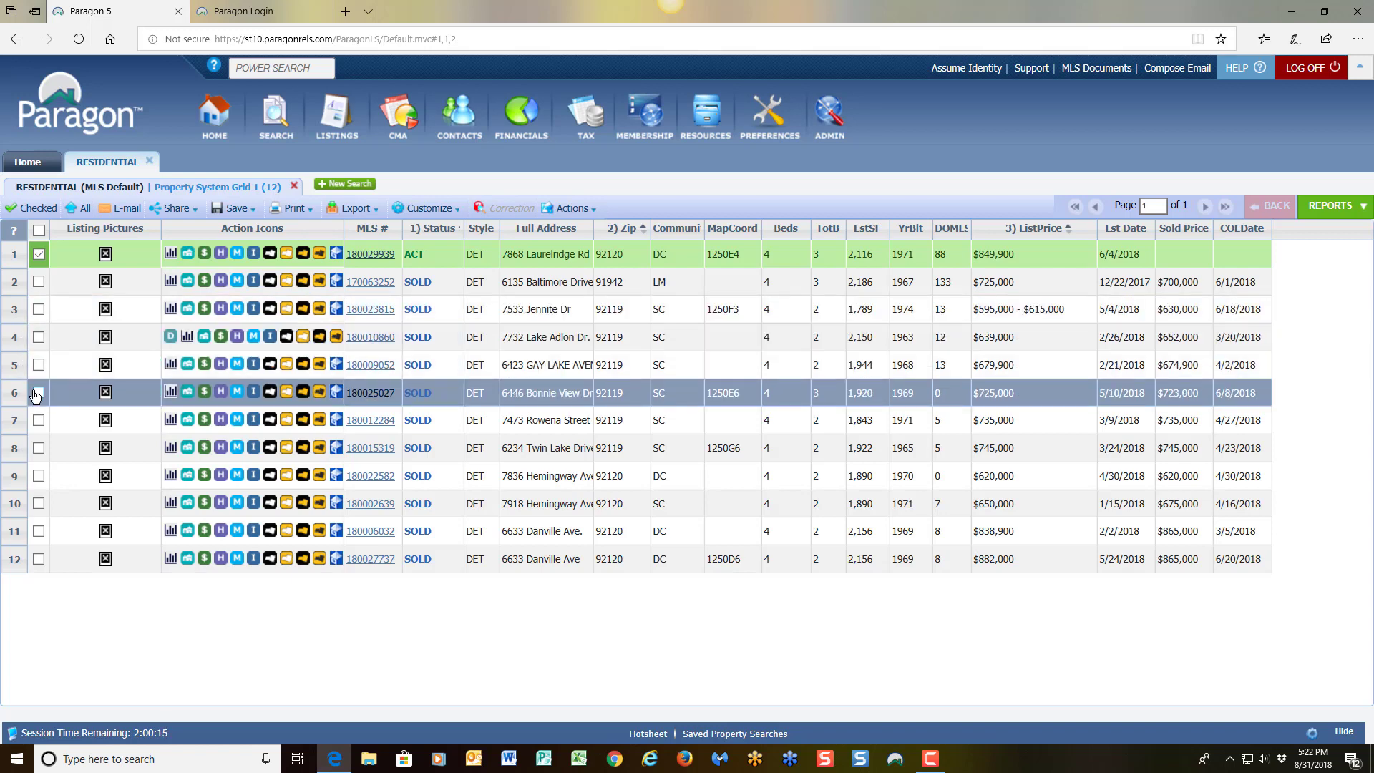
{"action": "left_click", "coordinate": [39, 393]}
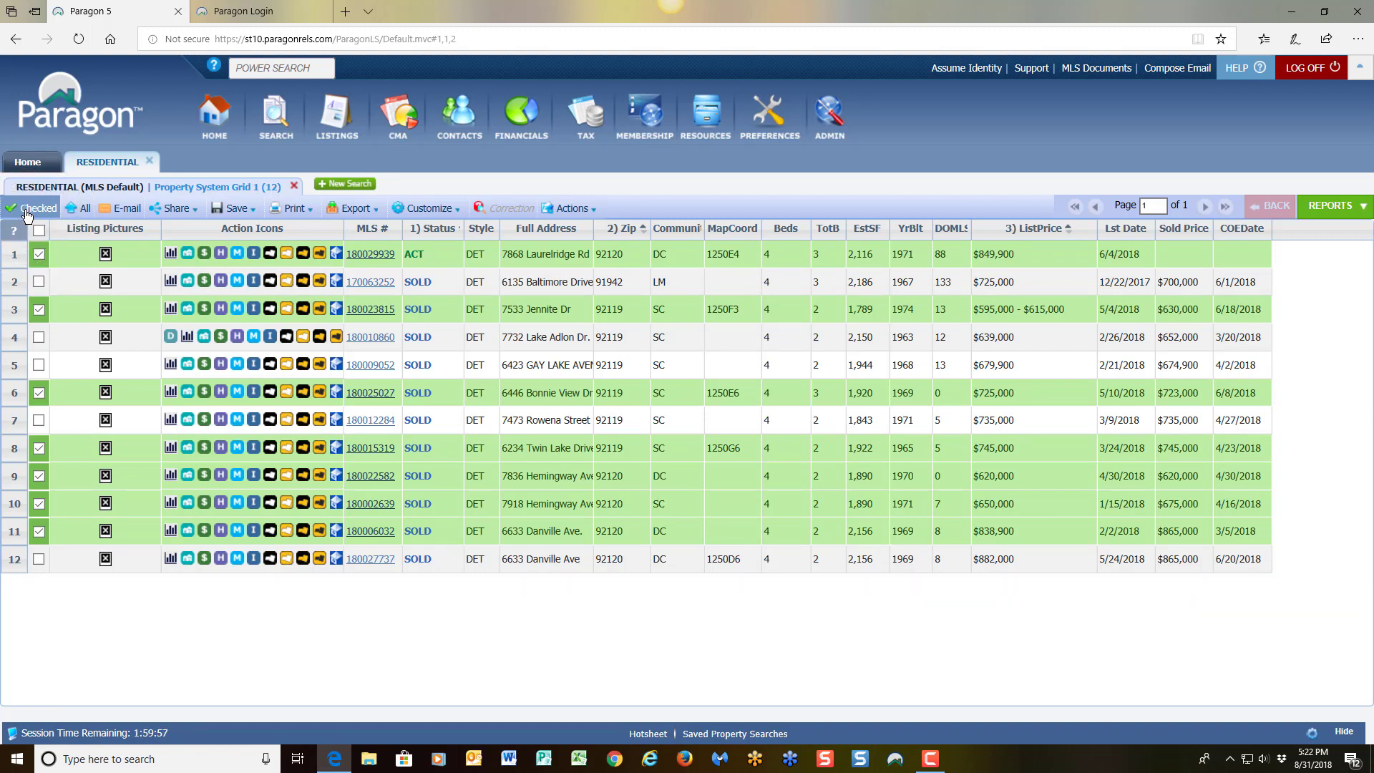
Filter to the checked listings and pick CMA Summary from the REPORTS CMA folder.
{"action": "left_click", "coordinate": [32, 208]}
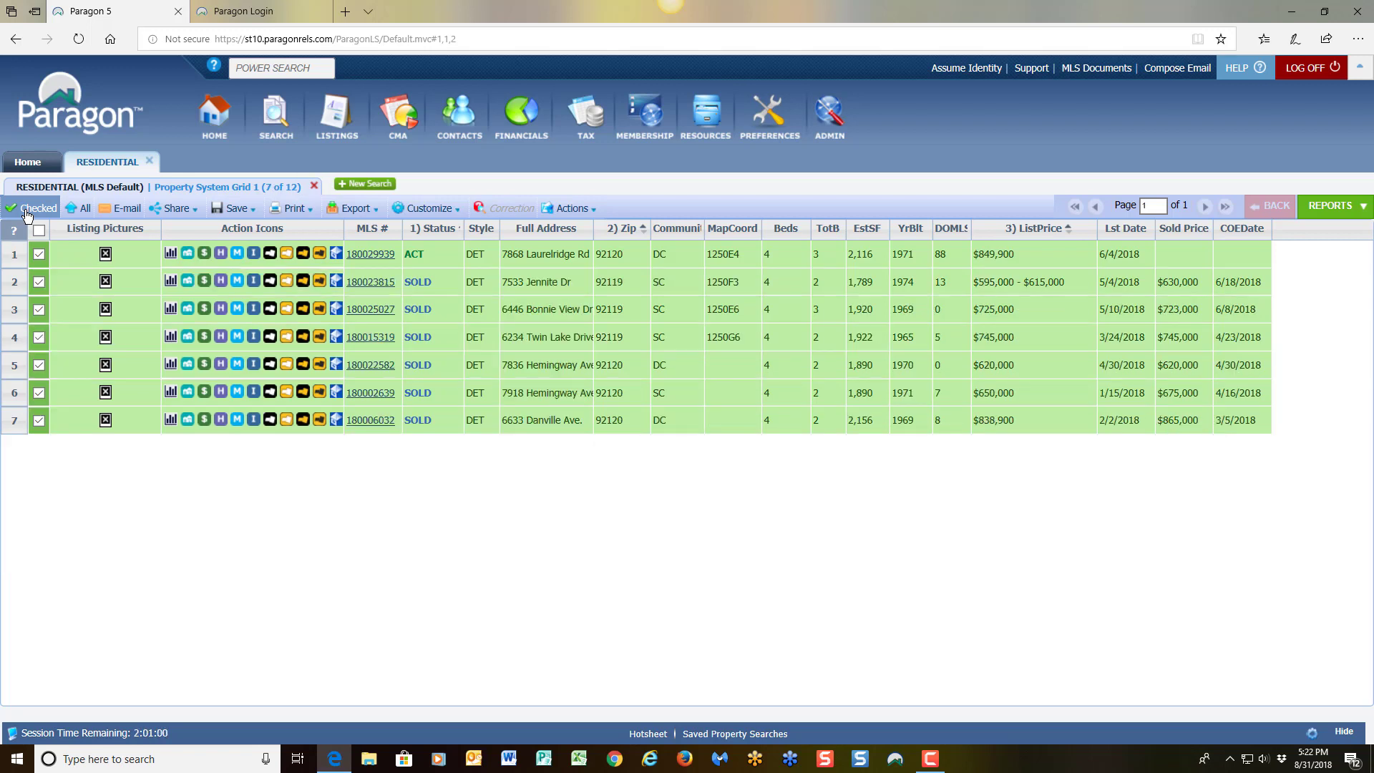
{"action": "mouse_move", "coordinate": [107, 519]}
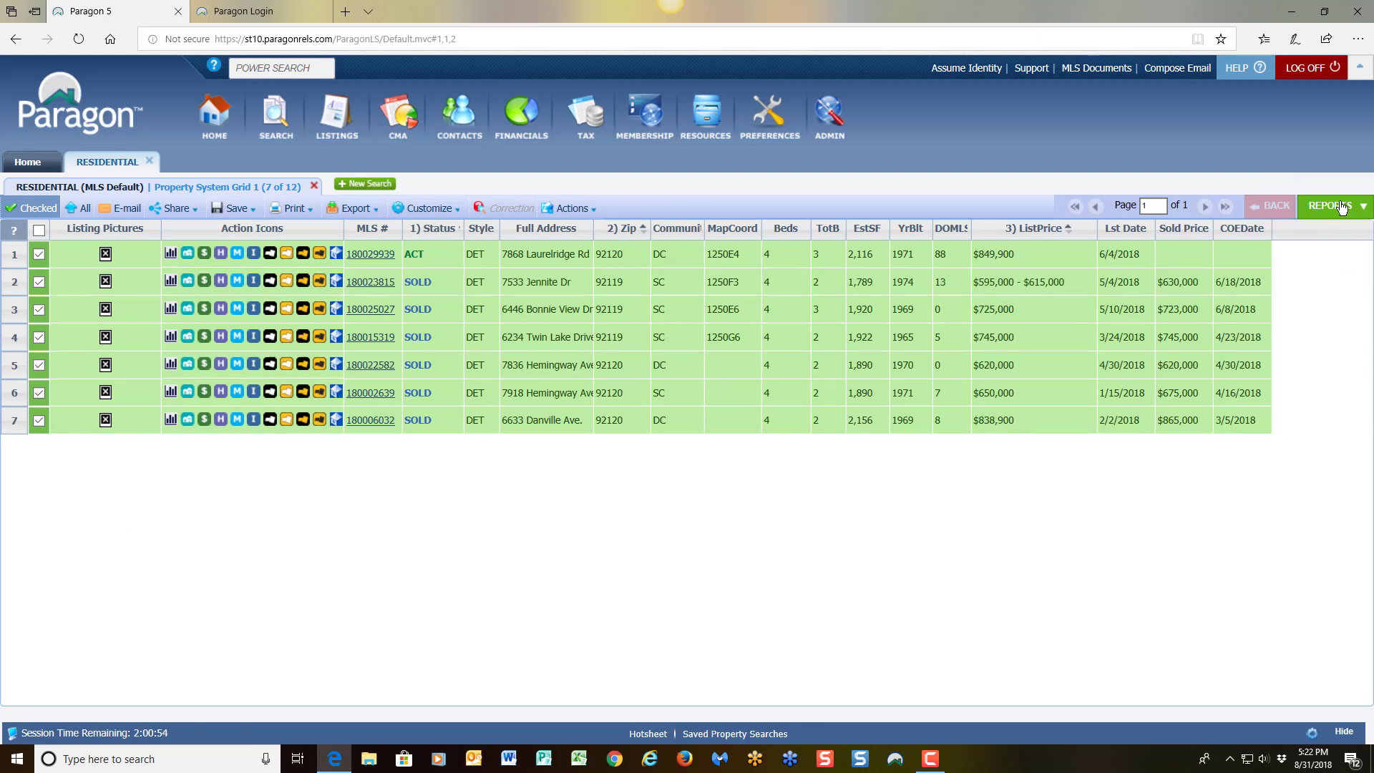
{"action": "left_click", "coordinate": [1365, 205]}
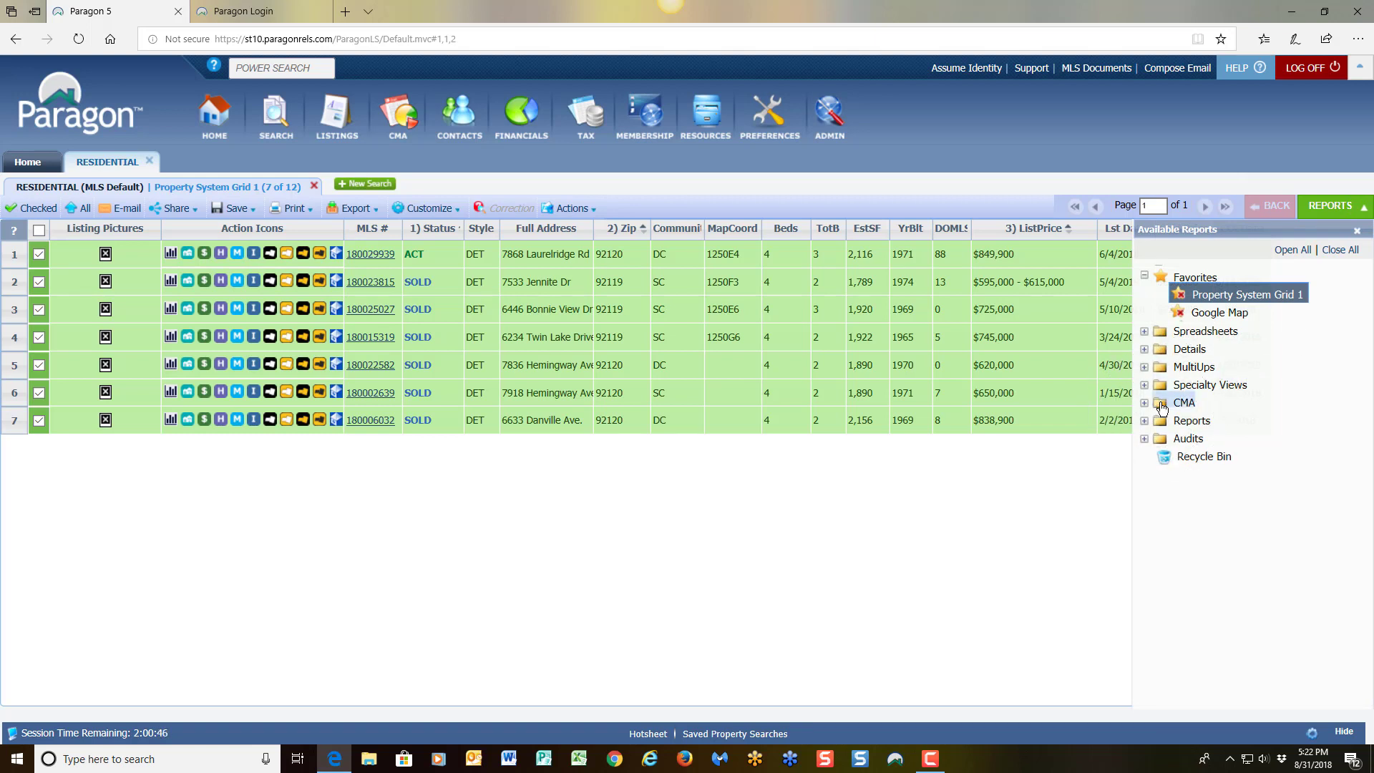
{"action": "left_click", "coordinate": [1145, 402]}
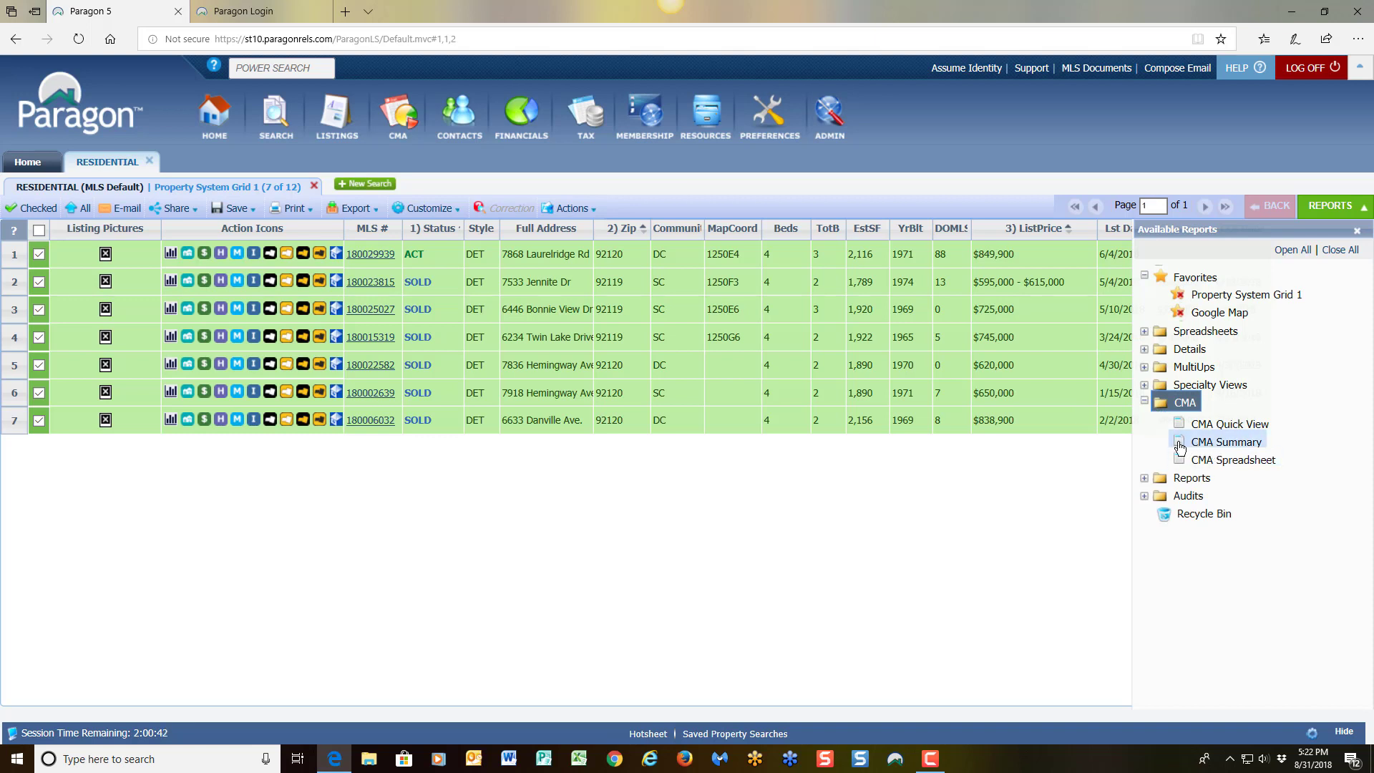
{"action": "left_click", "coordinate": [1226, 441]}
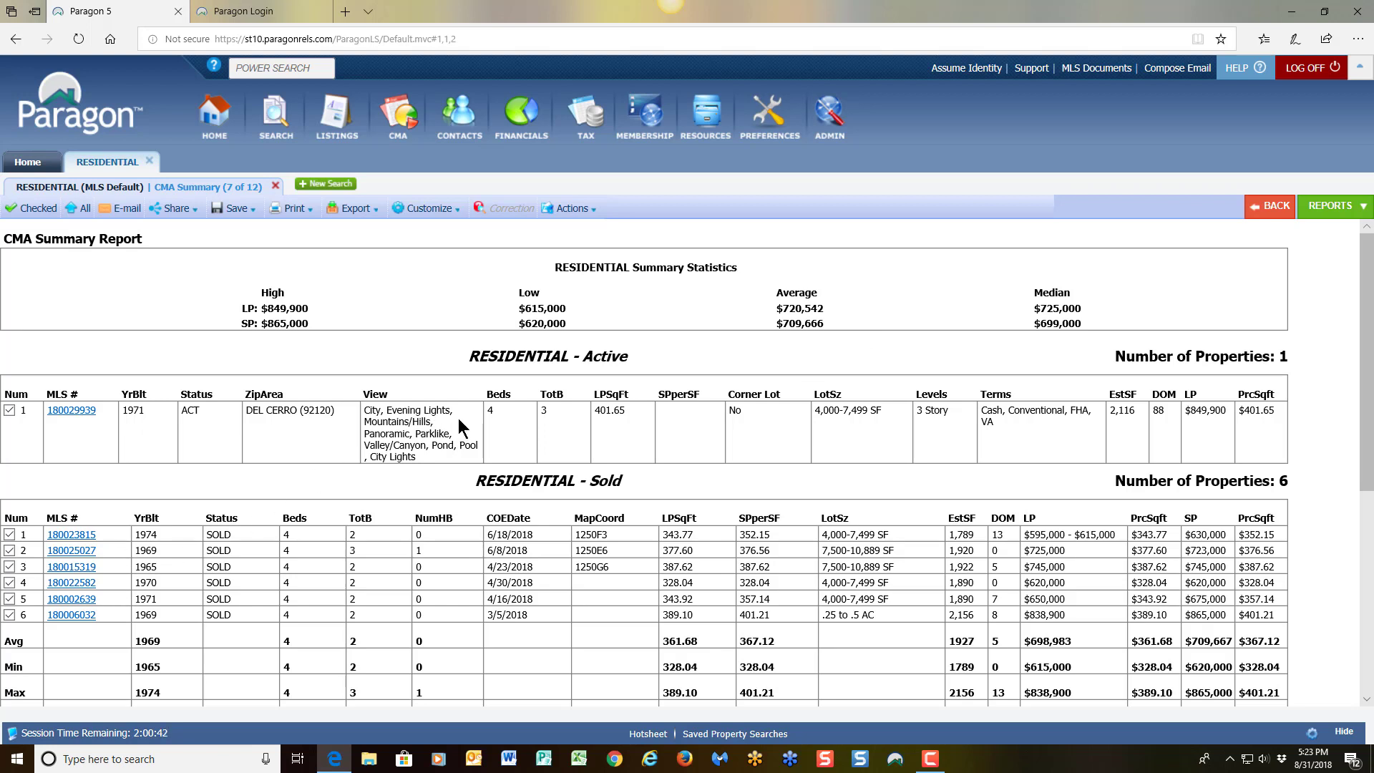
{"action": "mouse_move", "coordinate": [69, 439]}
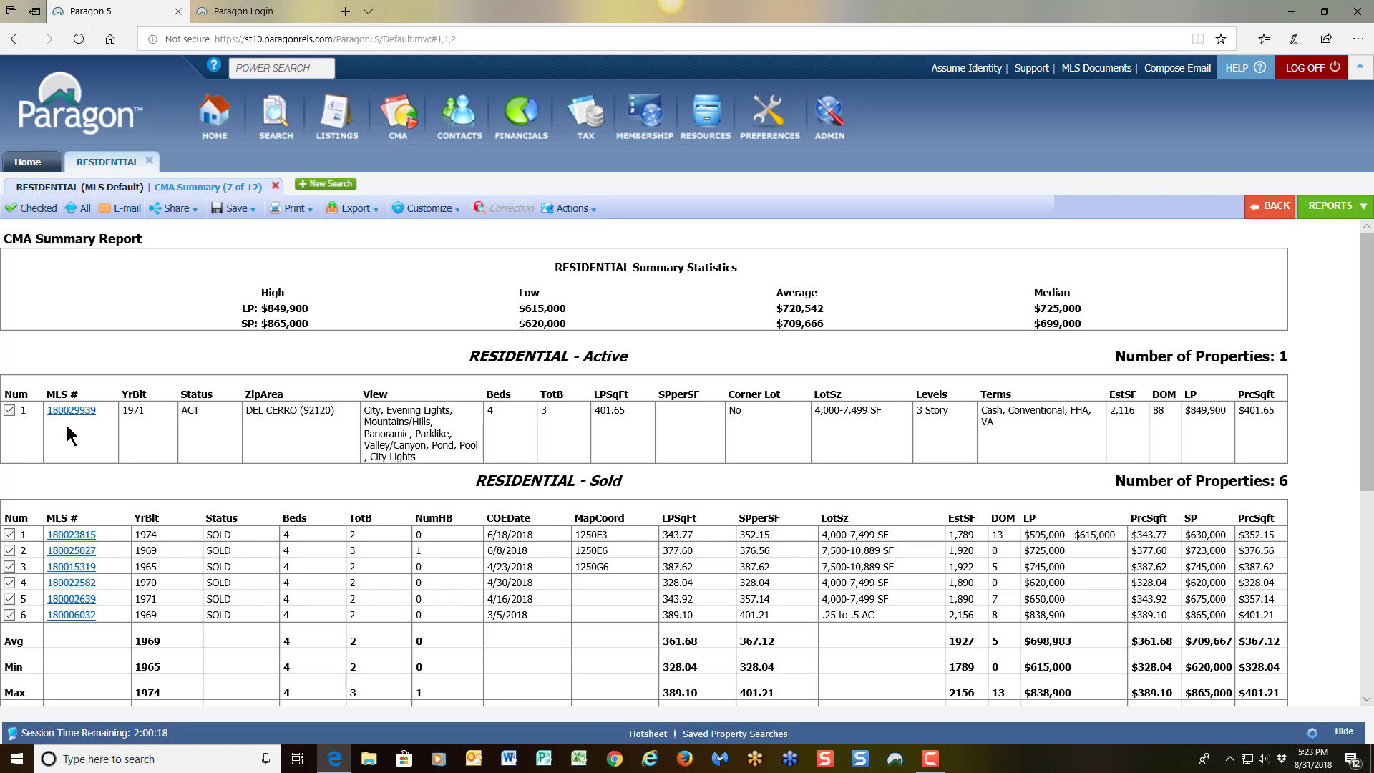
{"action": "mouse_move", "coordinate": [375, 421]}
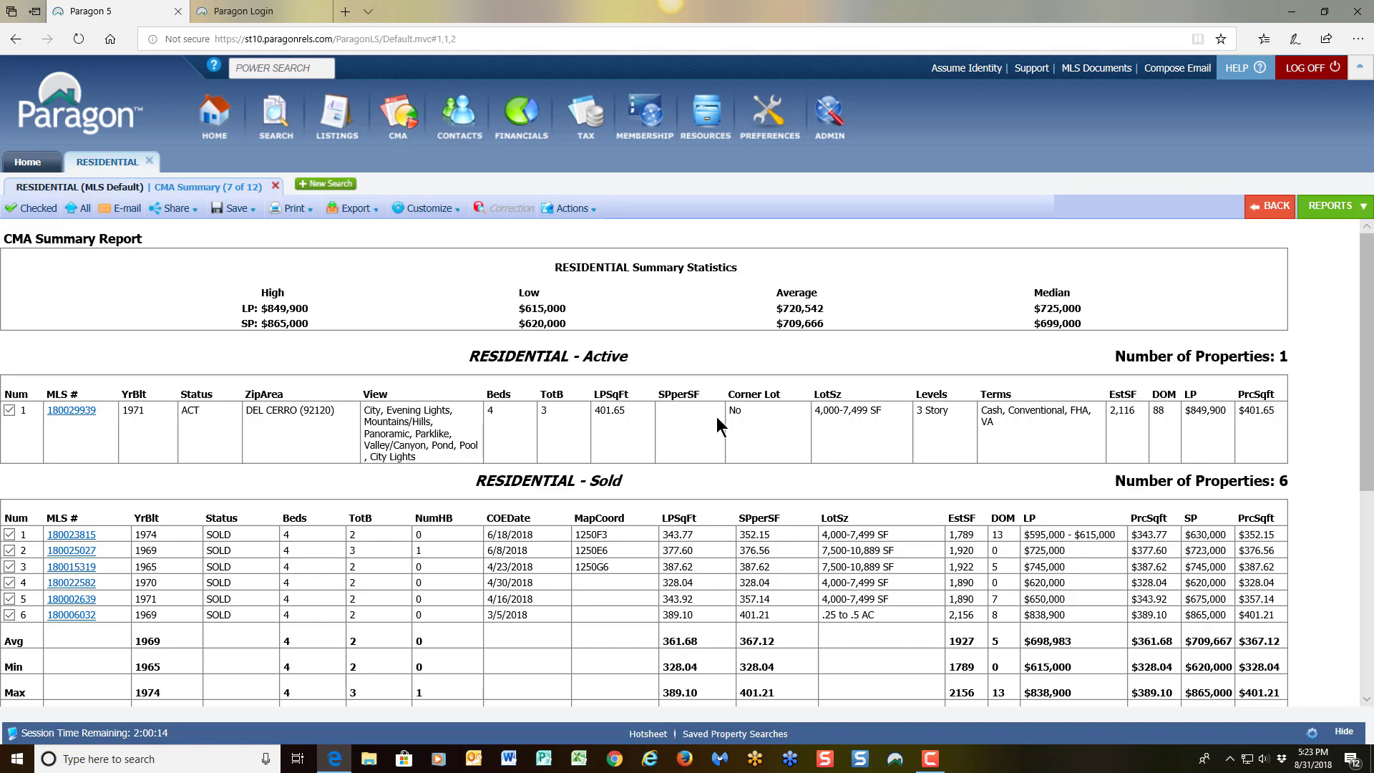
Scroll to the sold table's Avg, Min, Max and Median rows, showing a $699,000 median.
{"action": "scroll", "scroll_direction": "down", "scroll_amount": 3}
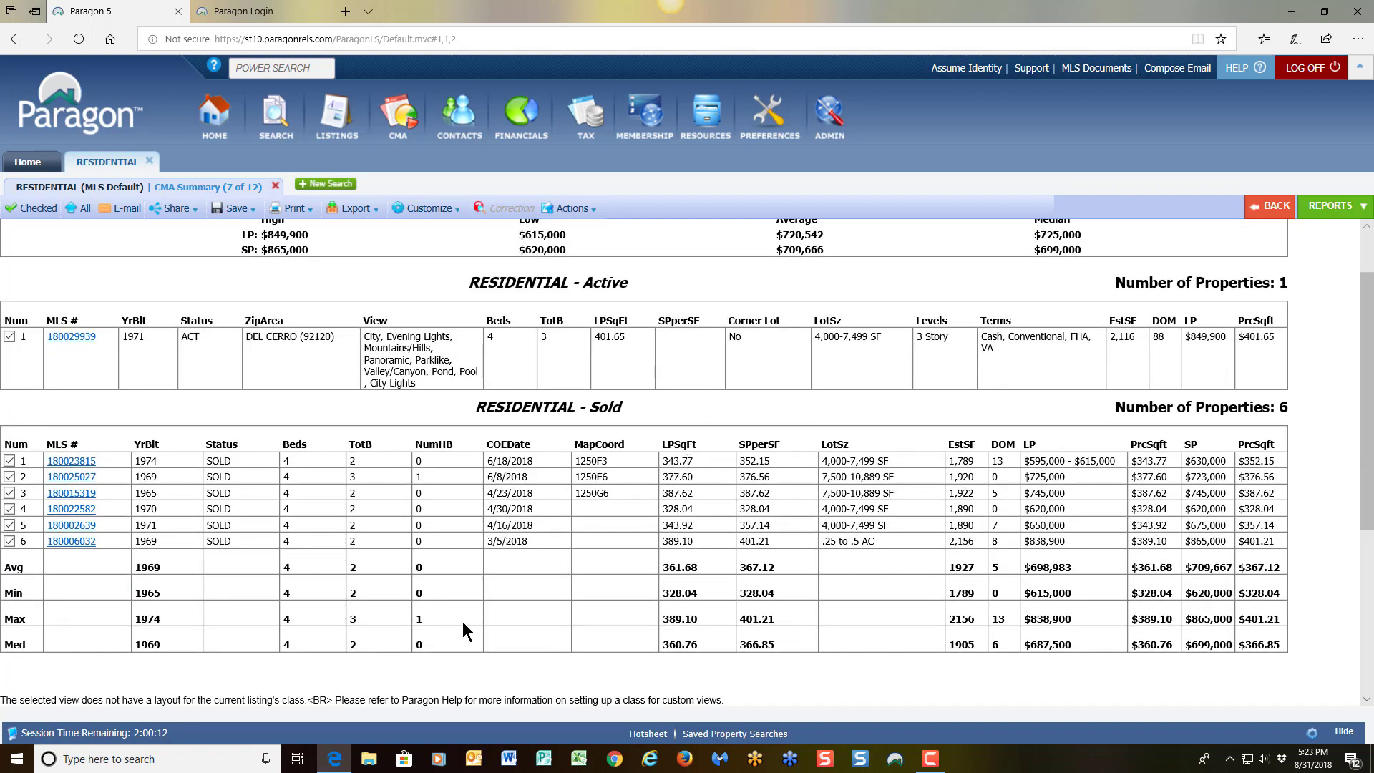
{"action": "mouse_move", "coordinate": [231, 546]}
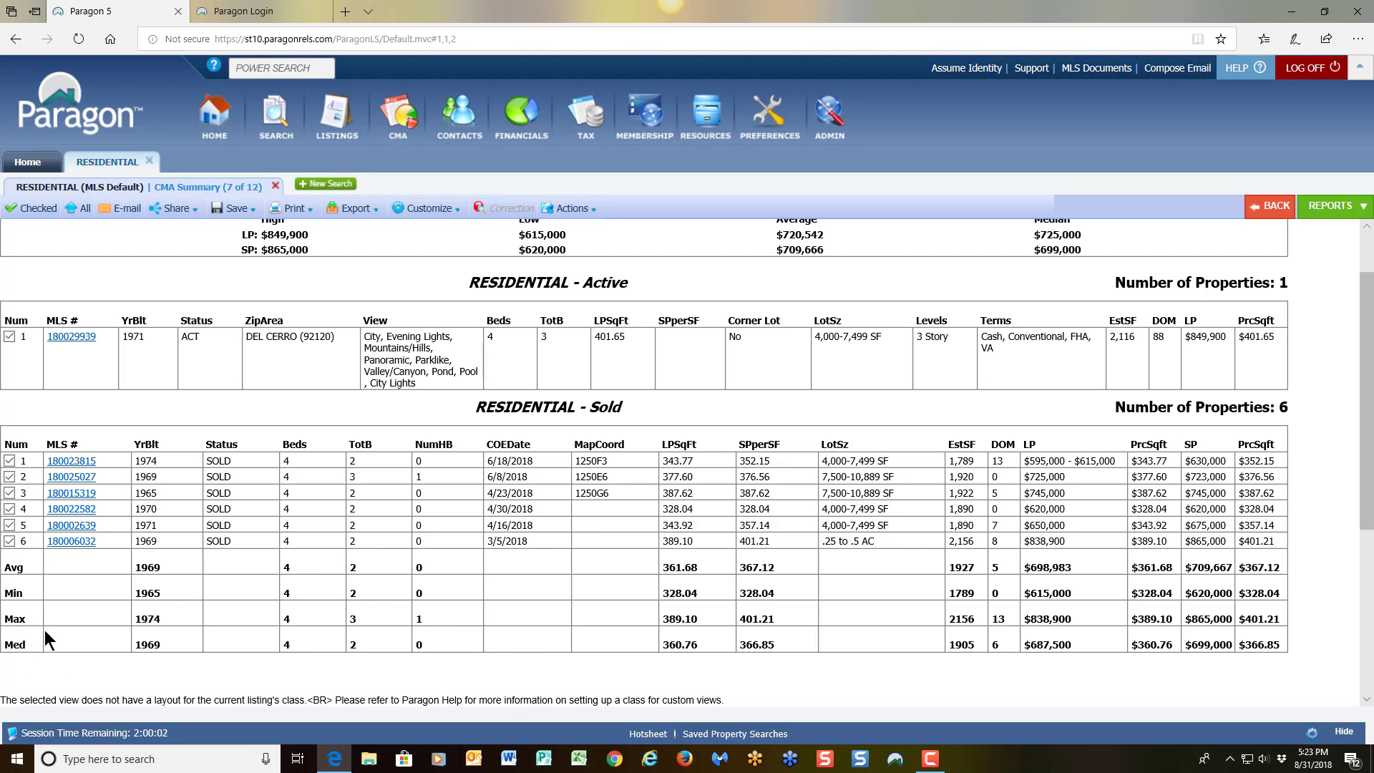
{"action": "mouse_move", "coordinate": [123, 591]}
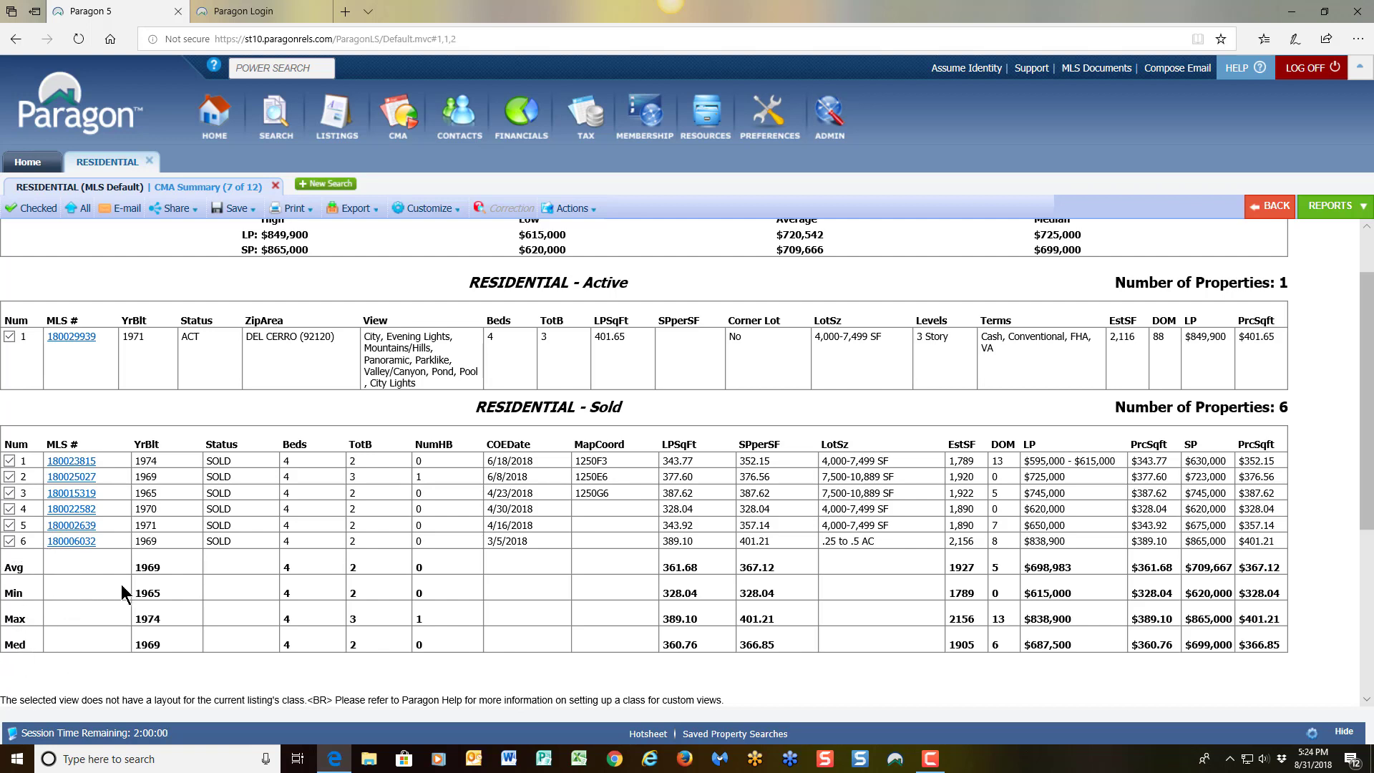
{"action": "mouse_move", "coordinate": [36, 581]}
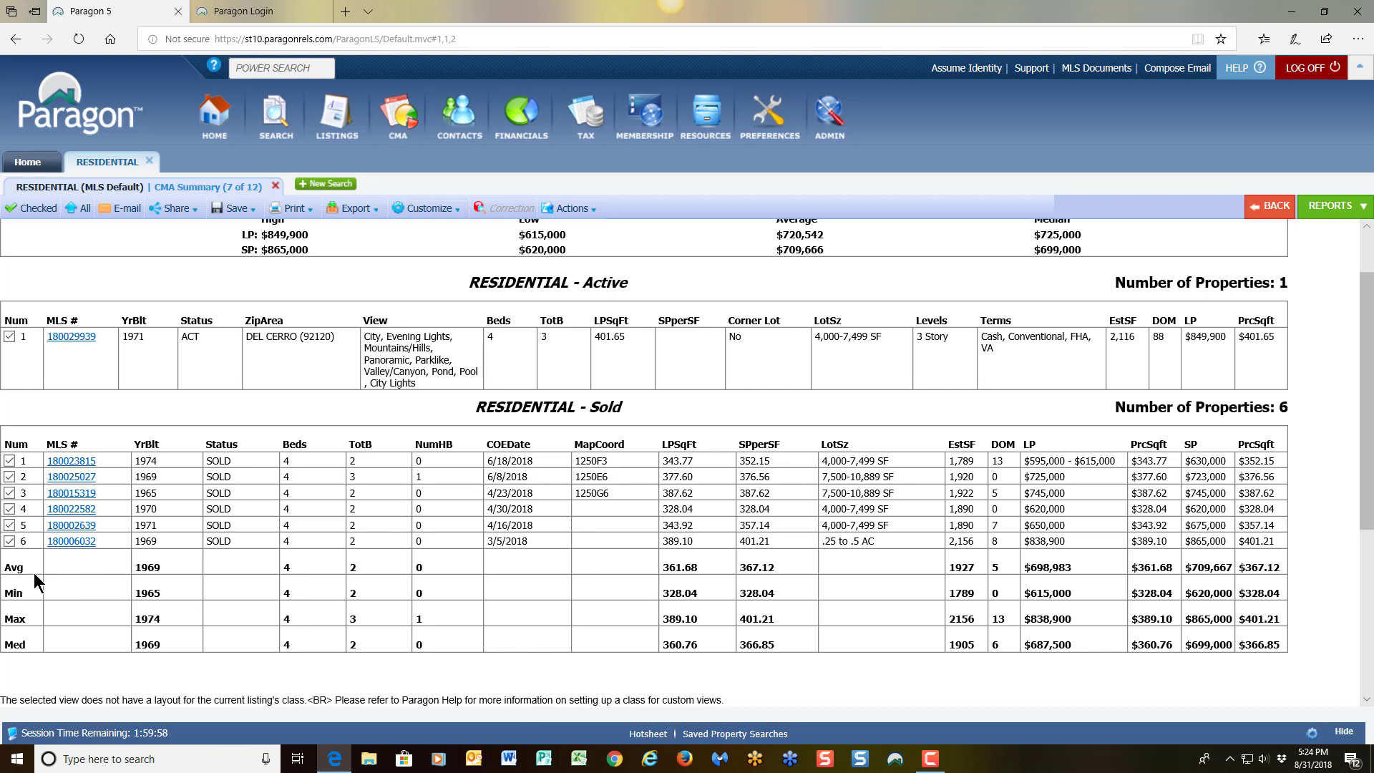
{"action": "mouse_move", "coordinate": [1172, 634]}
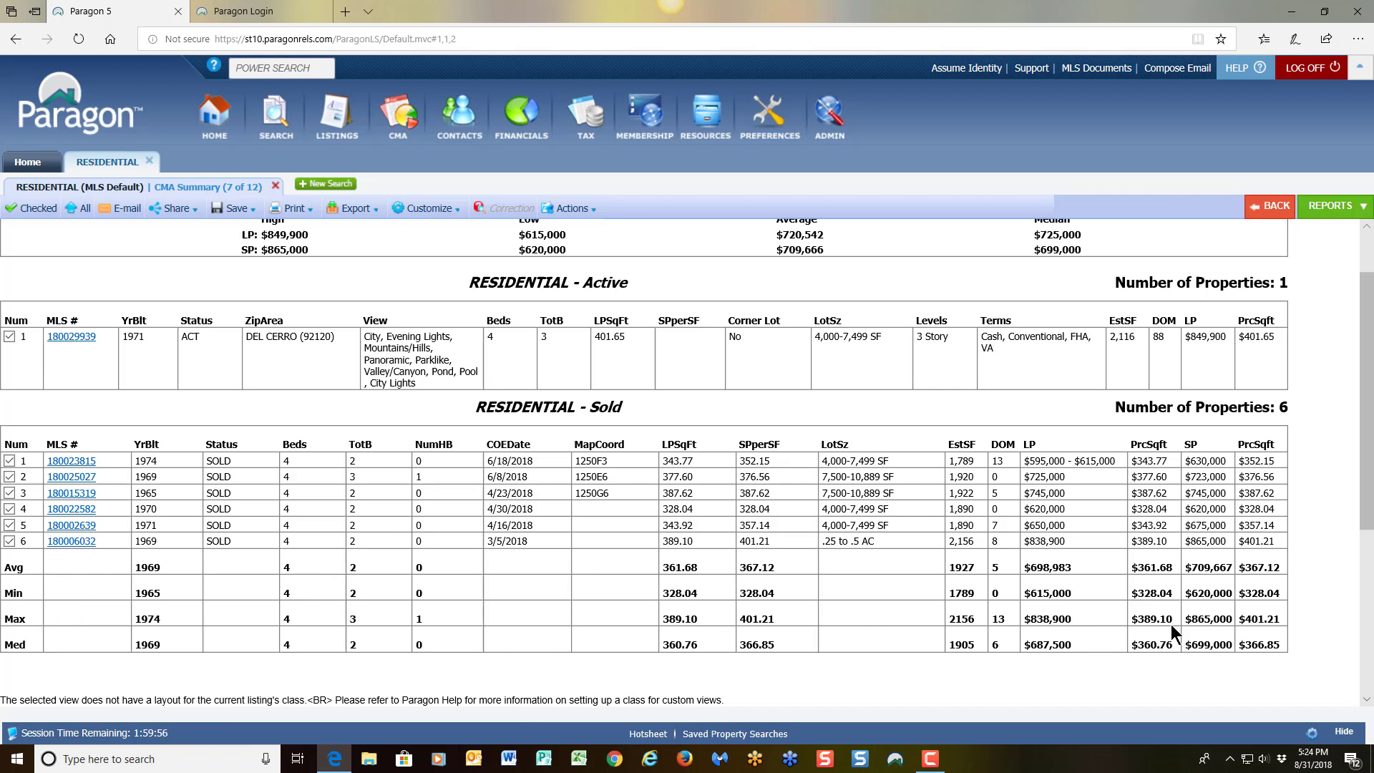
{"action": "mouse_move", "coordinate": [1217, 589]}
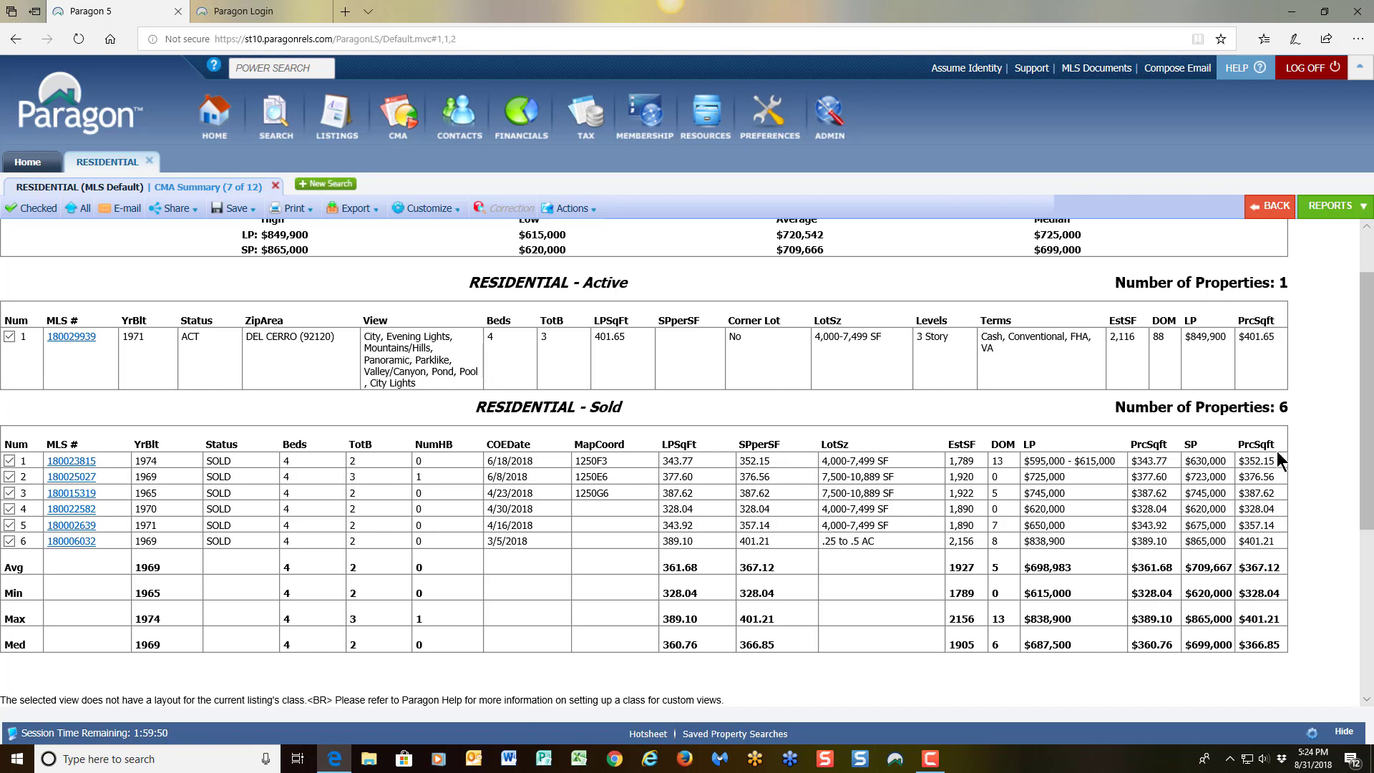
{"action": "mouse_move", "coordinate": [1273, 468]}
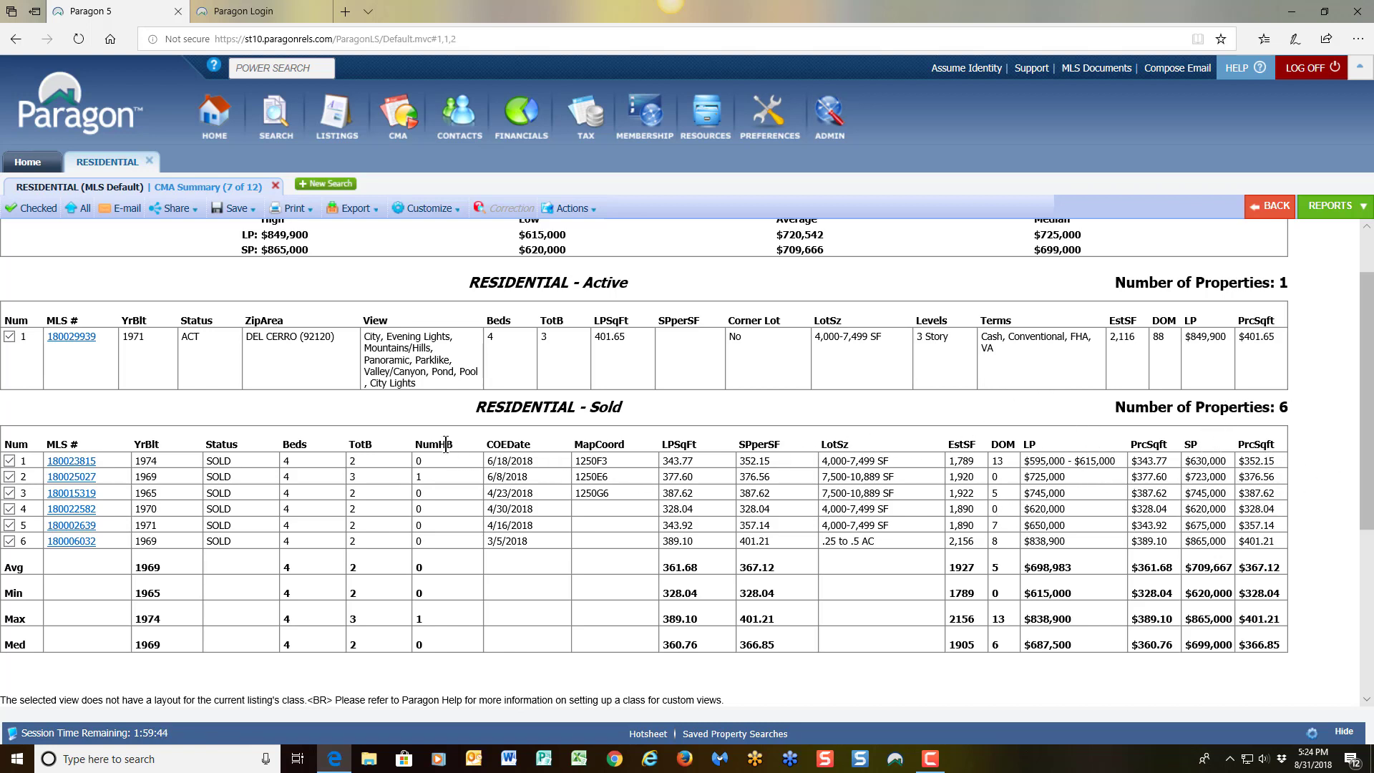
{"action": "mouse_move", "coordinate": [291, 480]}
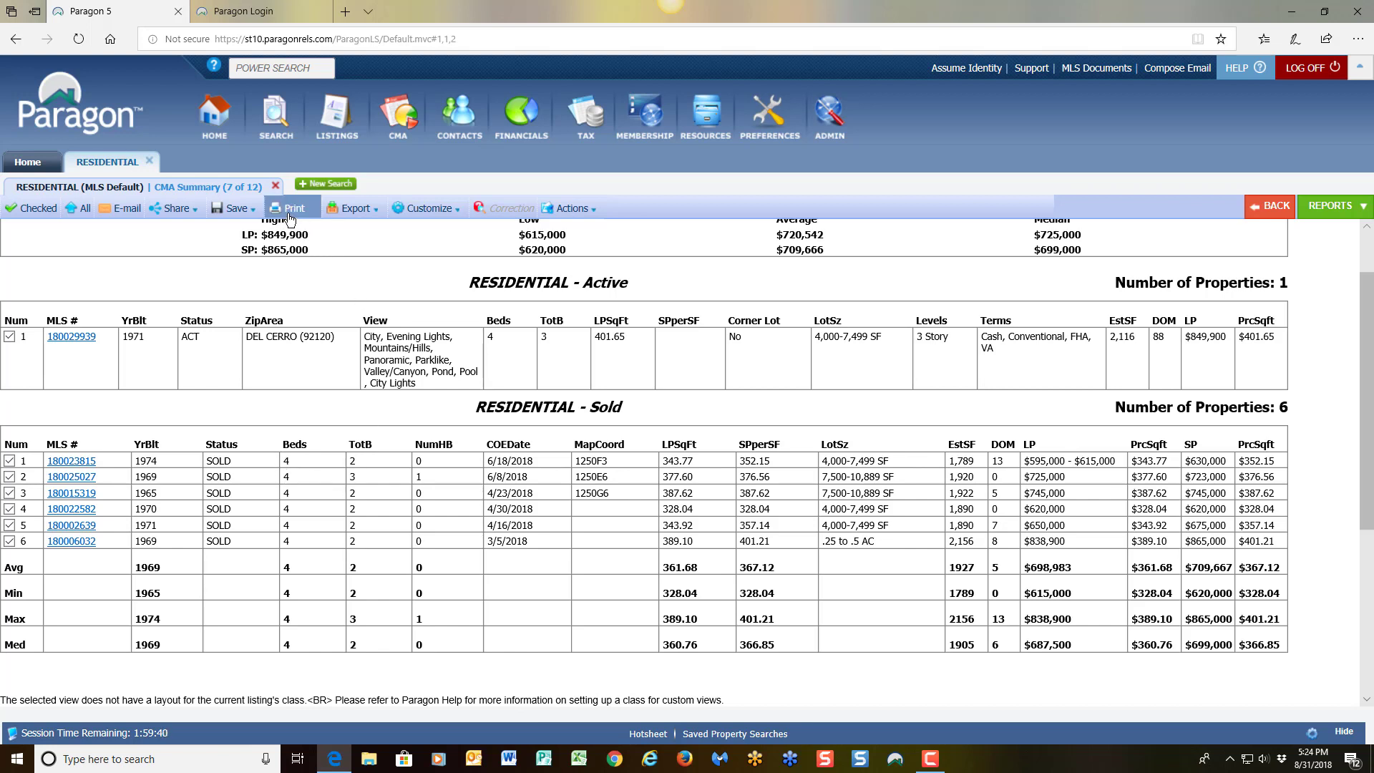
Print the seven-listing CMA Summary through Print+ as HTML with photos and a search criteria page.
{"action": "left_click", "coordinate": [293, 208]}
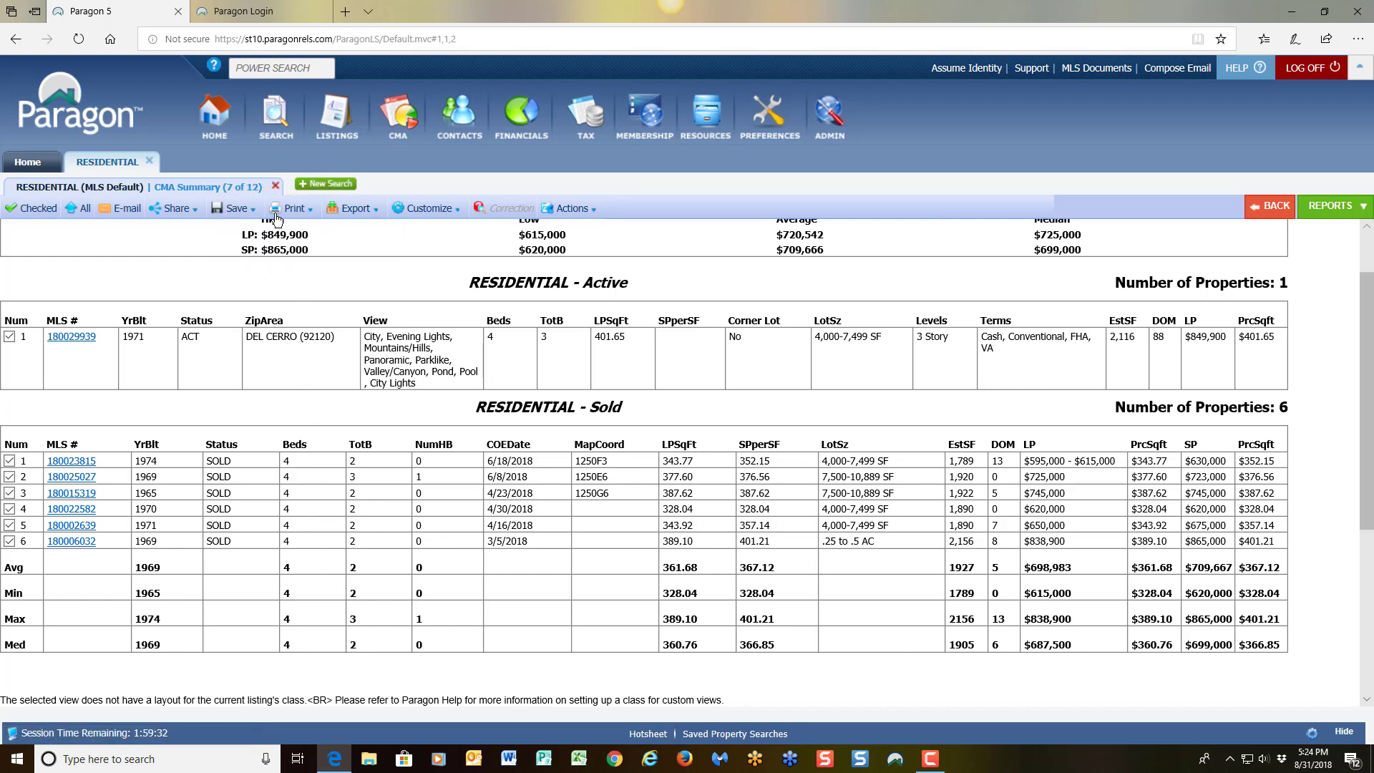
{"action": "left_click", "coordinate": [293, 208]}
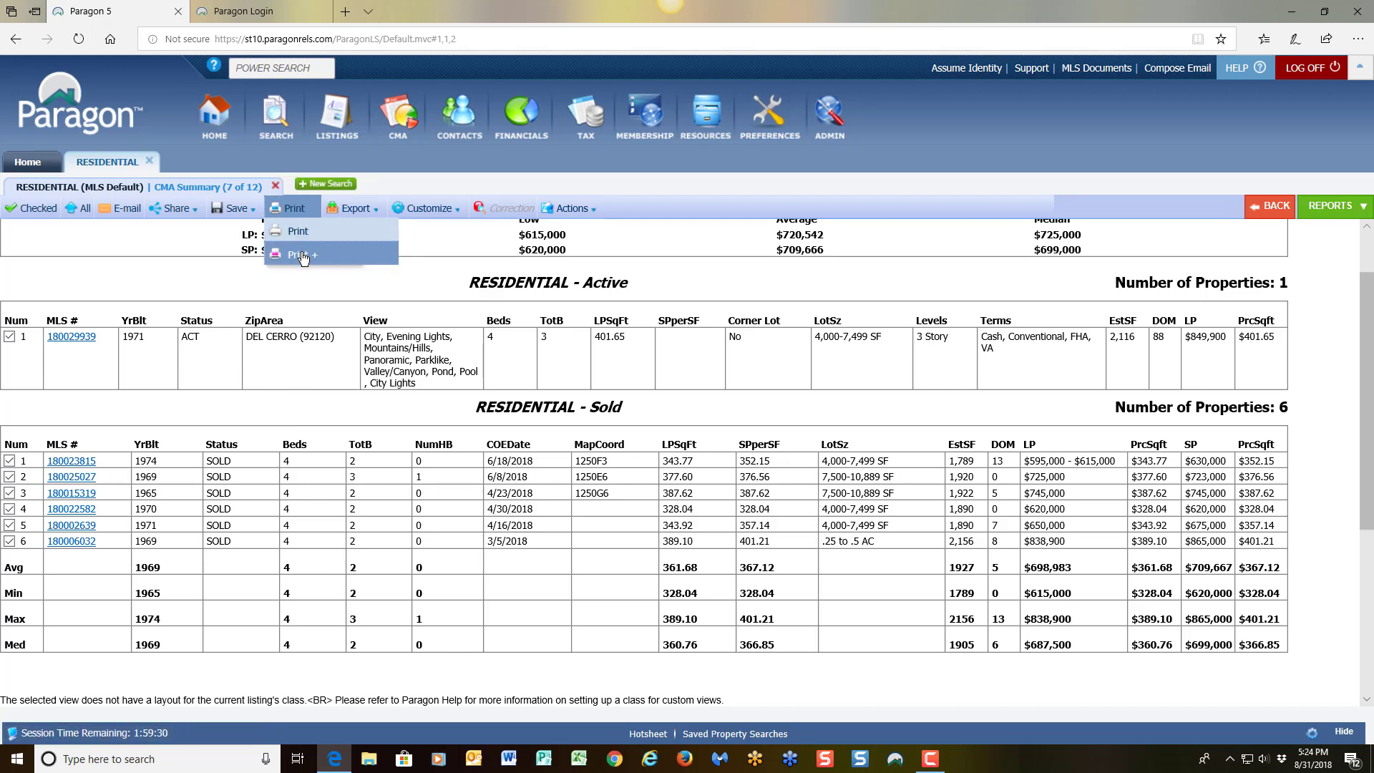
{"action": "left_click", "coordinate": [297, 255]}
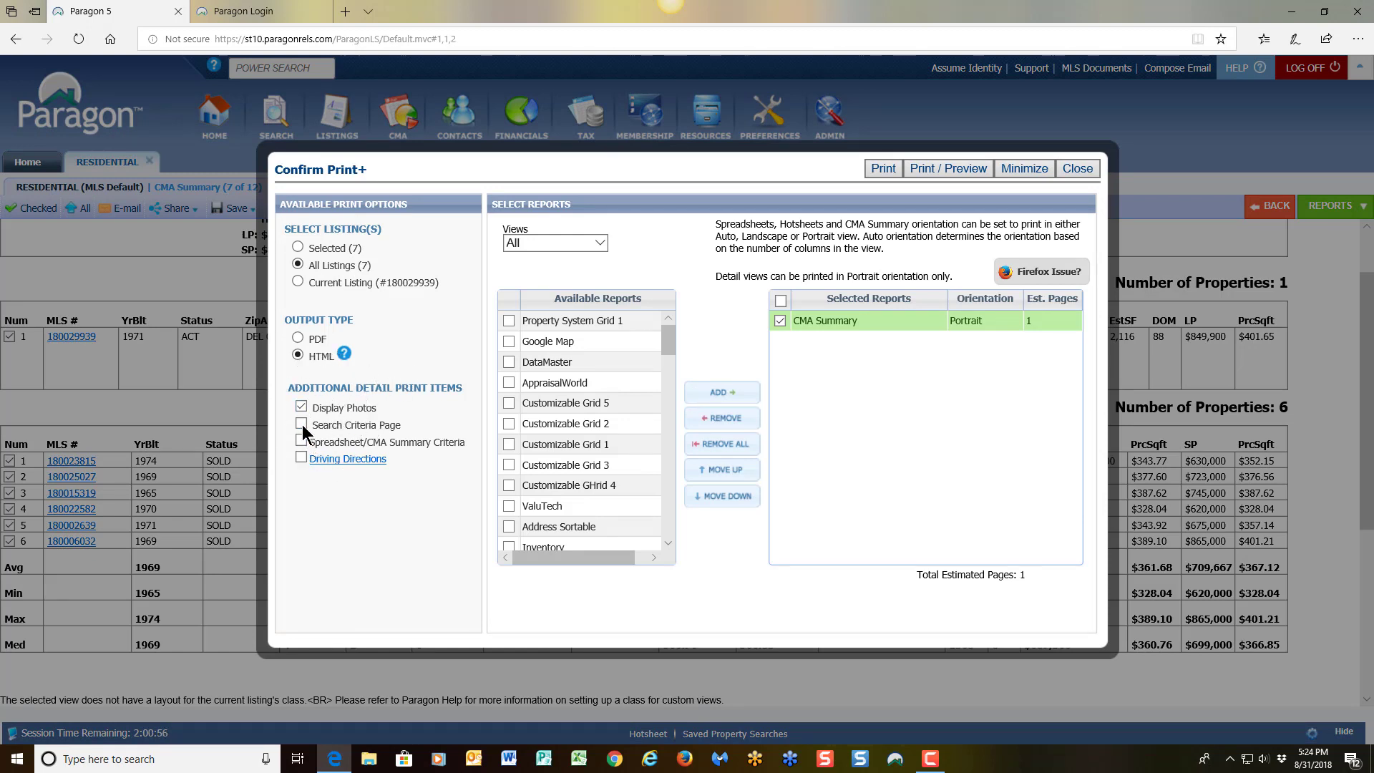
{"action": "left_click", "coordinate": [301, 425]}
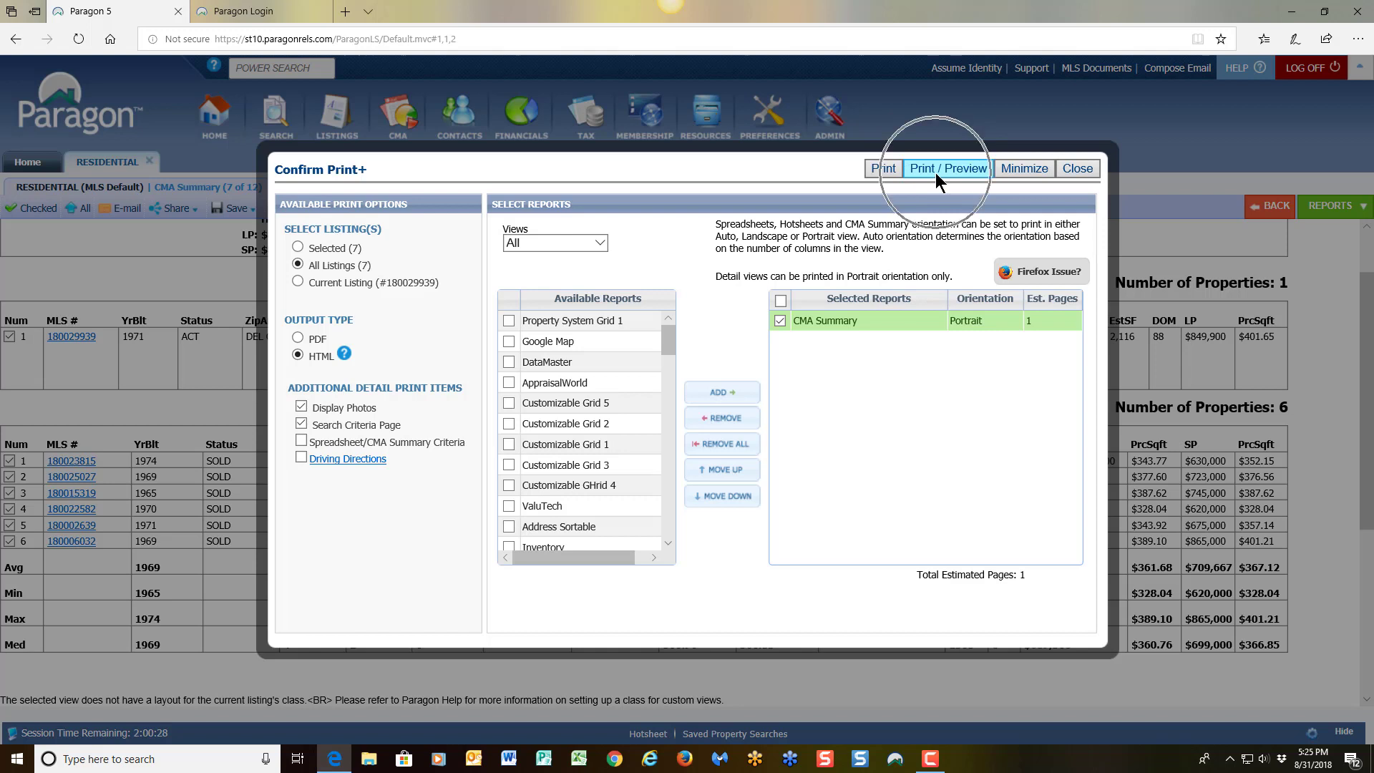
{"action": "mouse_move", "coordinate": [874, 184]}
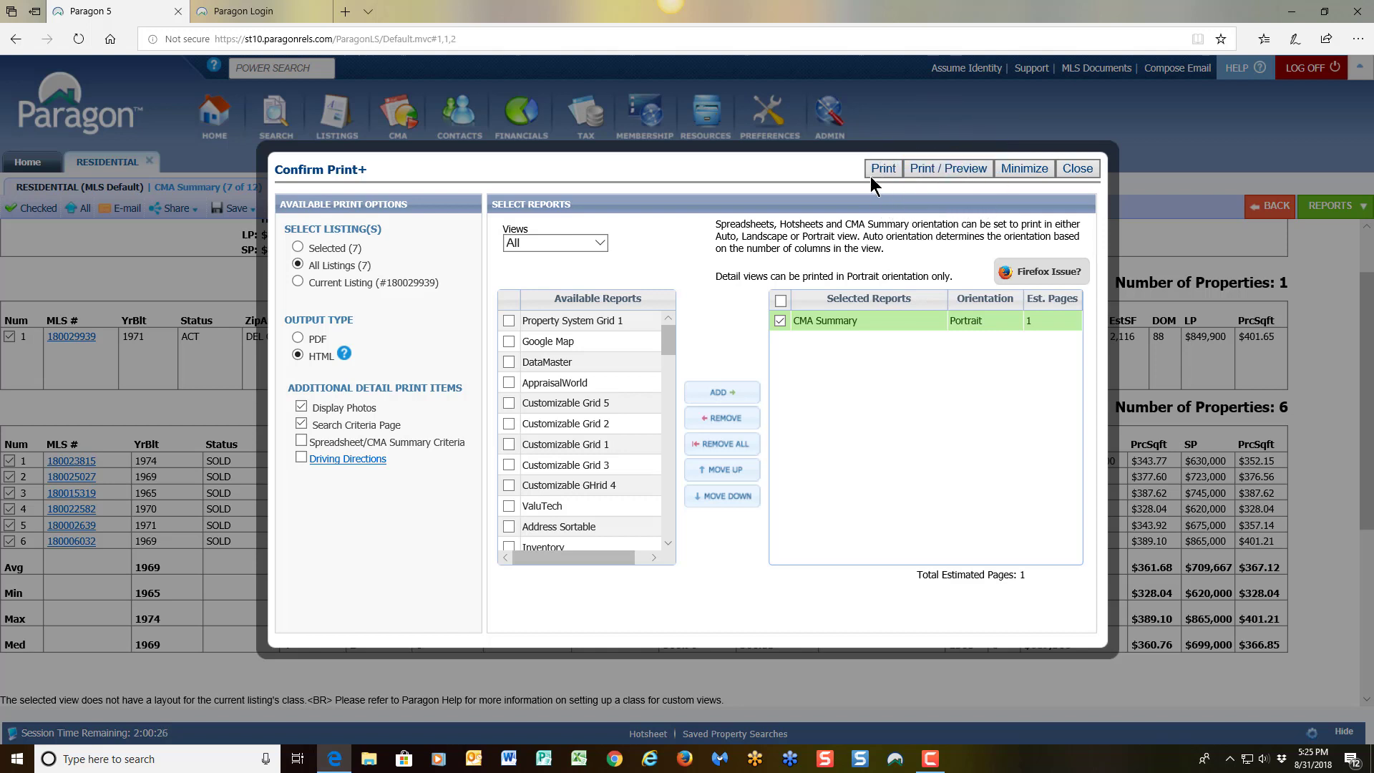
{"action": "mouse_move", "coordinate": [861, 357]}
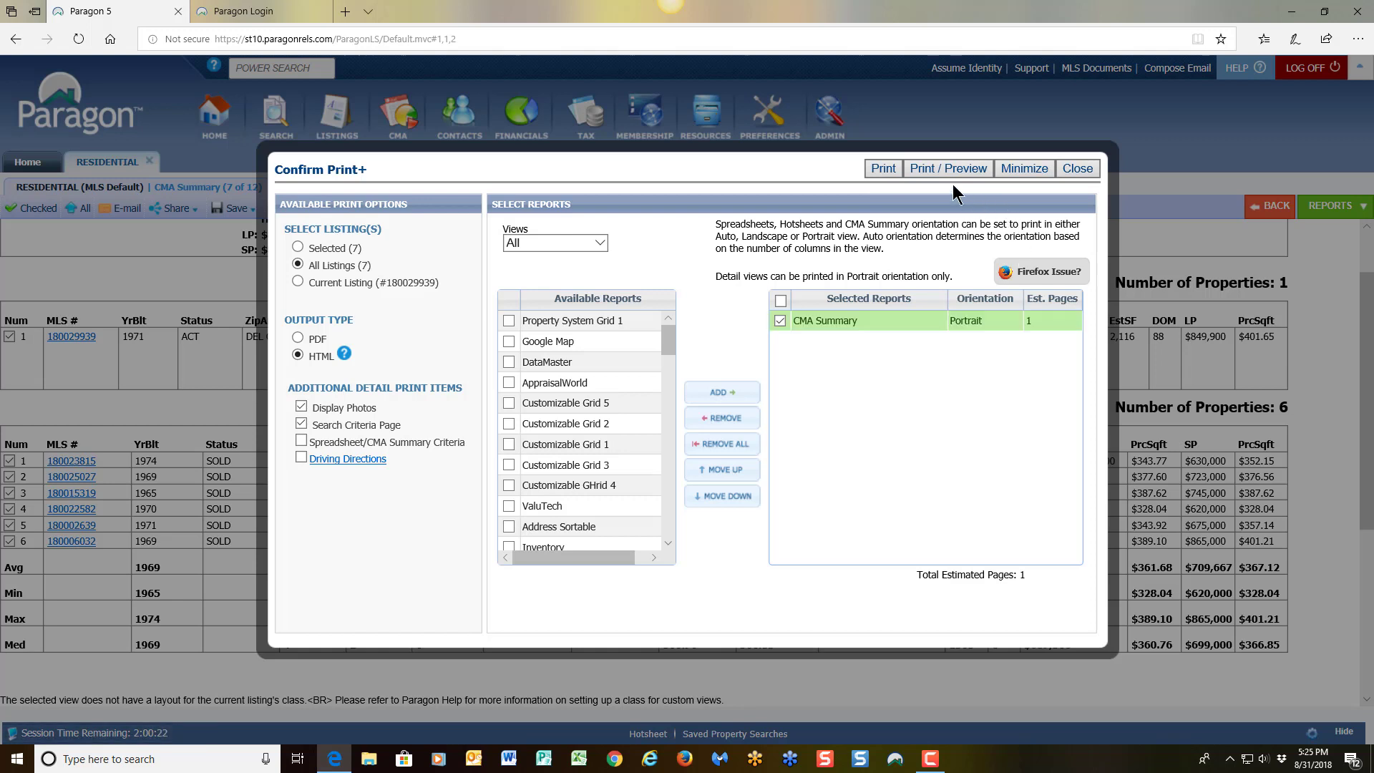
{"action": "left_click", "coordinate": [883, 168]}
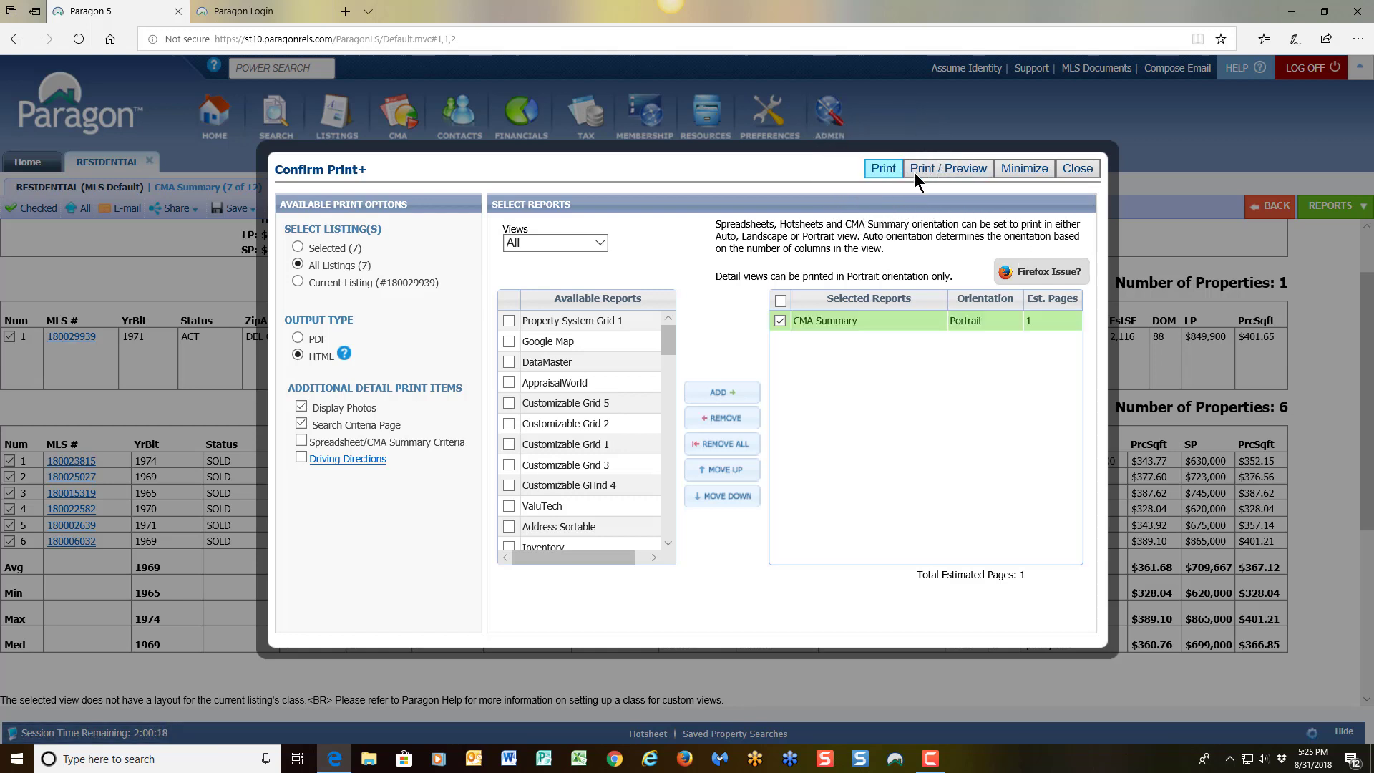
{"action": "left_click", "coordinate": [1078, 168]}
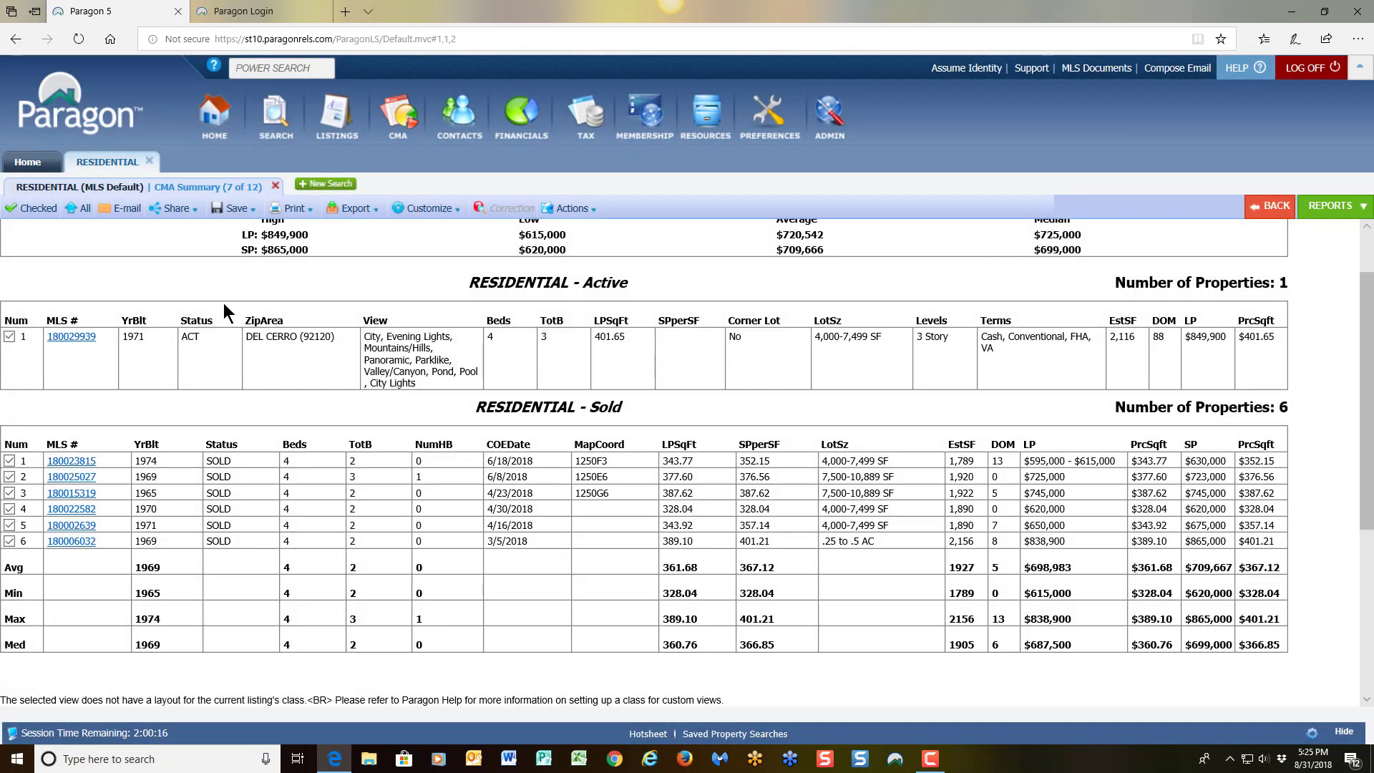
{"action": "mouse_move", "coordinate": [127, 208]}
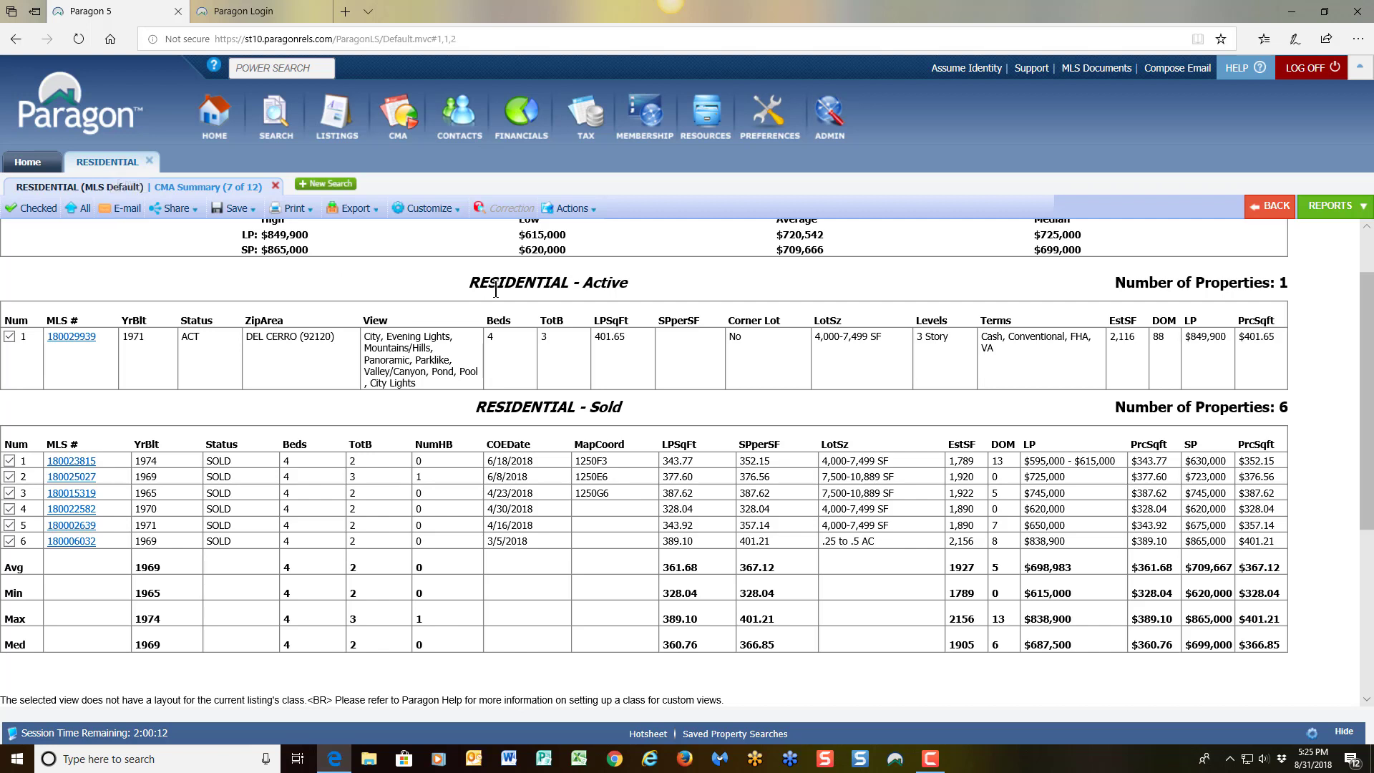
{"action": "mouse_move", "coordinate": [1337, 286]}
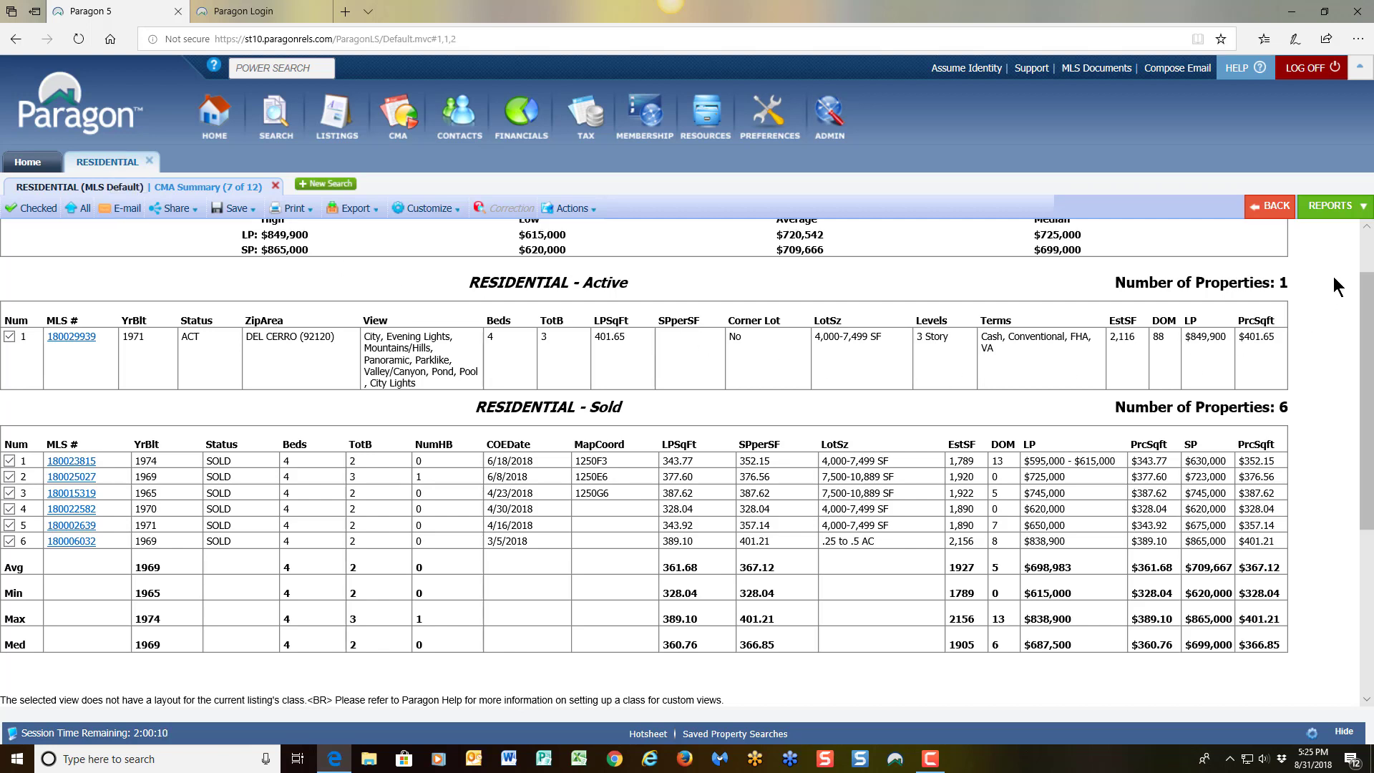